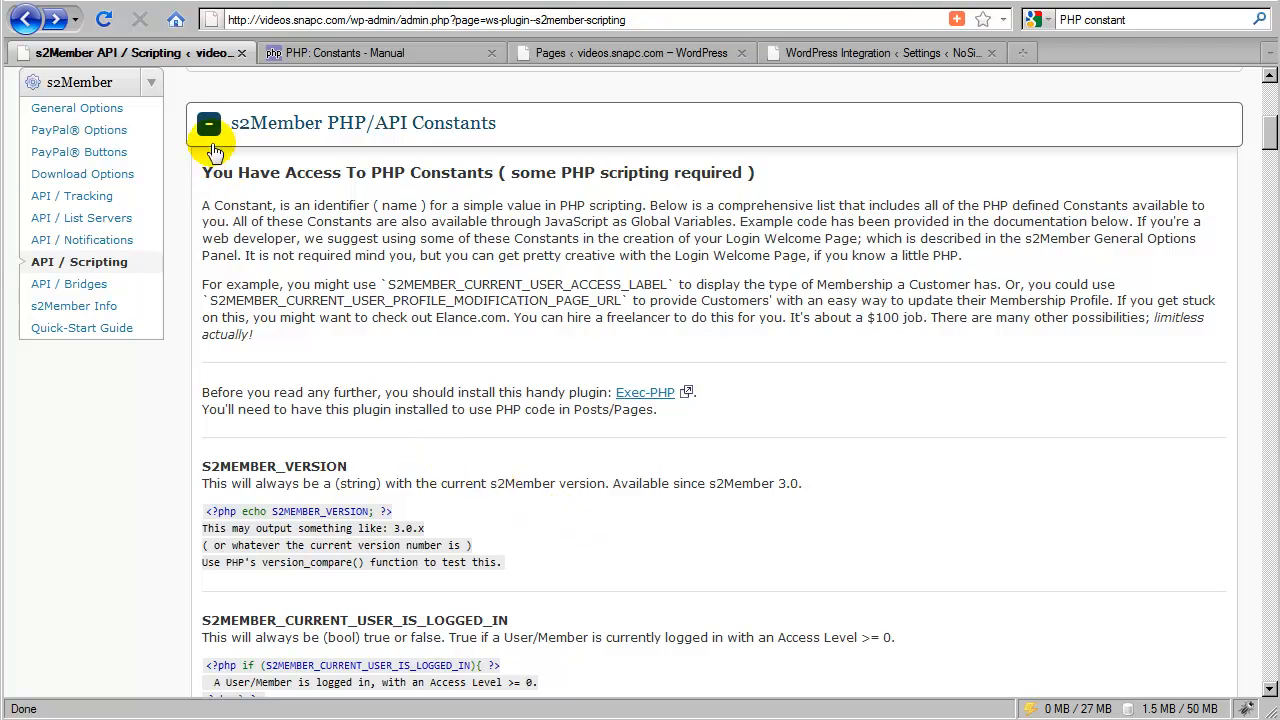
mouse_move(288, 140)
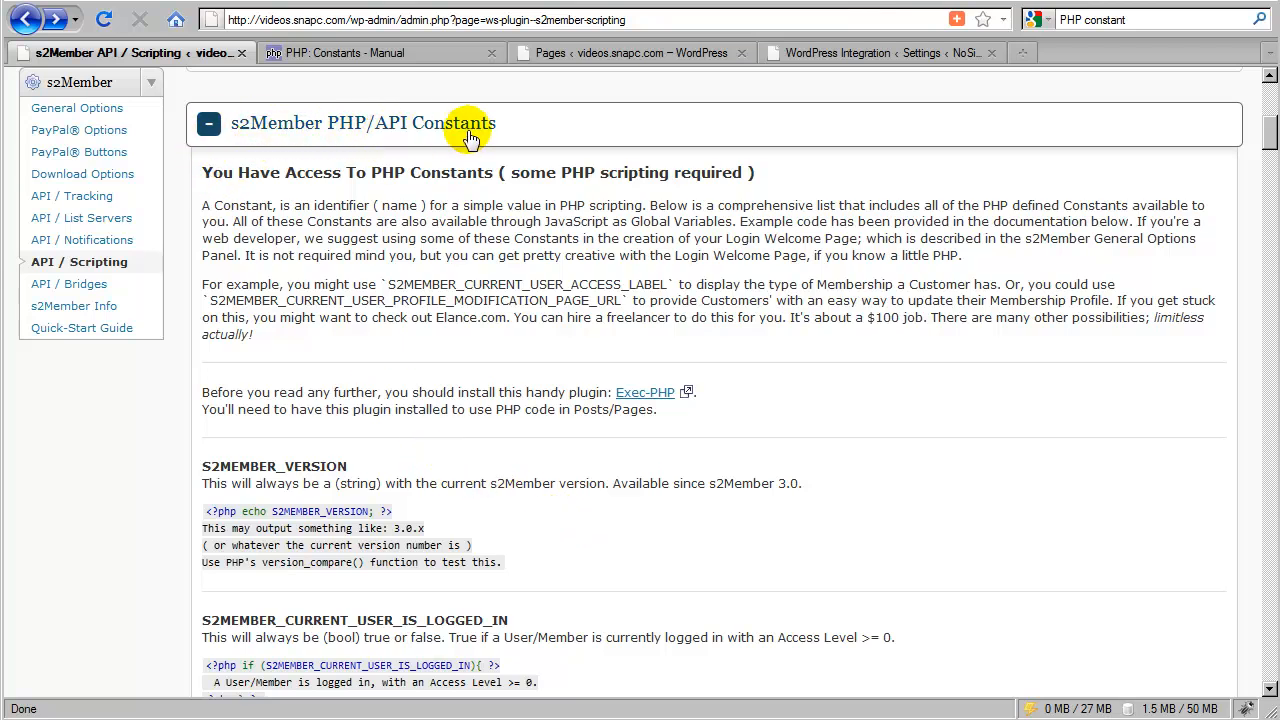
mouse_move(415, 360)
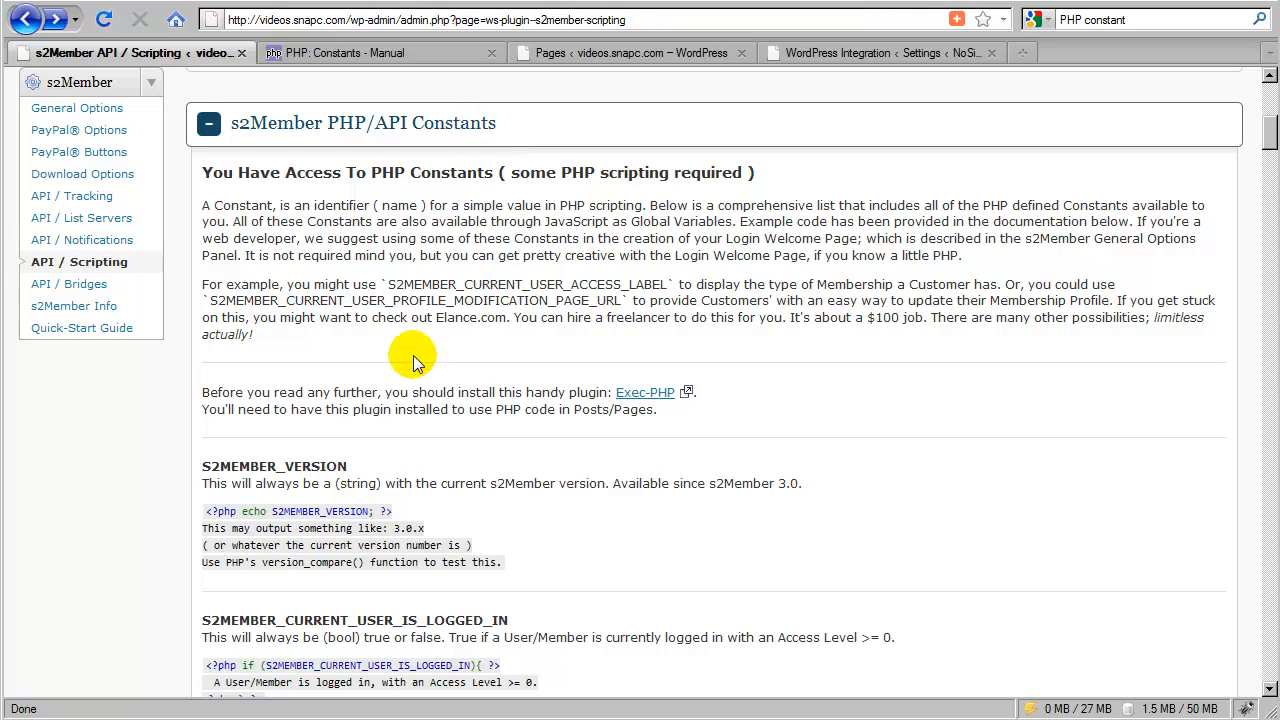
mouse_move(485, 370)
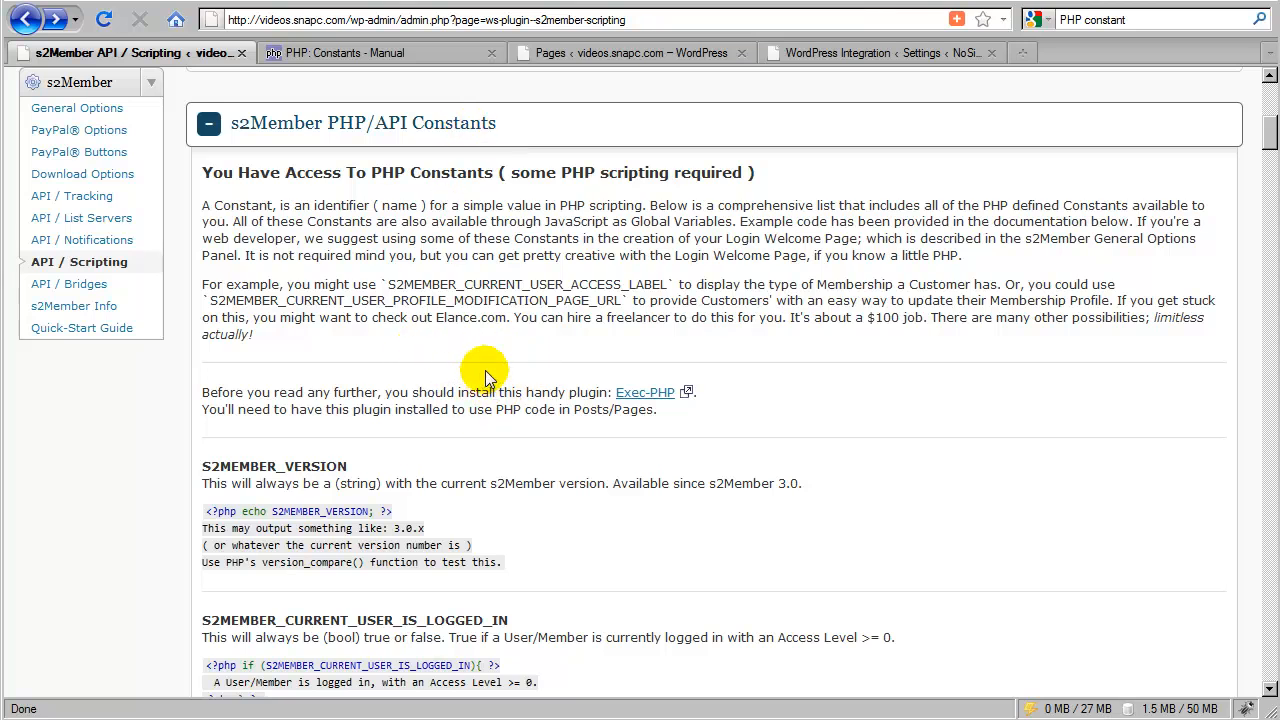
mouse_move(348, 135)
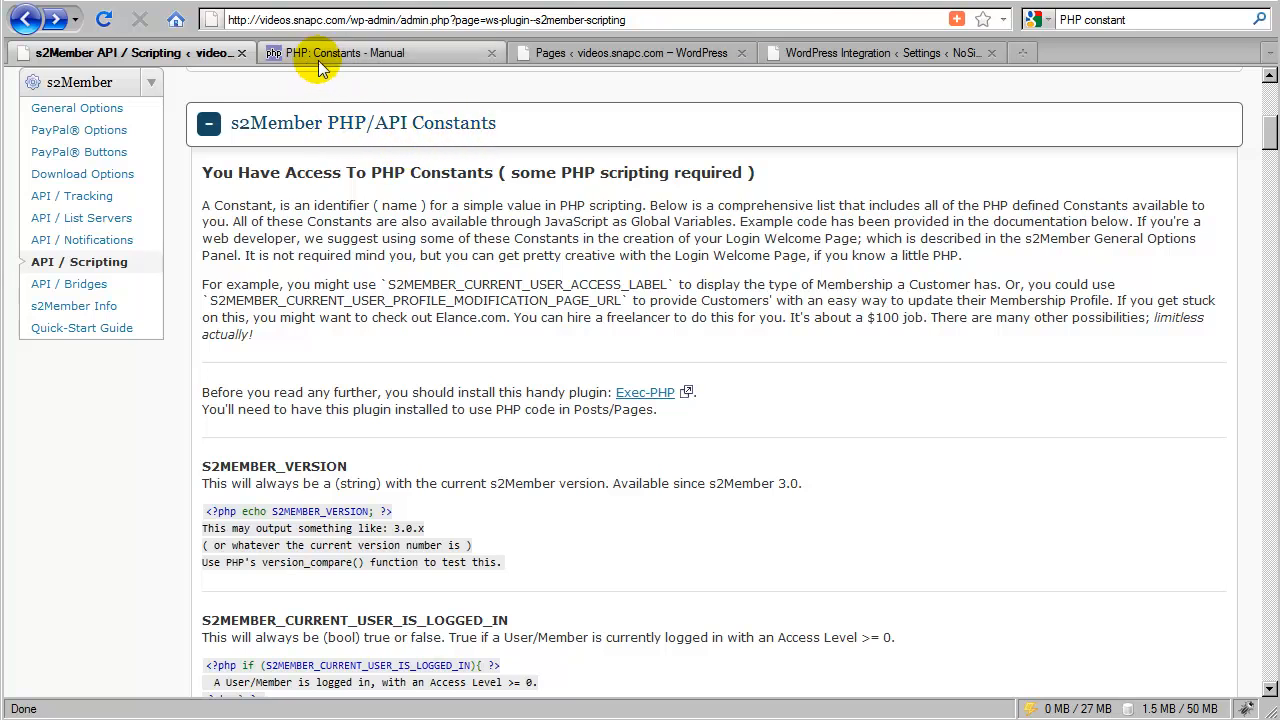
Switch to the php.net 'PHP: Constants - Manual' tab to read how constants are defined and named
click(360, 52)
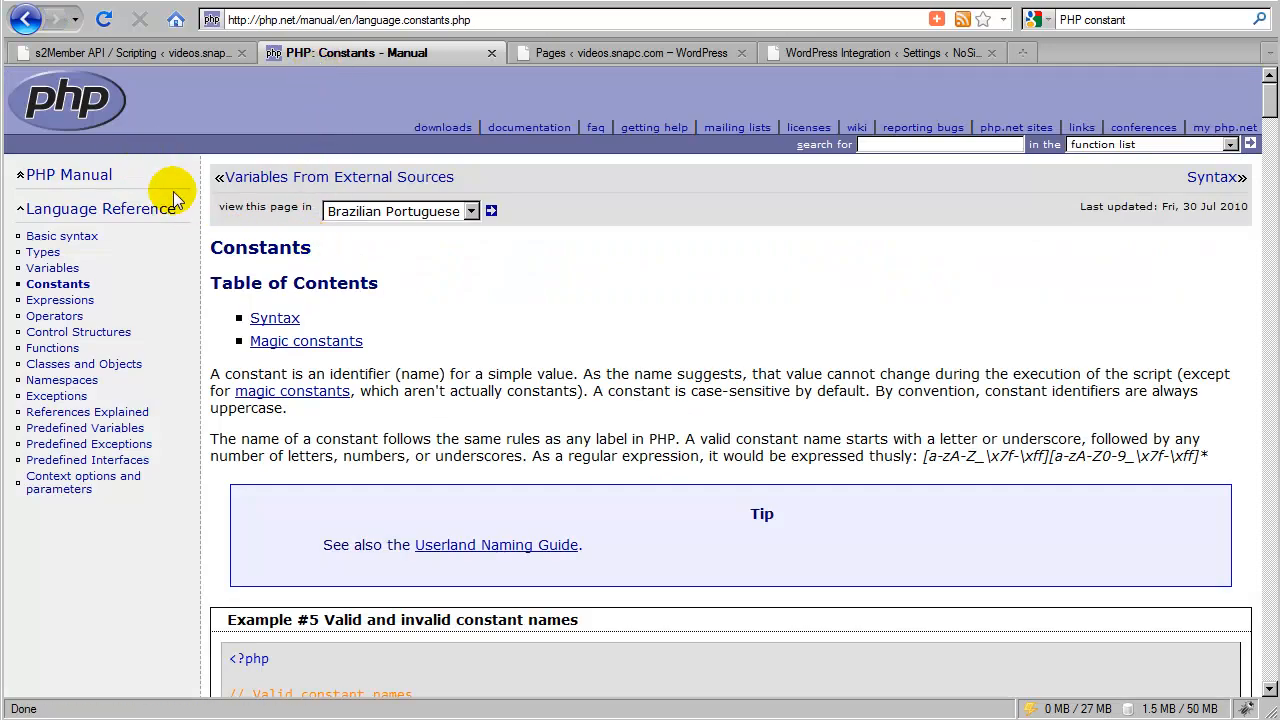
mouse_move(378, 278)
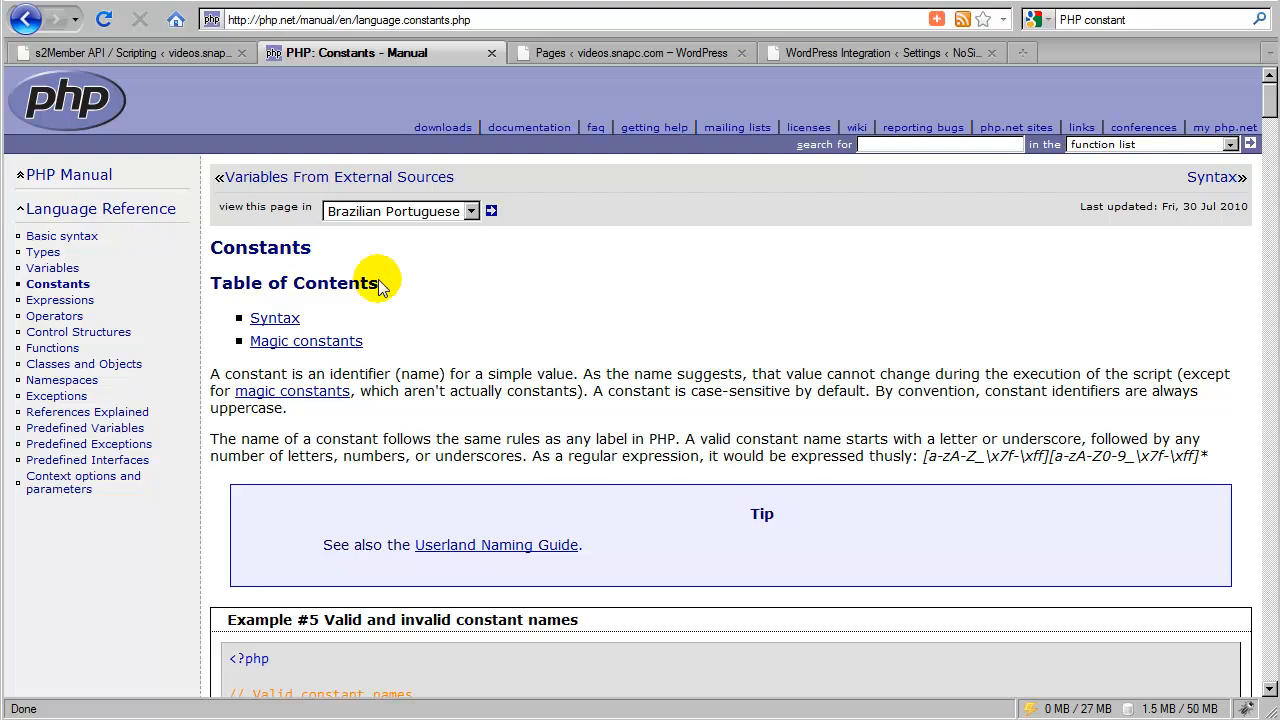
mouse_move(207, 390)
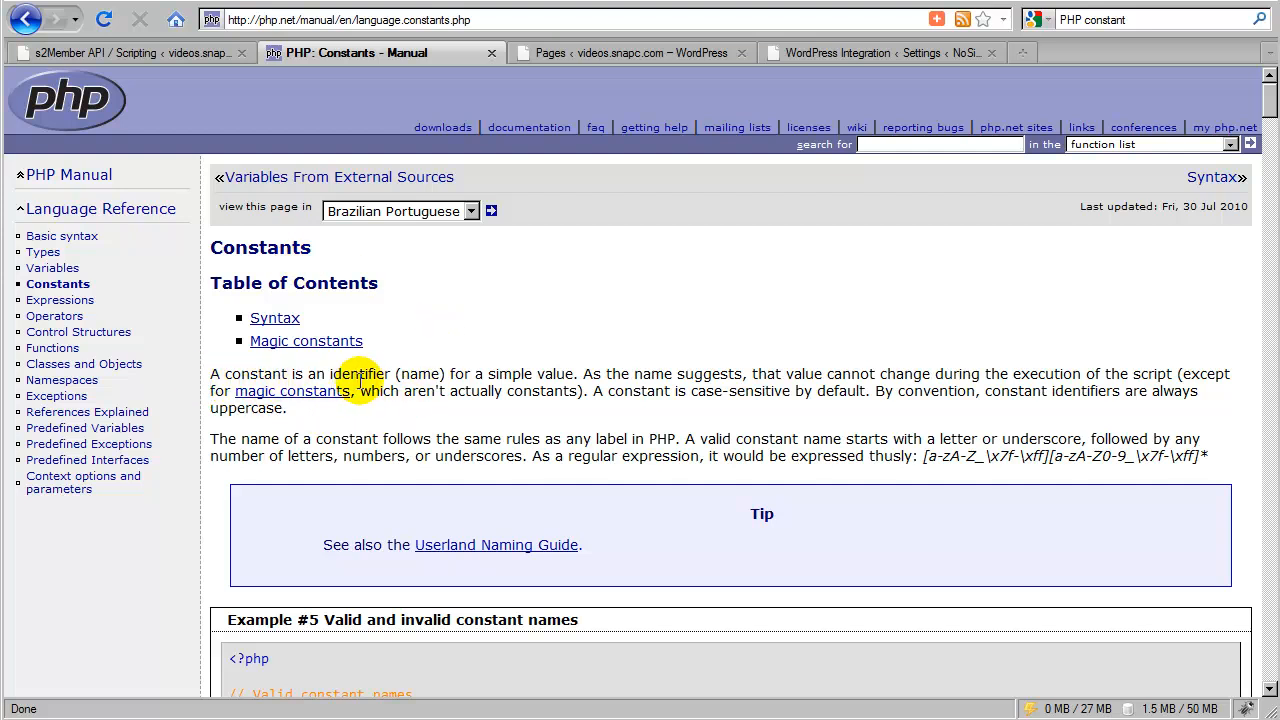
mouse_move(500, 390)
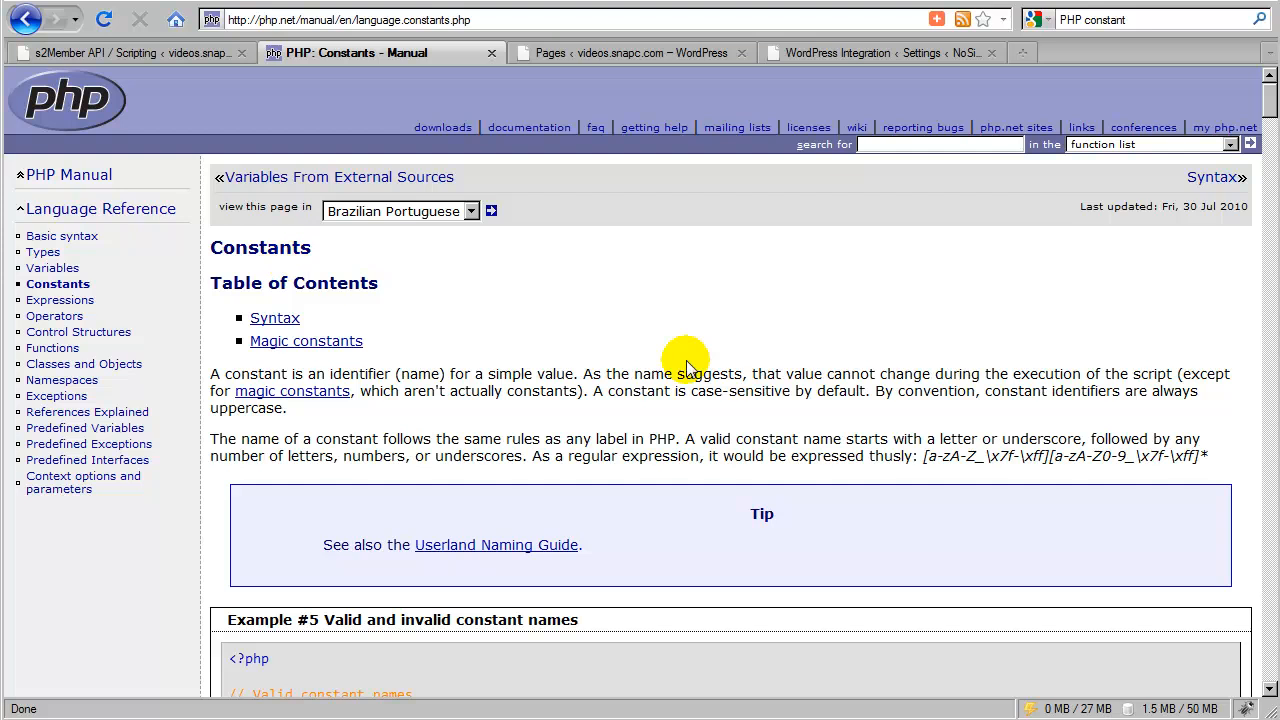
mouse_move(950, 390)
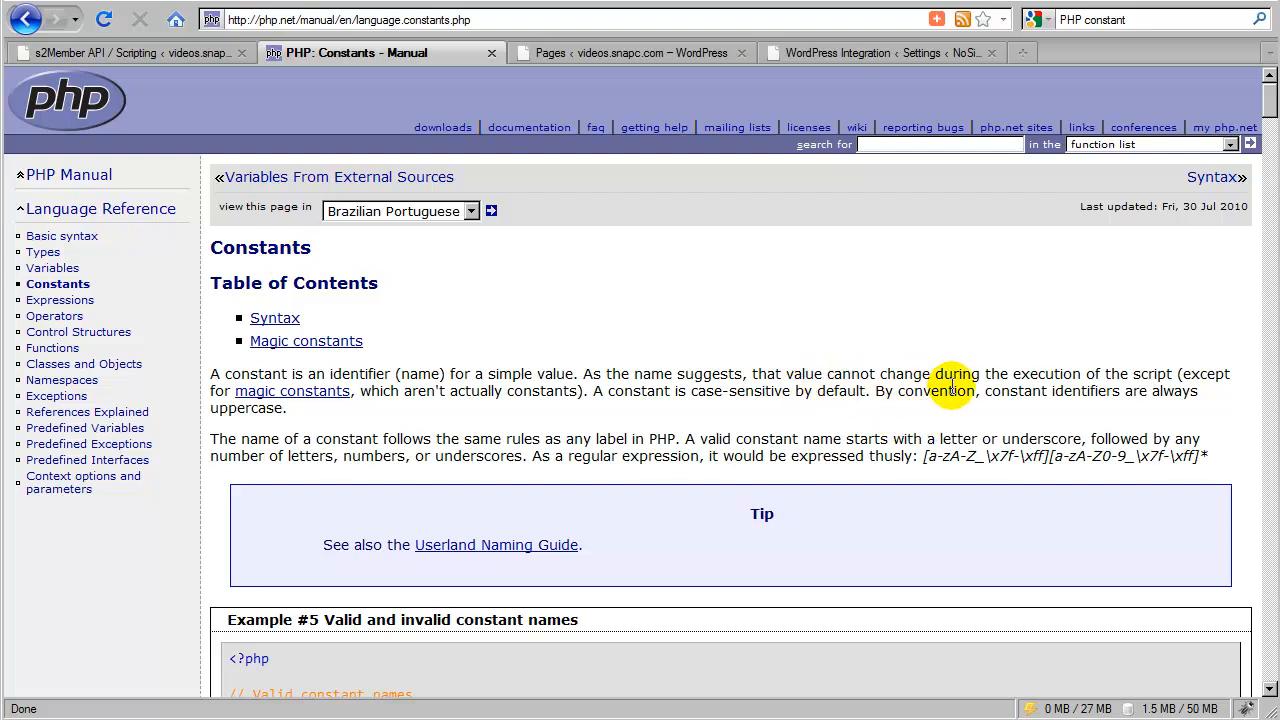
mouse_move(1125, 385)
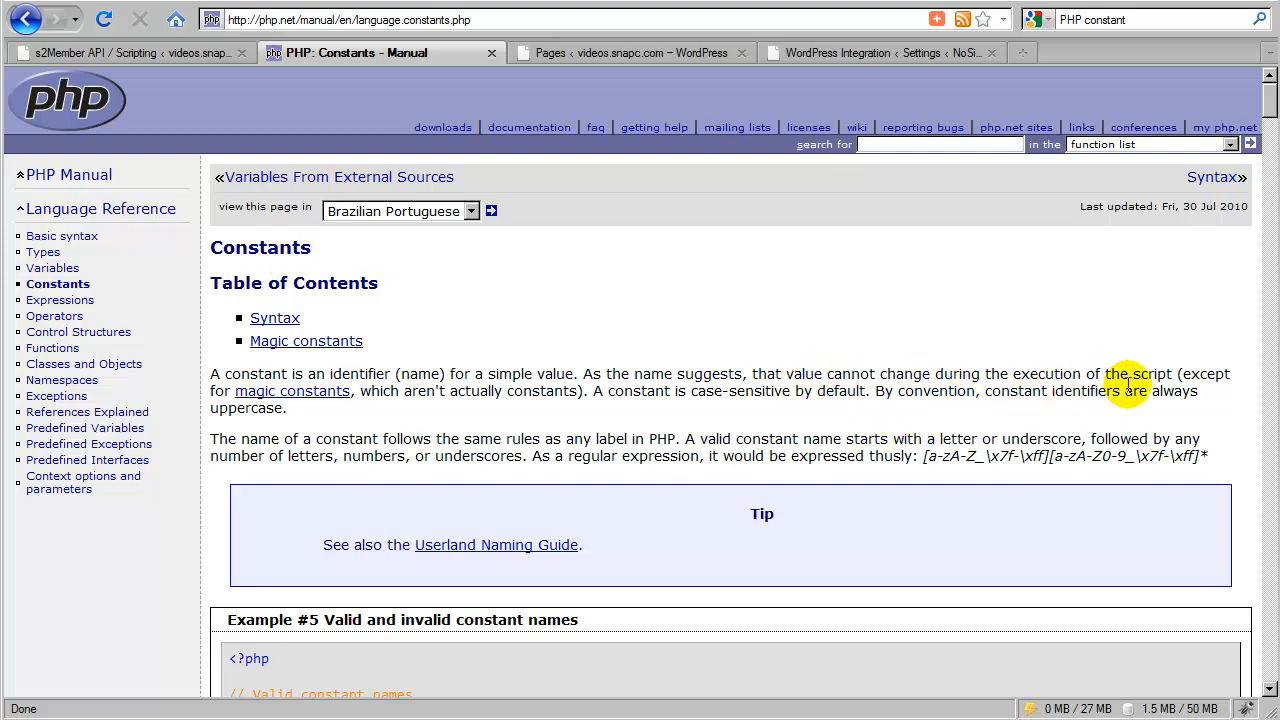
mouse_move(638, 408)
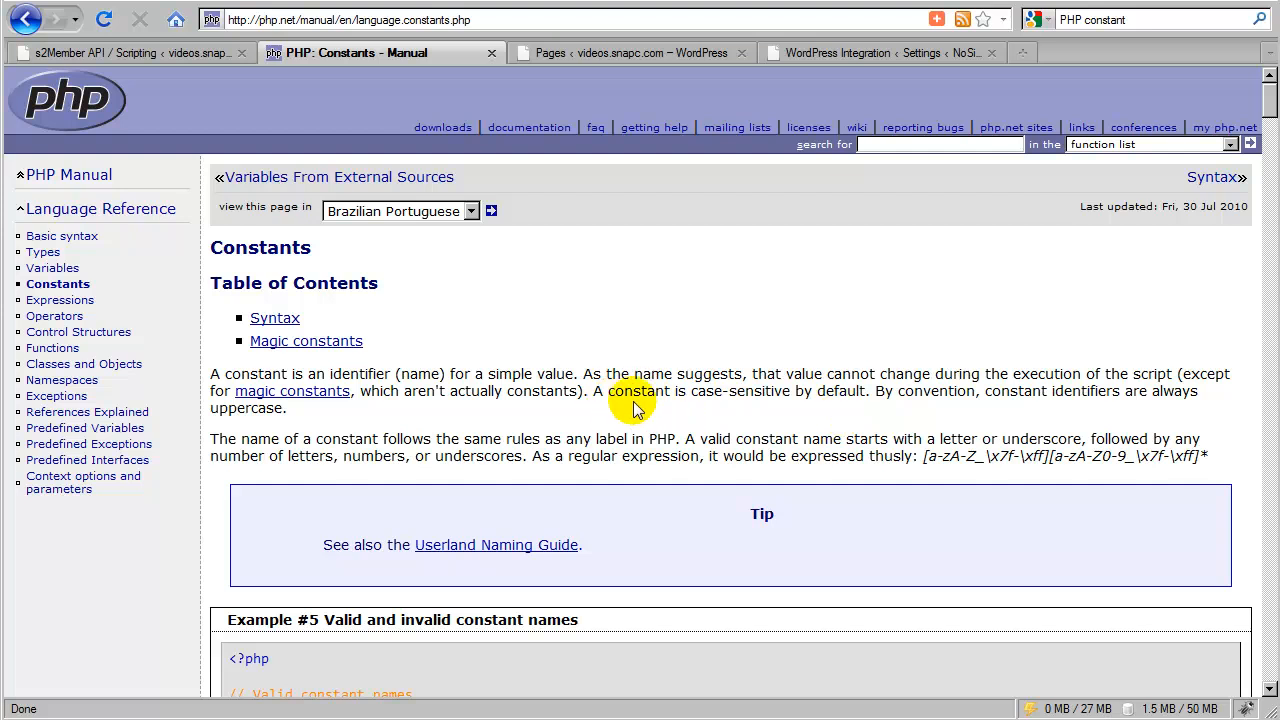
mouse_move(822, 398)
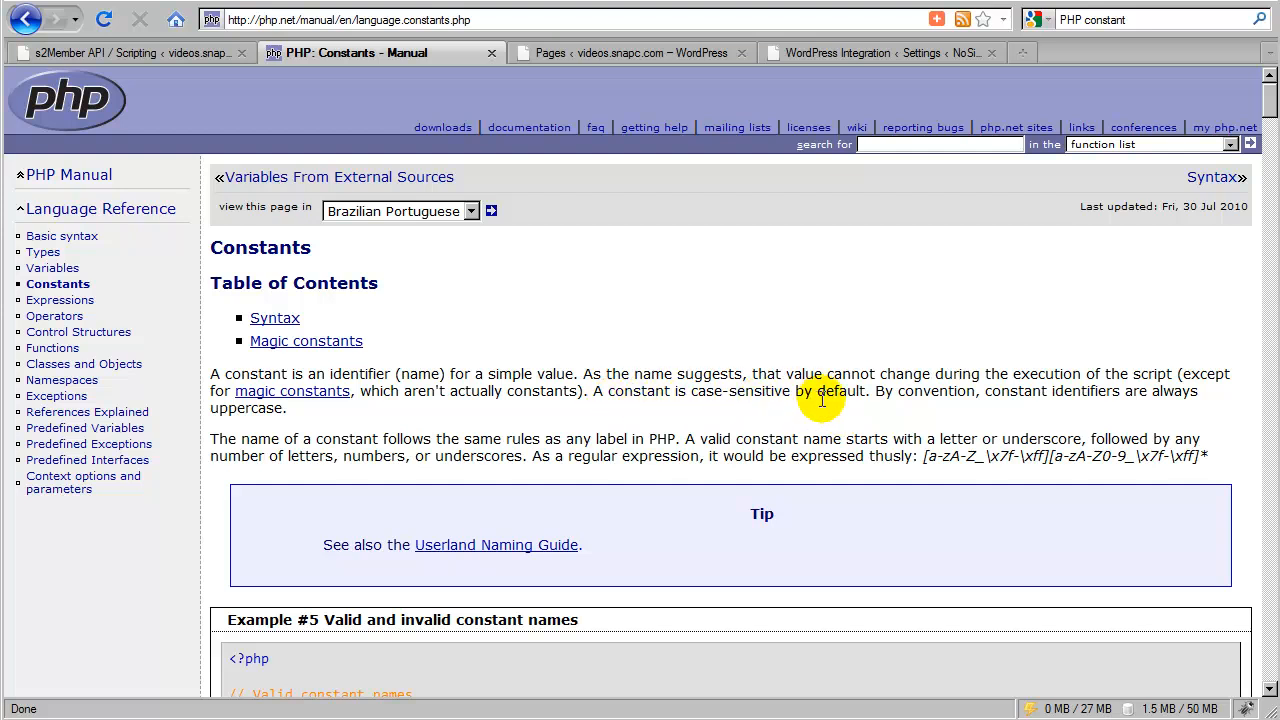
mouse_move(985, 415)
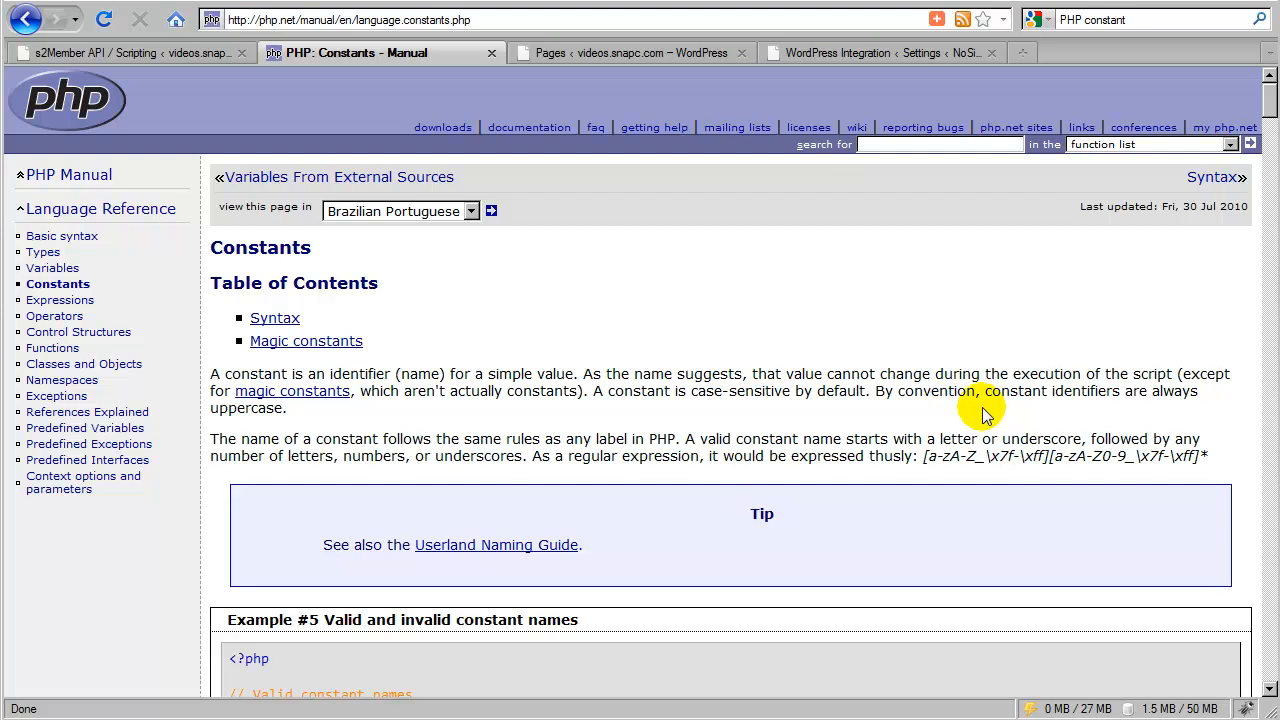
mouse_move(322, 428)
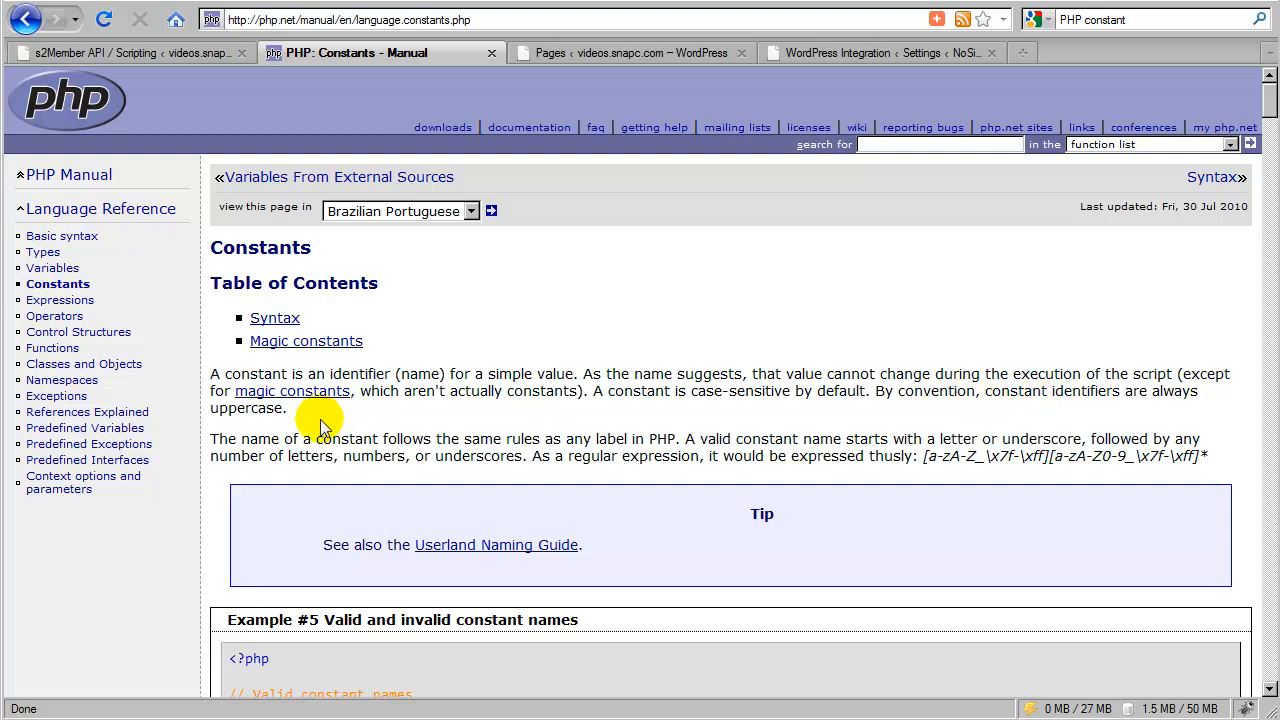
mouse_move(372, 420)
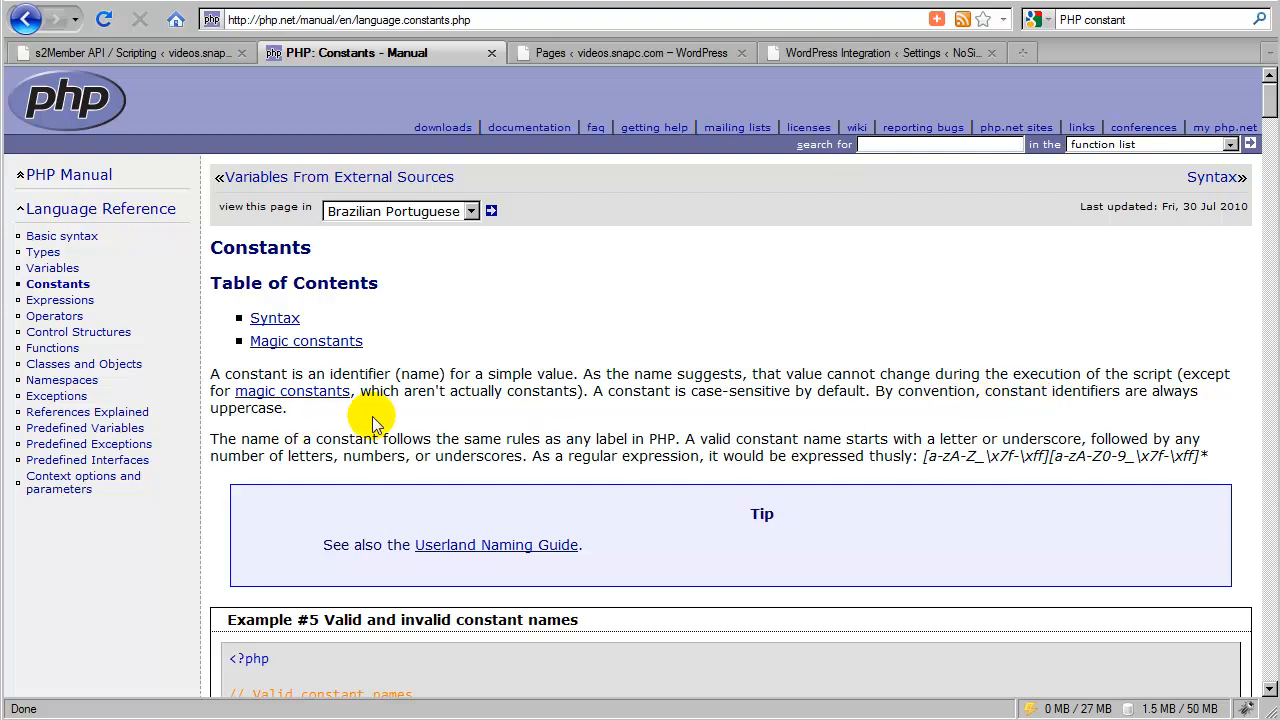
mouse_move(343, 373)
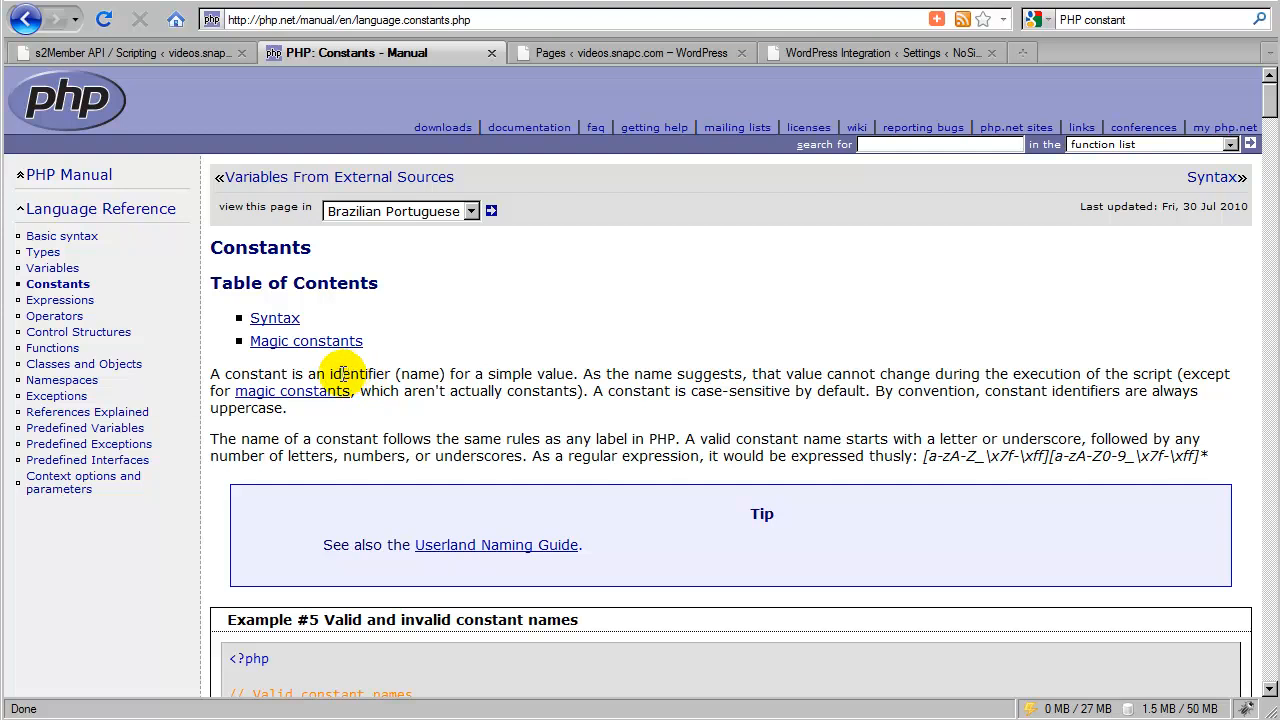
mouse_move(548, 374)
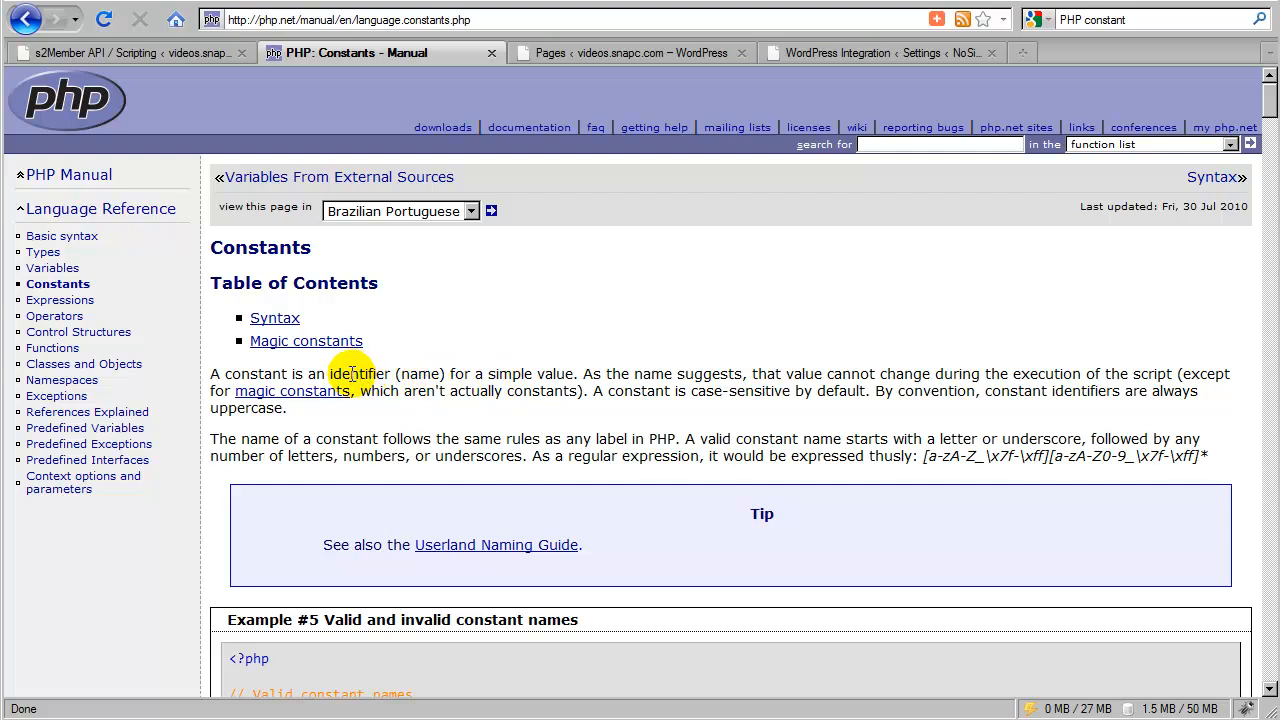
mouse_move(352, 374)
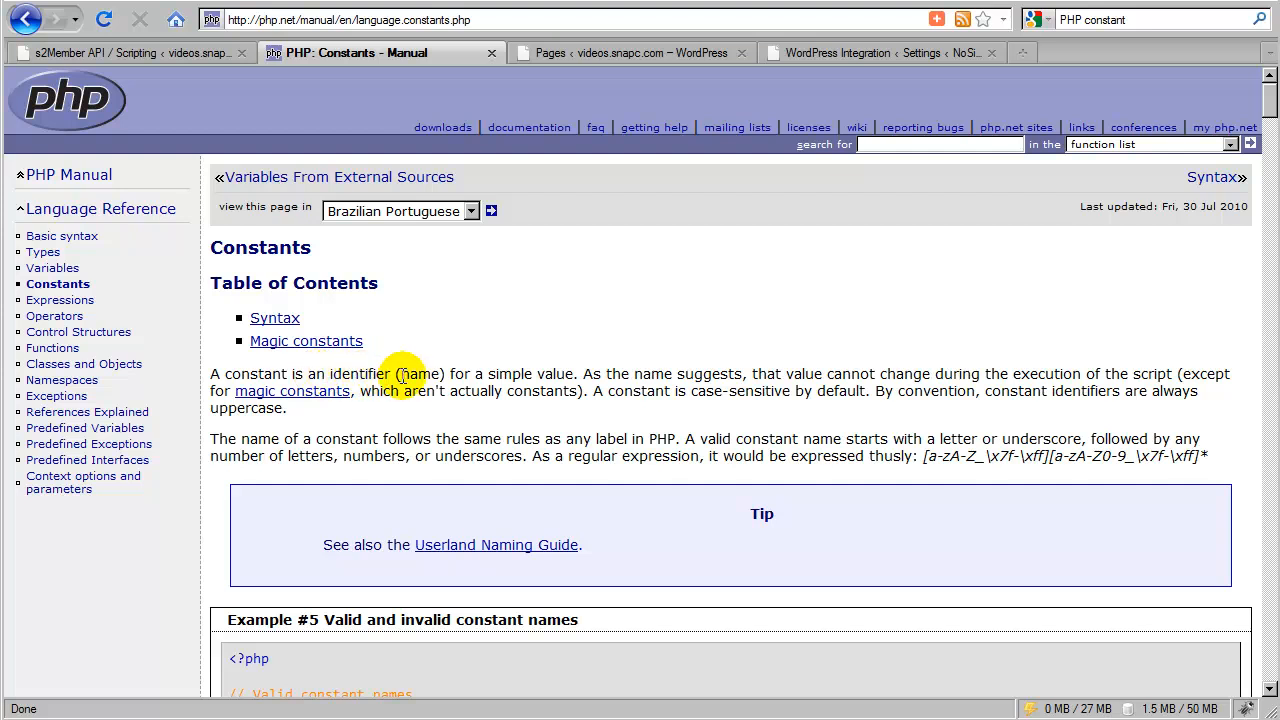
mouse_move(420, 378)
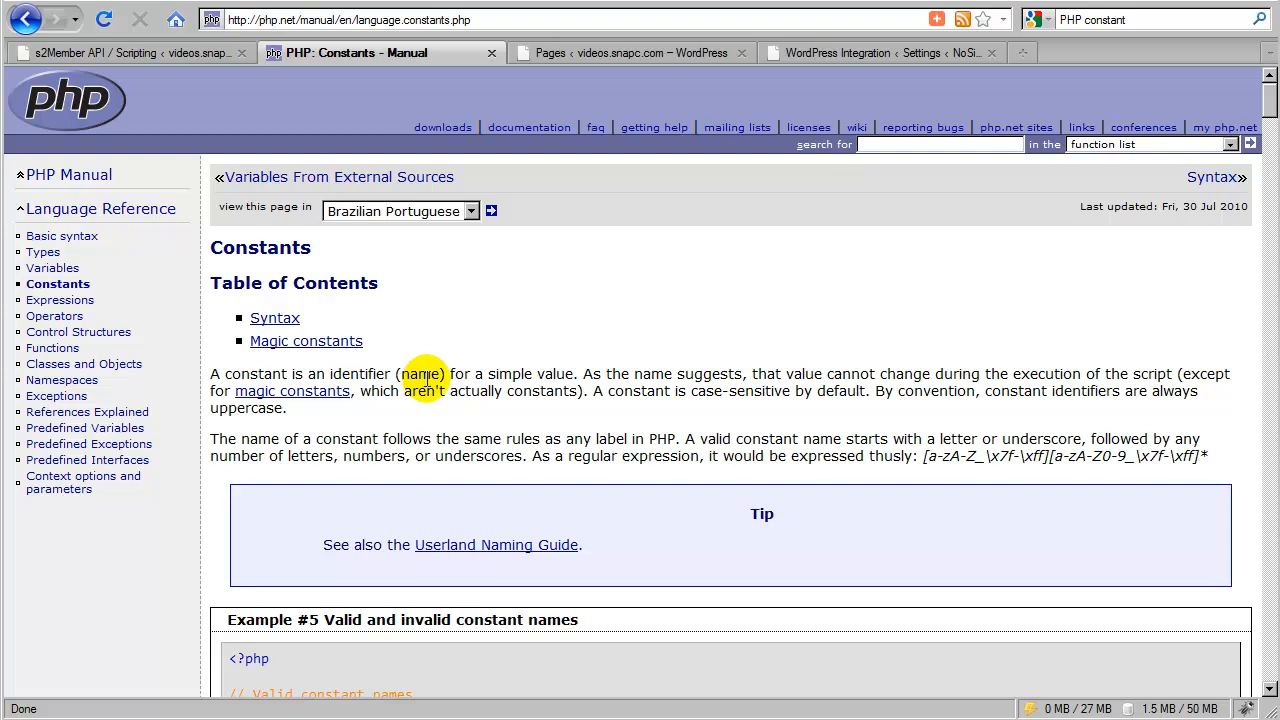
mouse_move(905, 380)
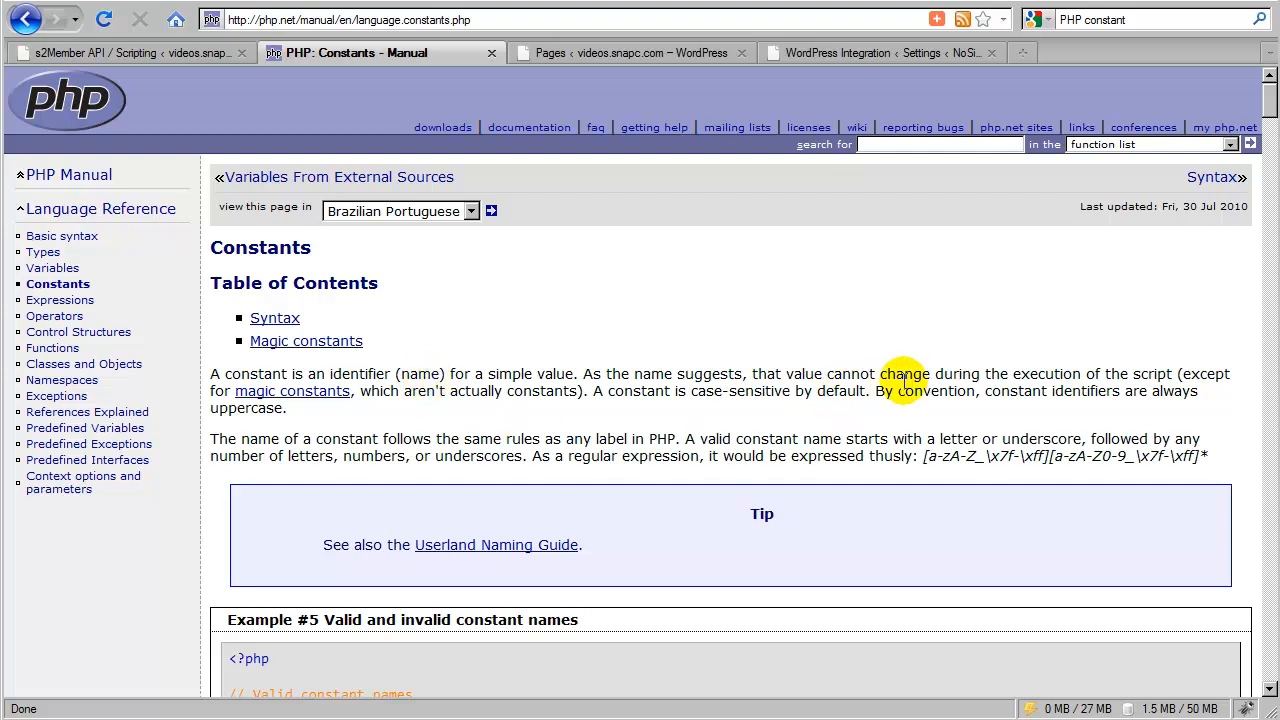
mouse_move(835, 373)
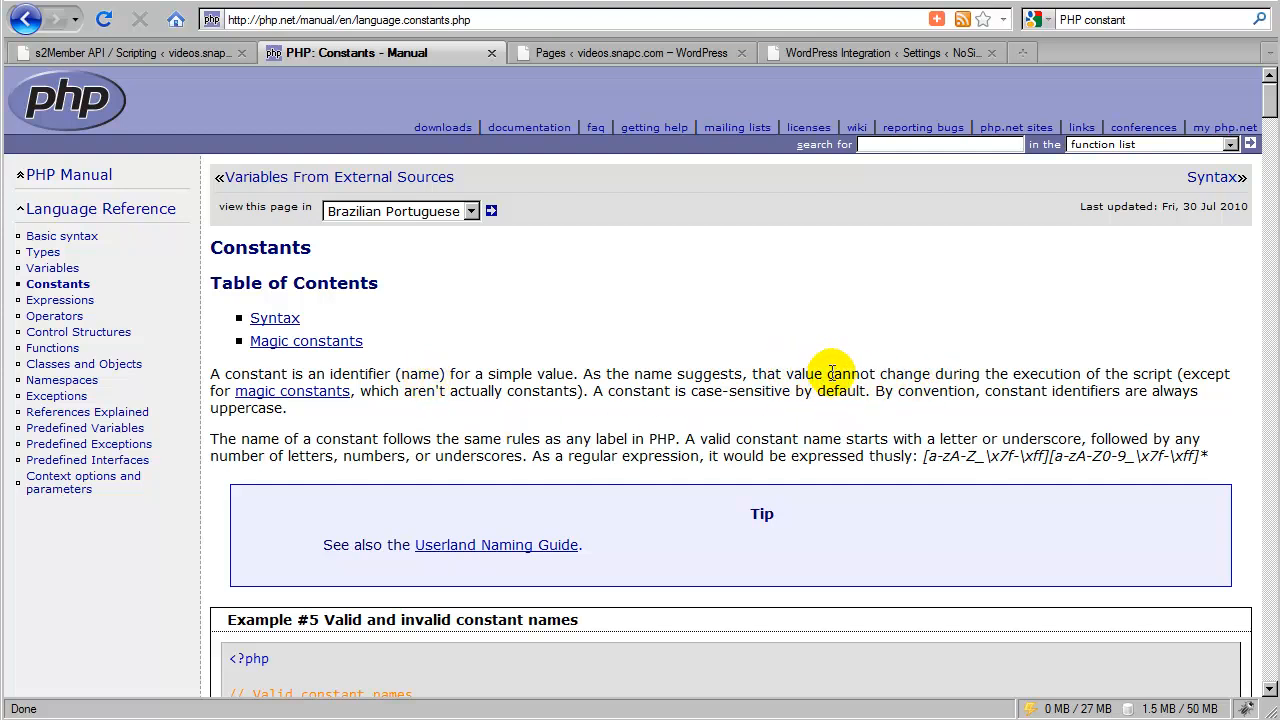
mouse_move(1035, 380)
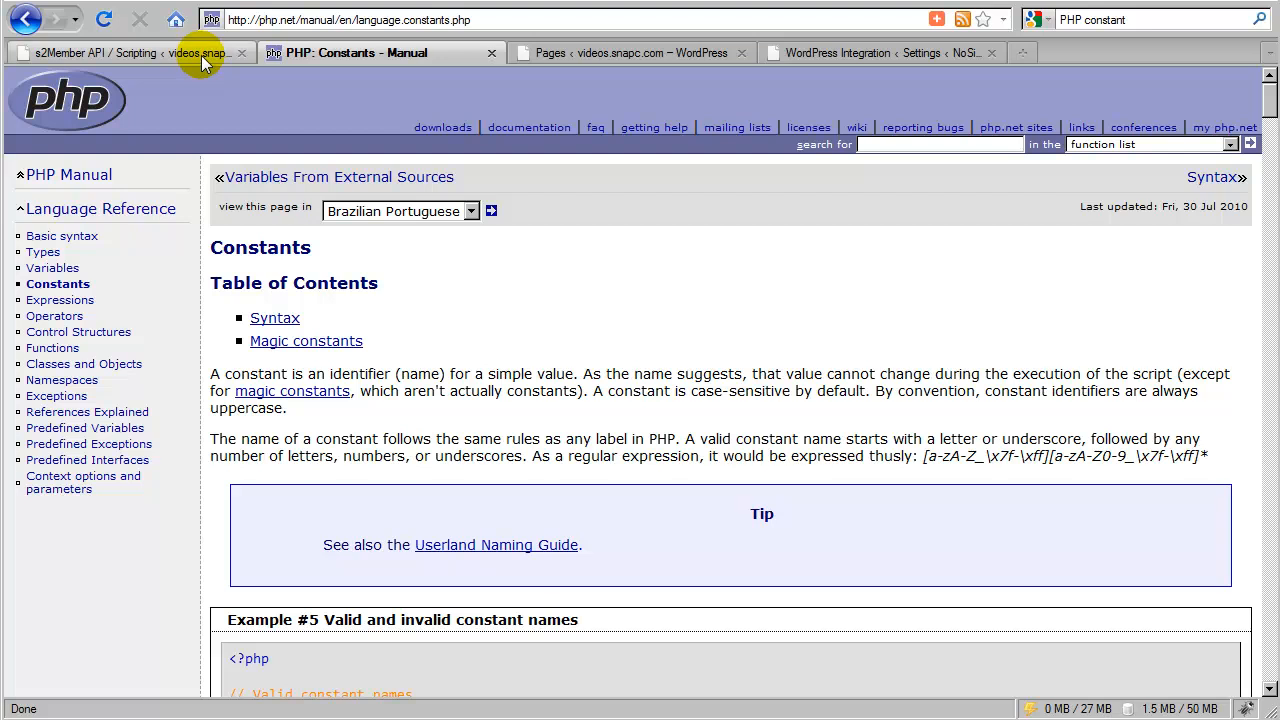
Return to the s2Member docs, highlight S2MEMBER_VERSION, and scroll to the IS_LOGGED_IN constants
click(140, 52)
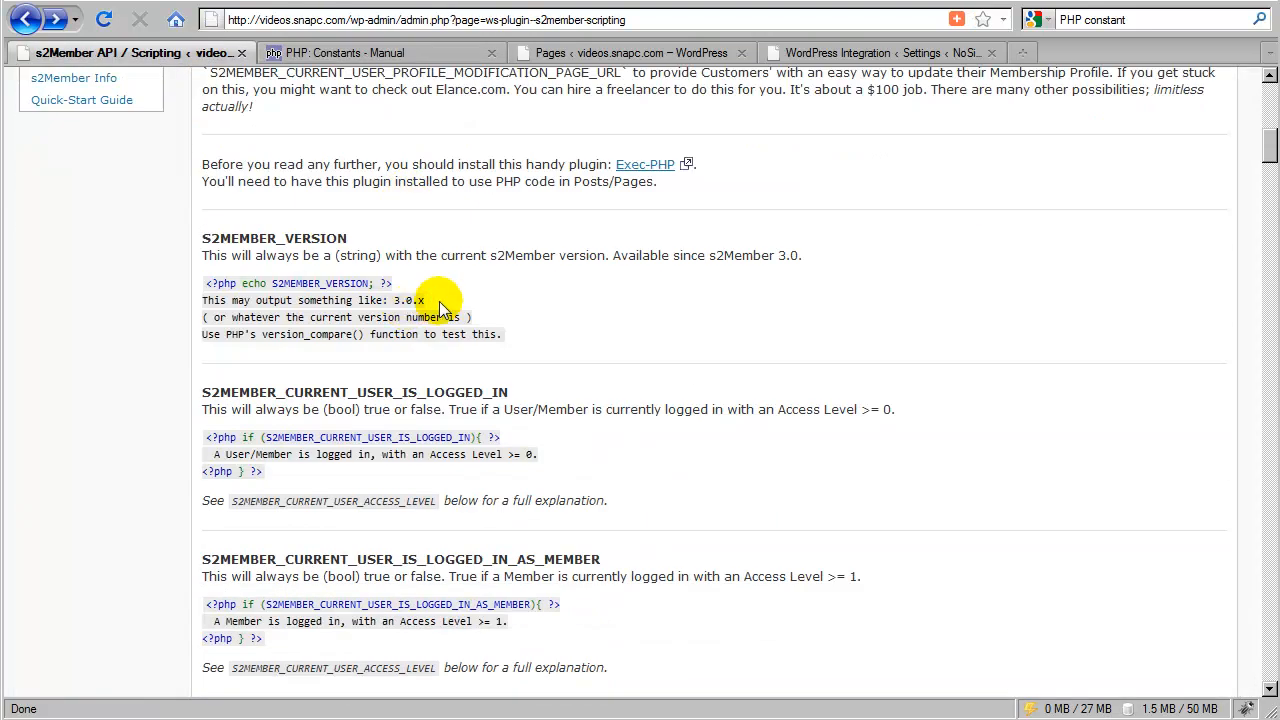
mouse_move(540, 355)
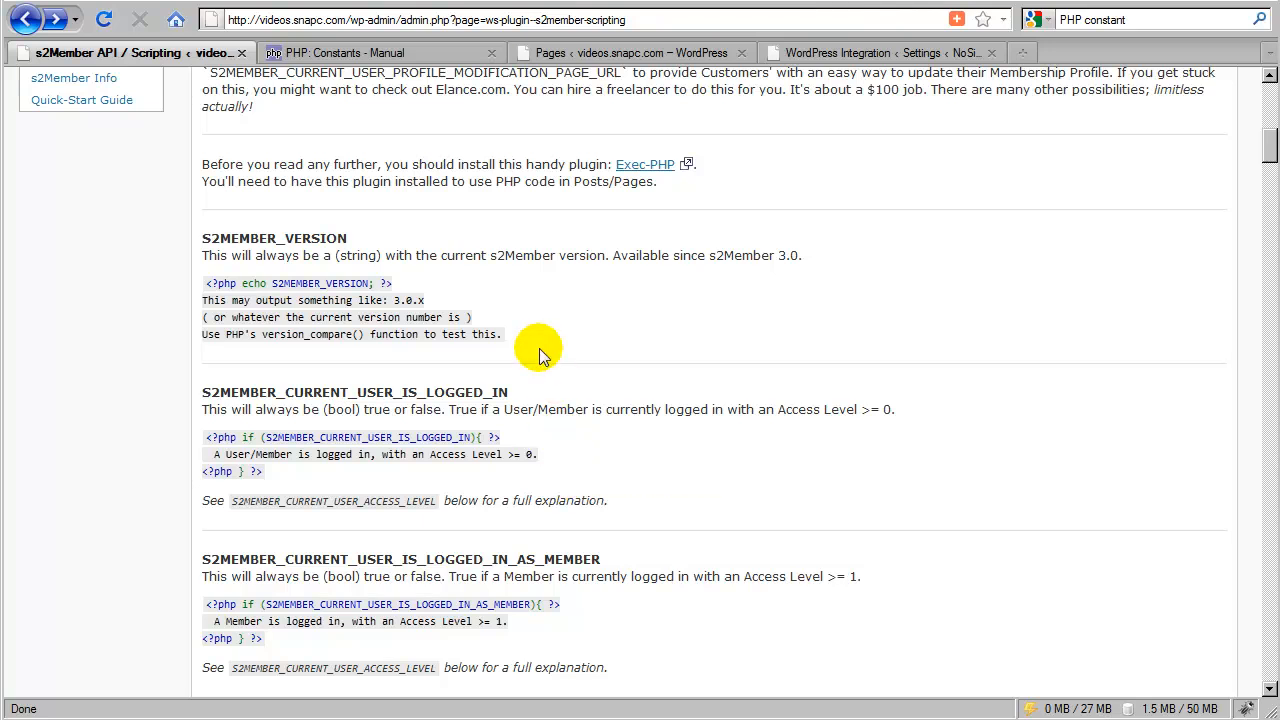
mouse_move(532, 358)
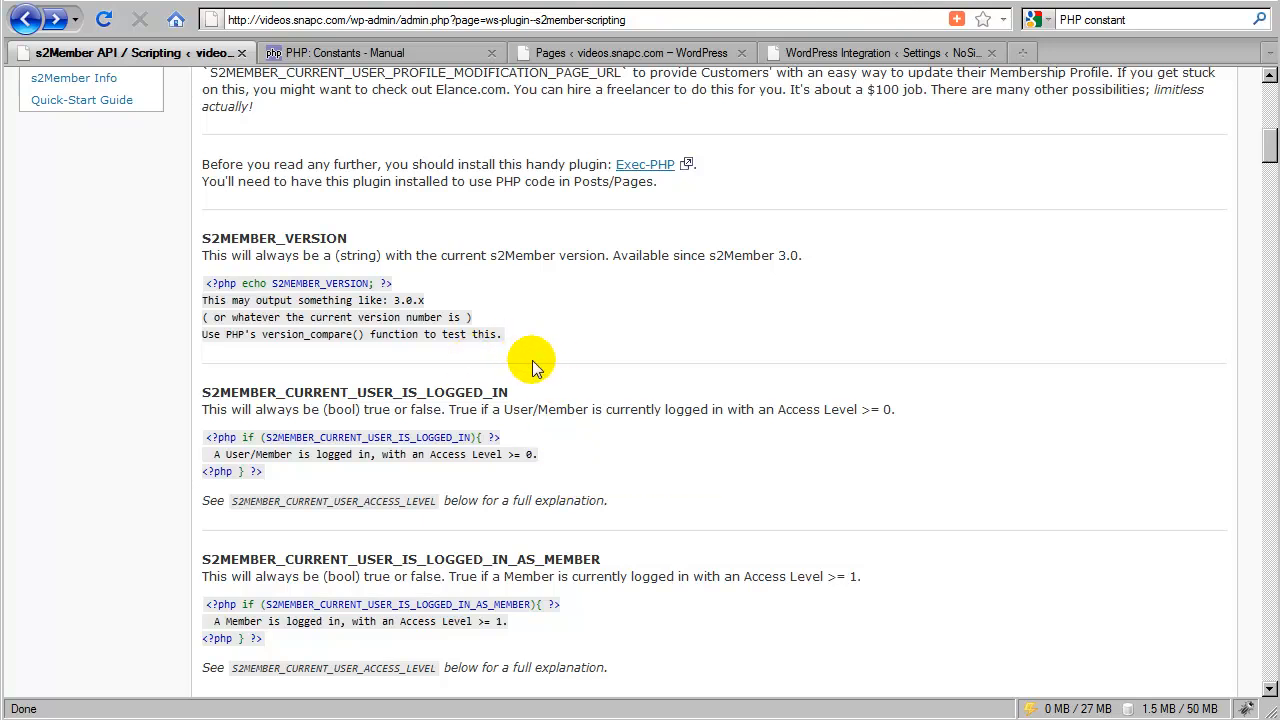
mouse_move(531, 363)
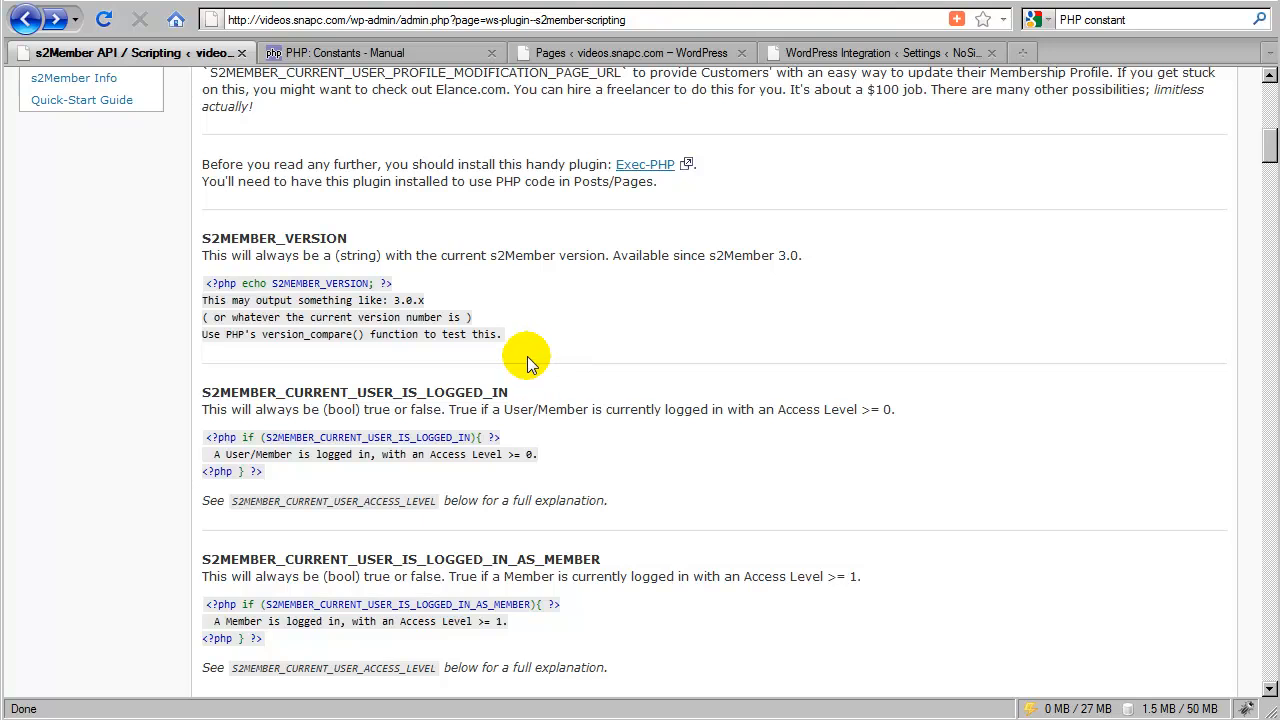
mouse_move(522, 358)
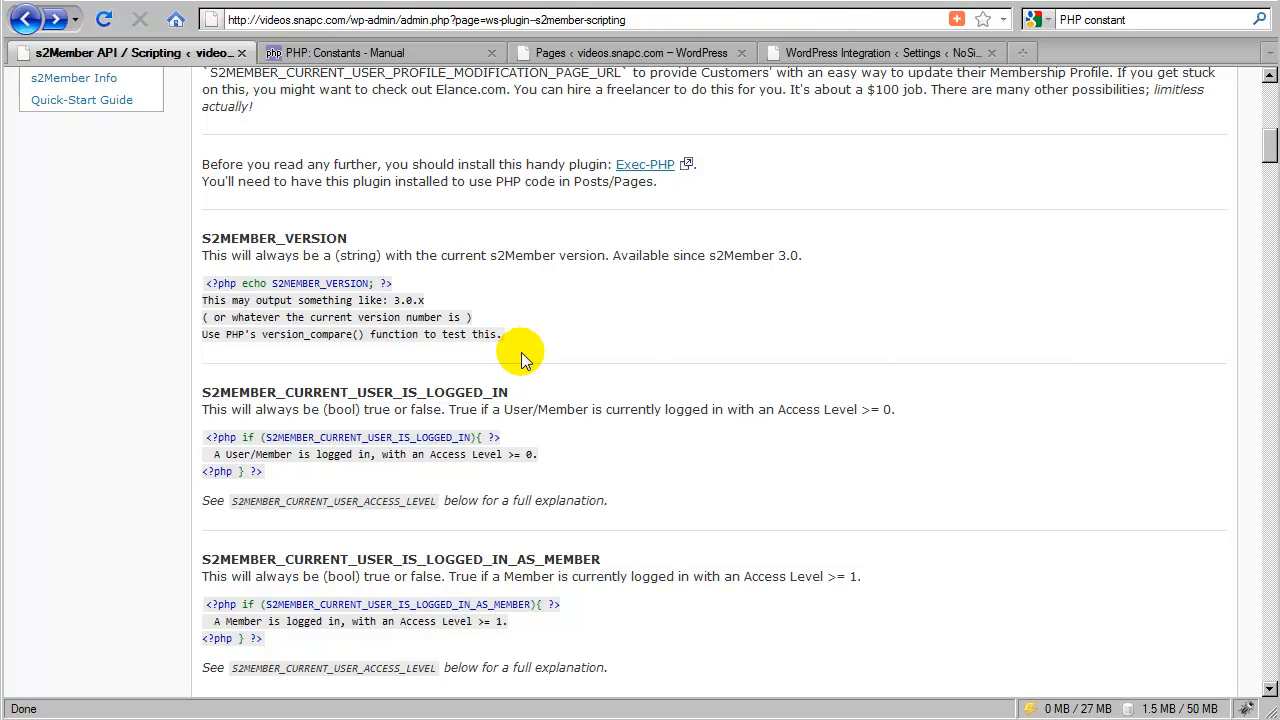
double_click(370, 283)
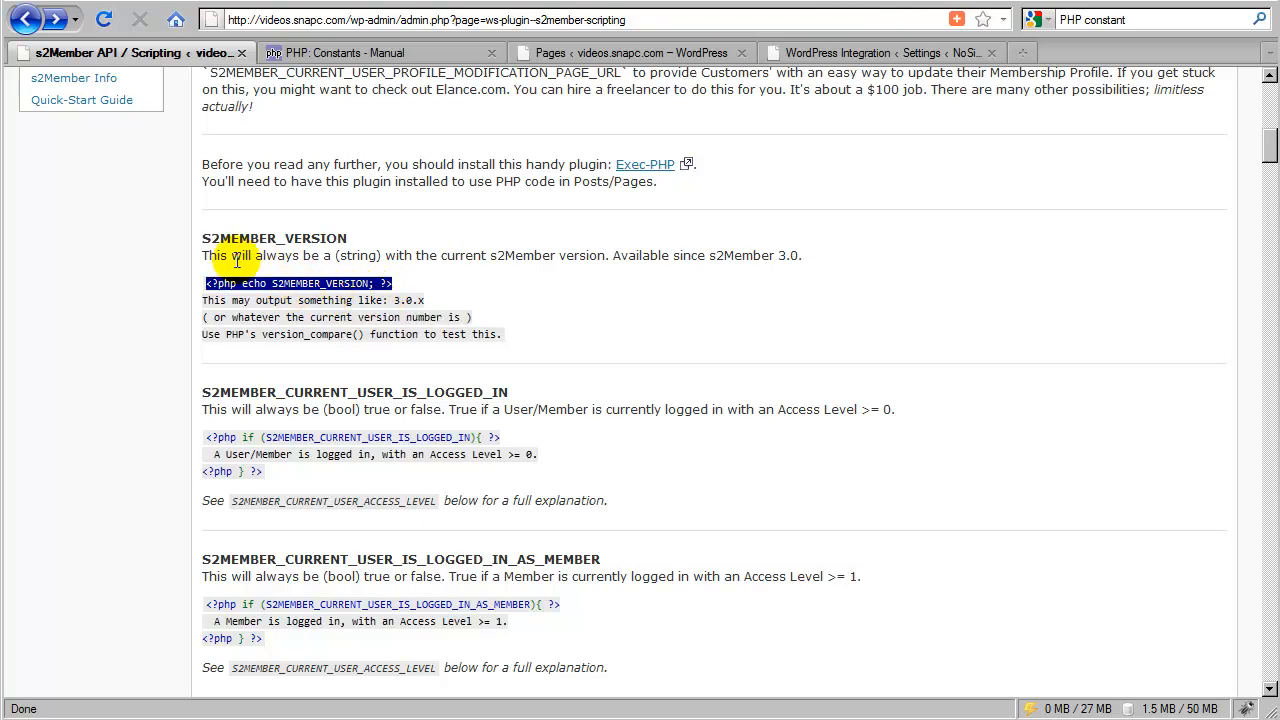
double_click(274, 238)
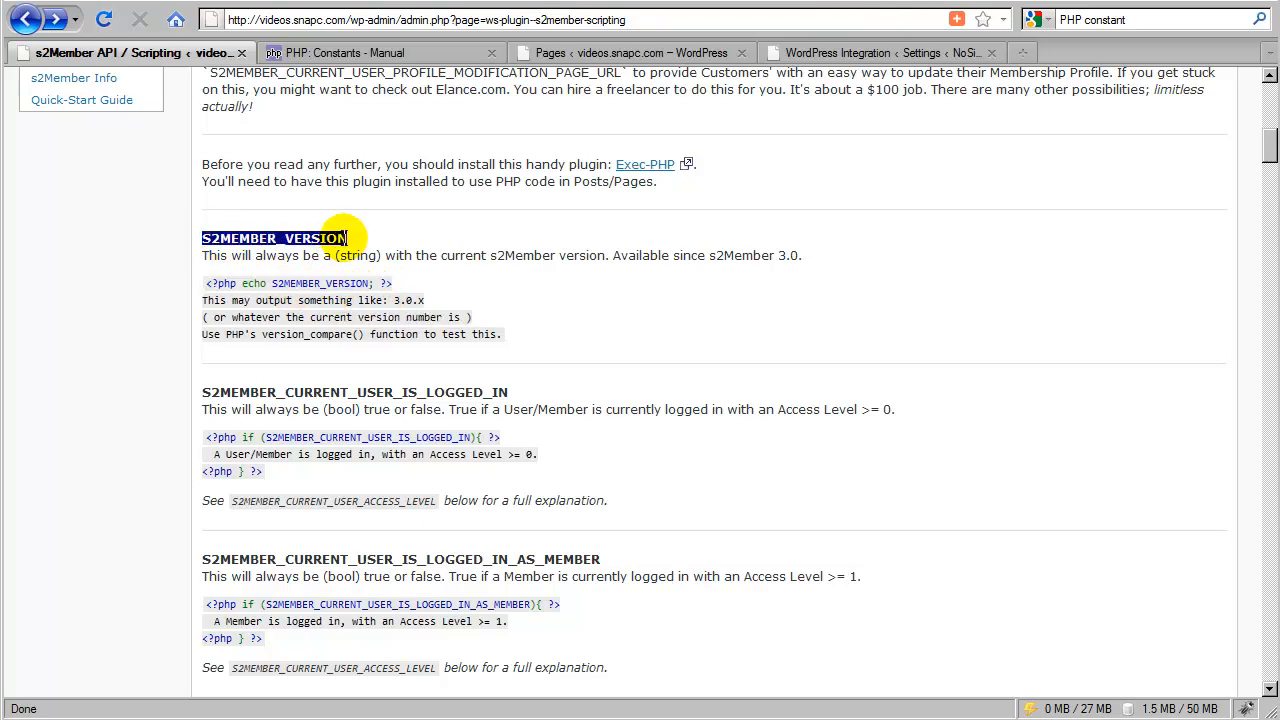
mouse_move(470, 298)
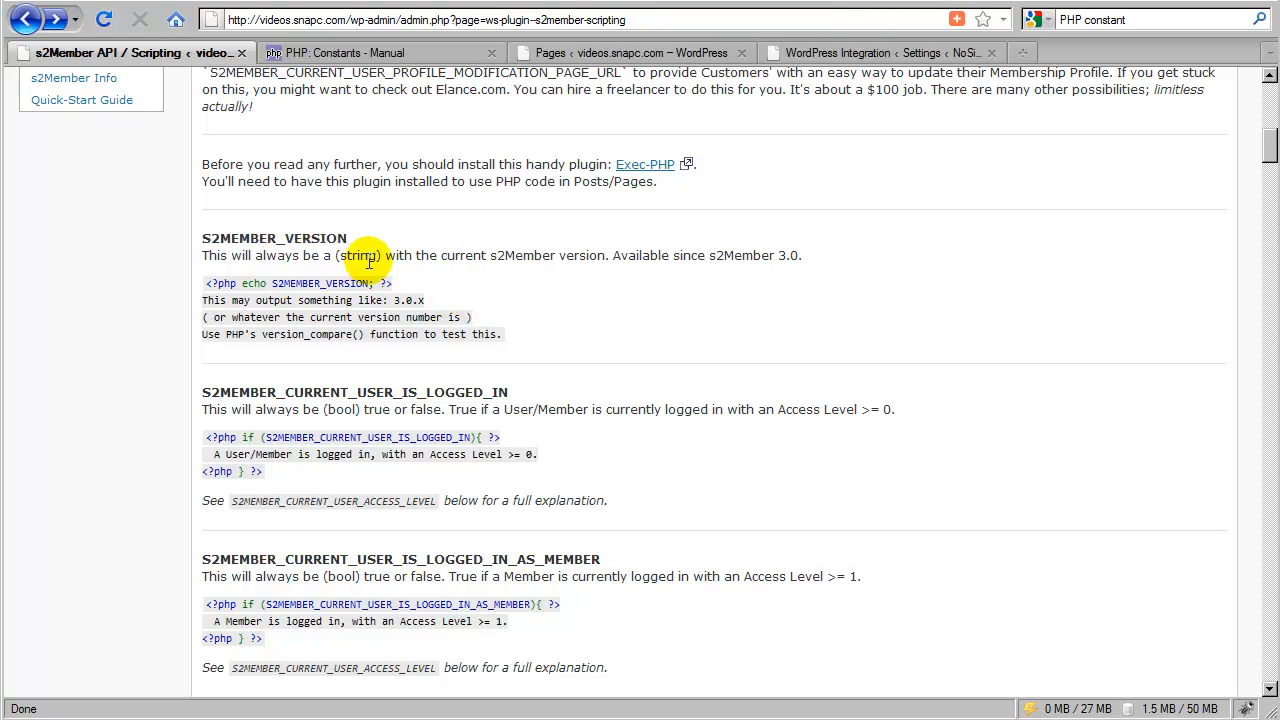
scroll(down, 3)
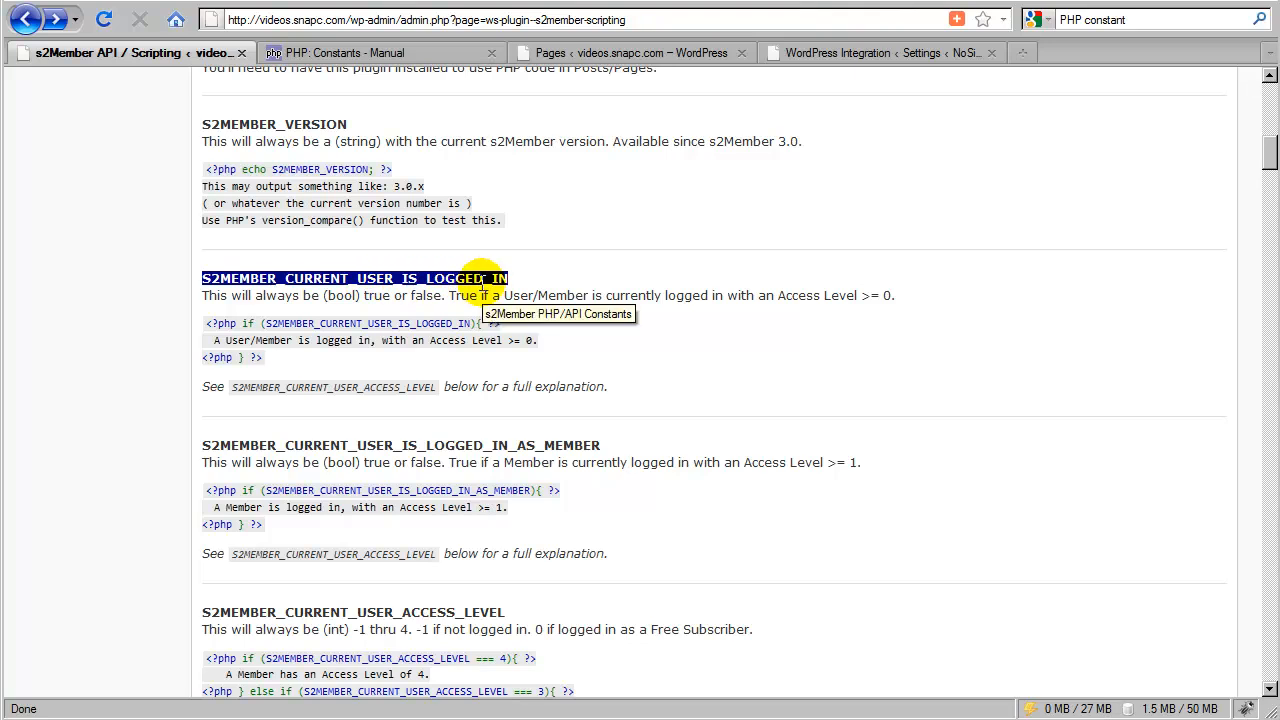
mouse_move(790, 315)
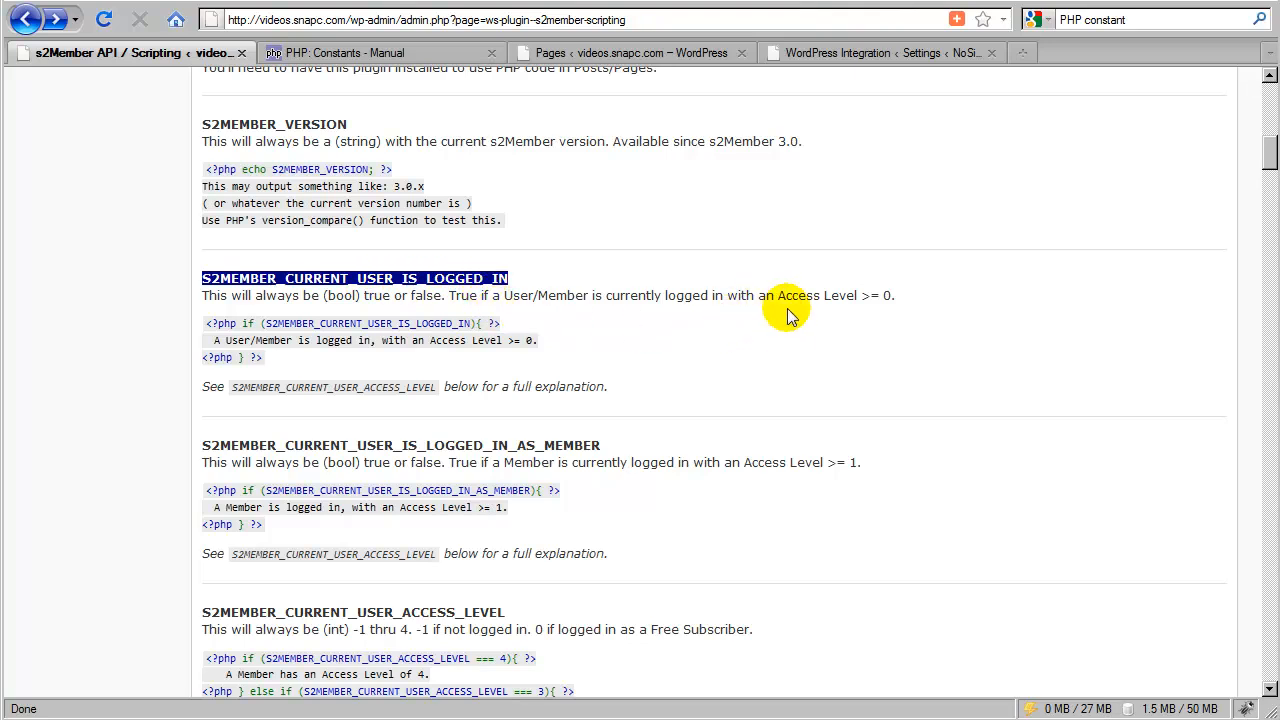
mouse_move(888, 298)
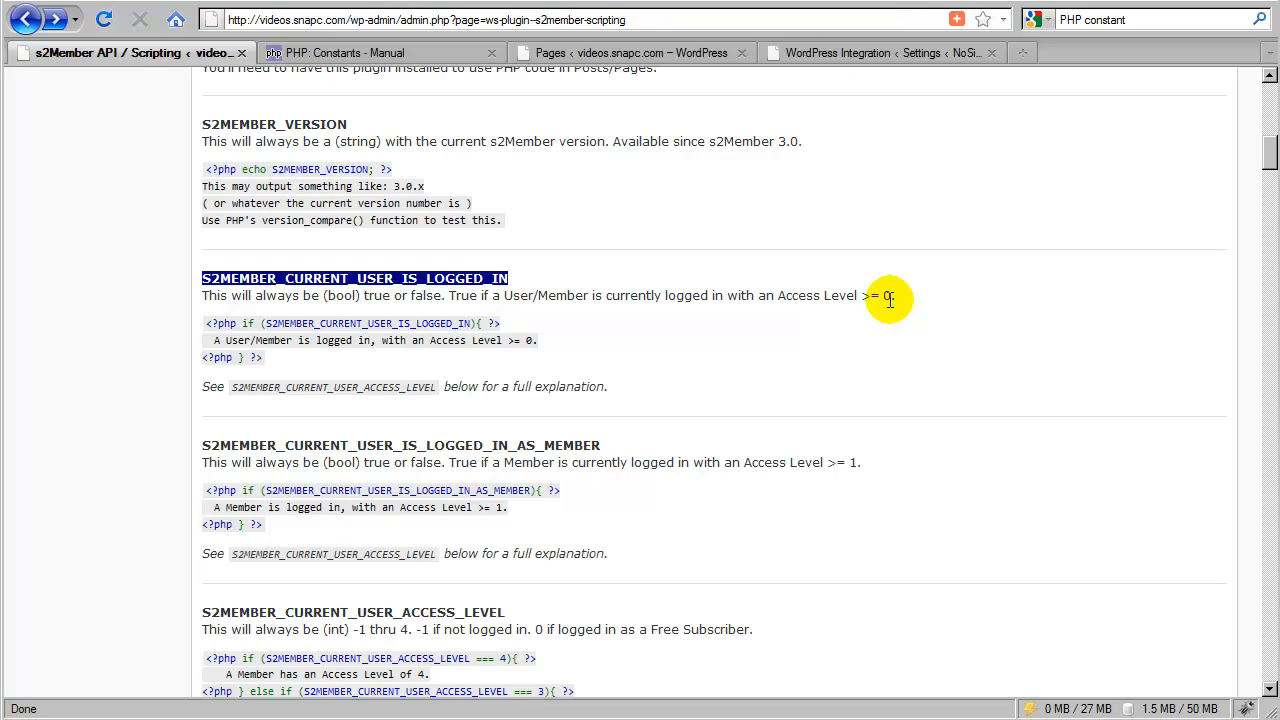
scroll(down, 3)
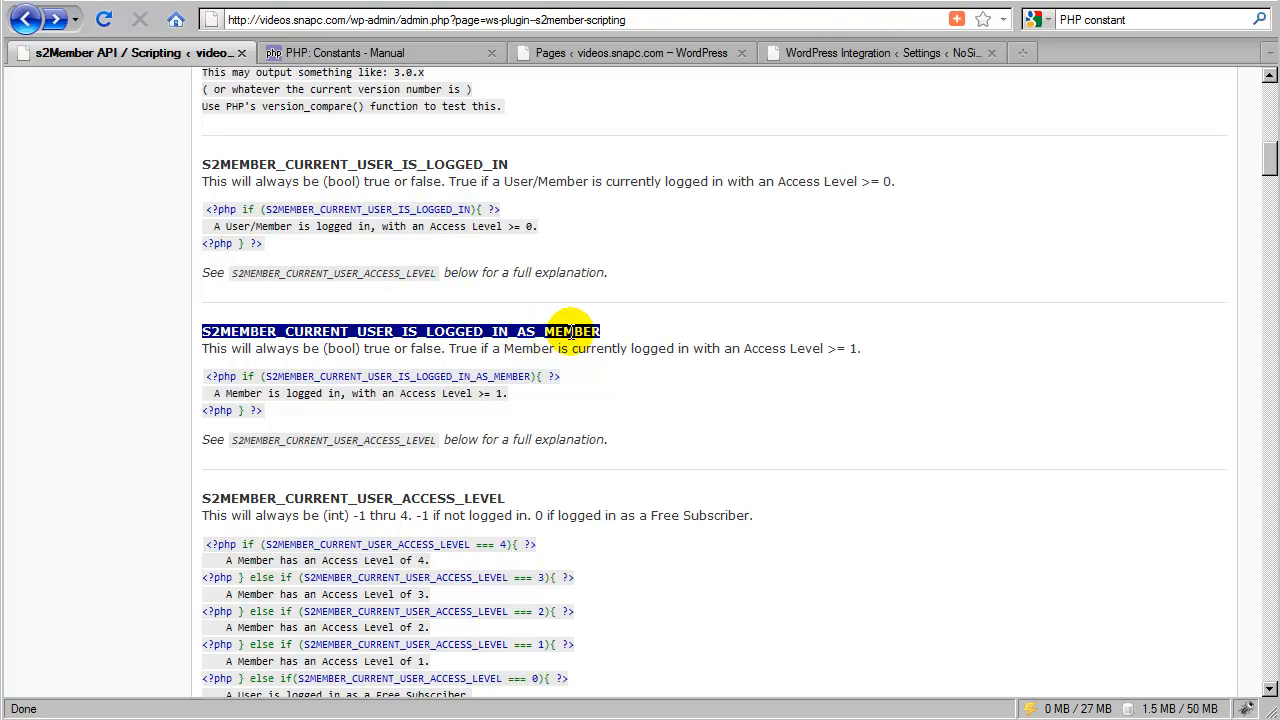
mouse_move(818, 378)
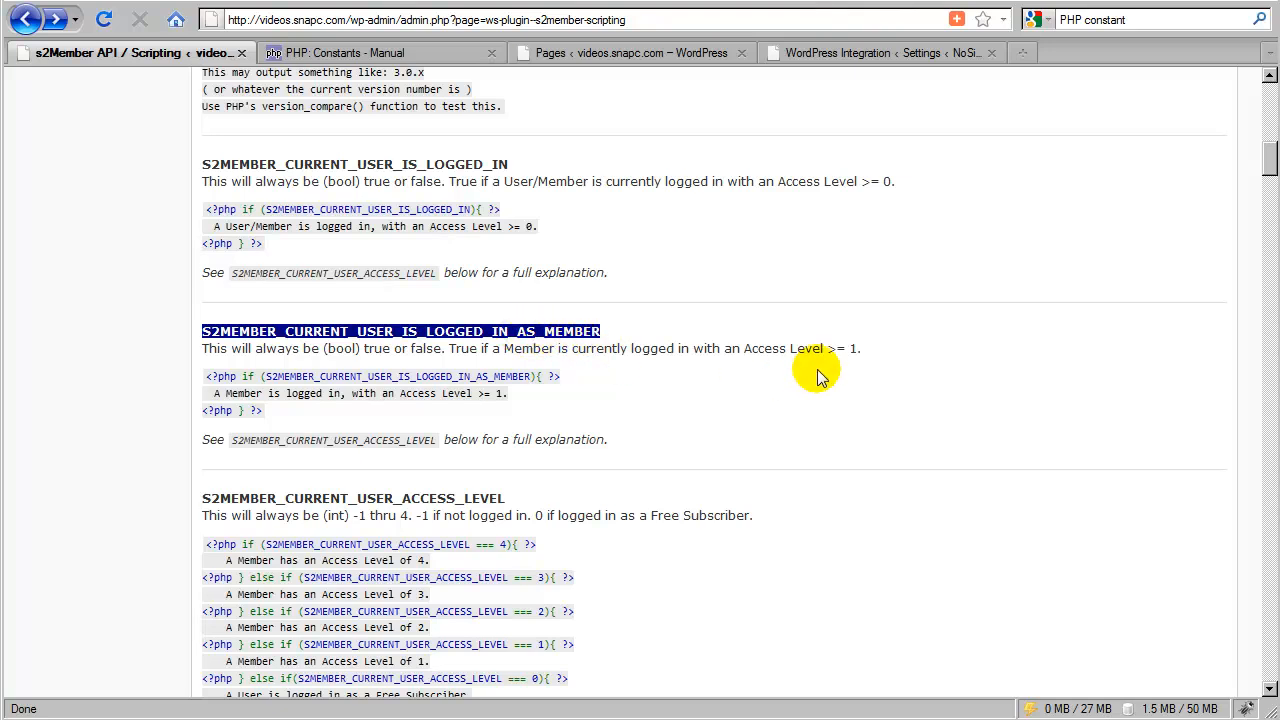
mouse_move(855, 355)
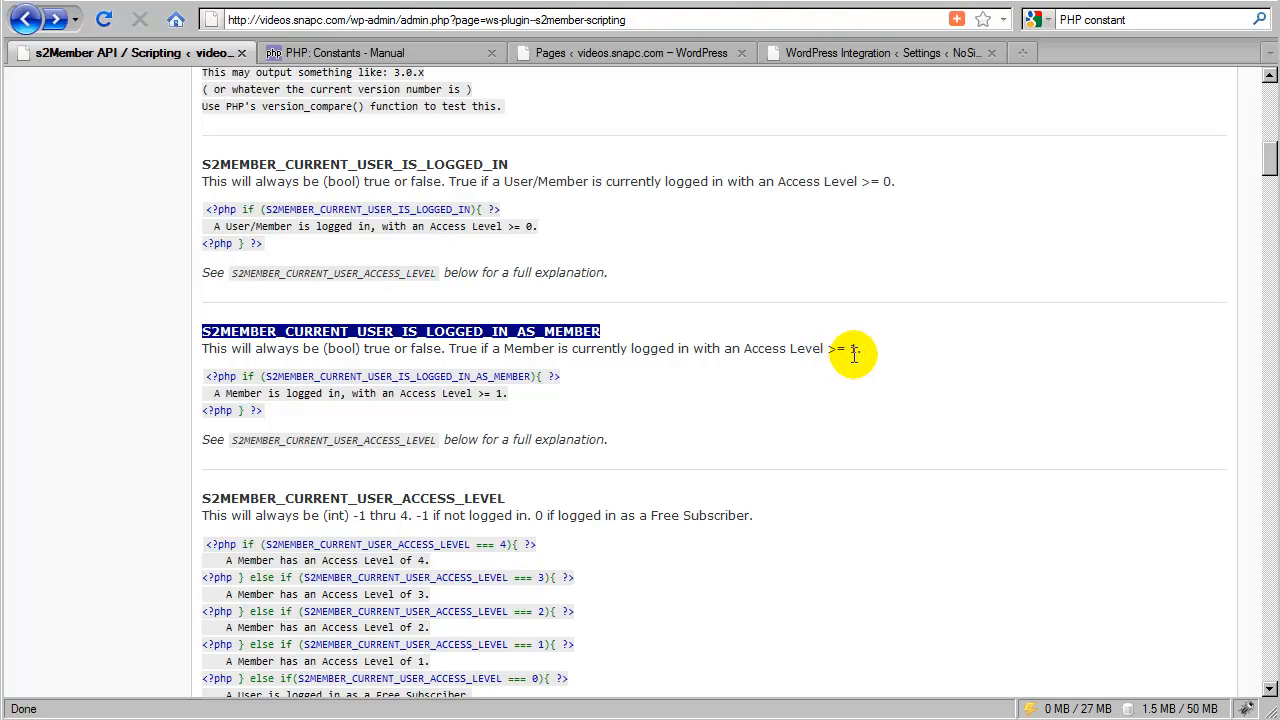
mouse_move(853, 352)
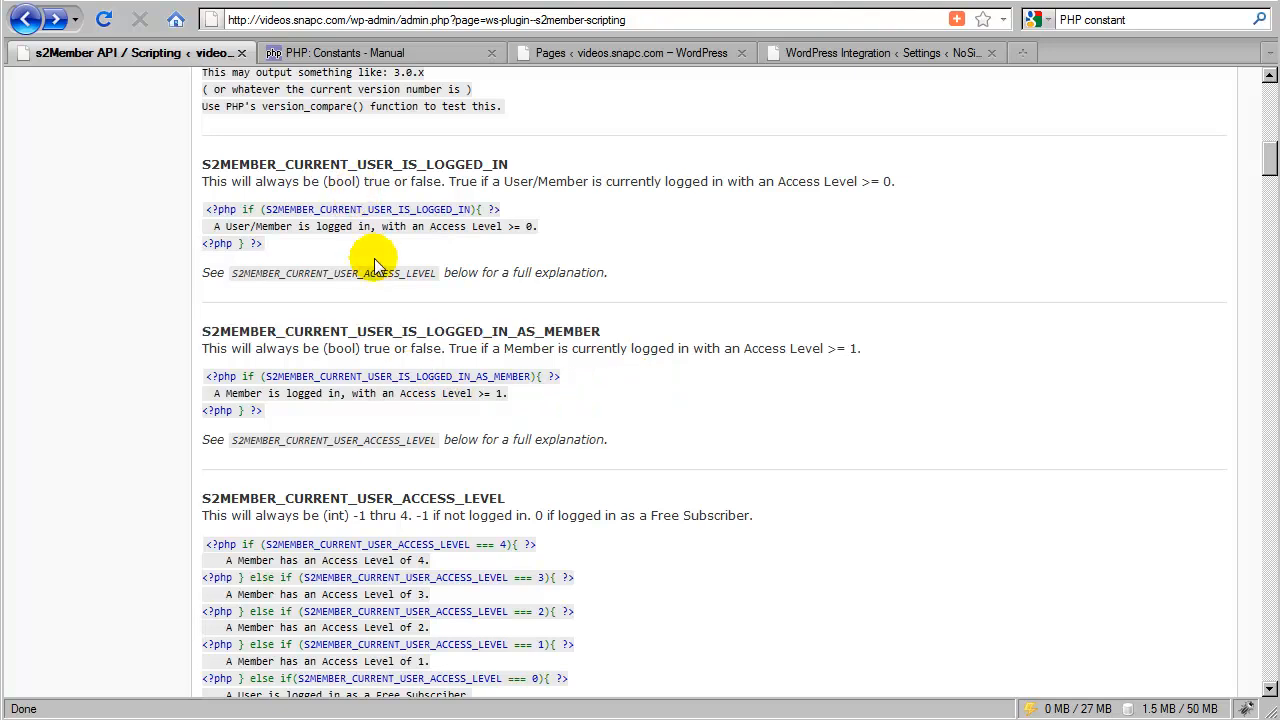
Scroll to S2MEMBER_CURRENT_USER_FIRST_NAME and select its echo code sample
scroll(down, 3)
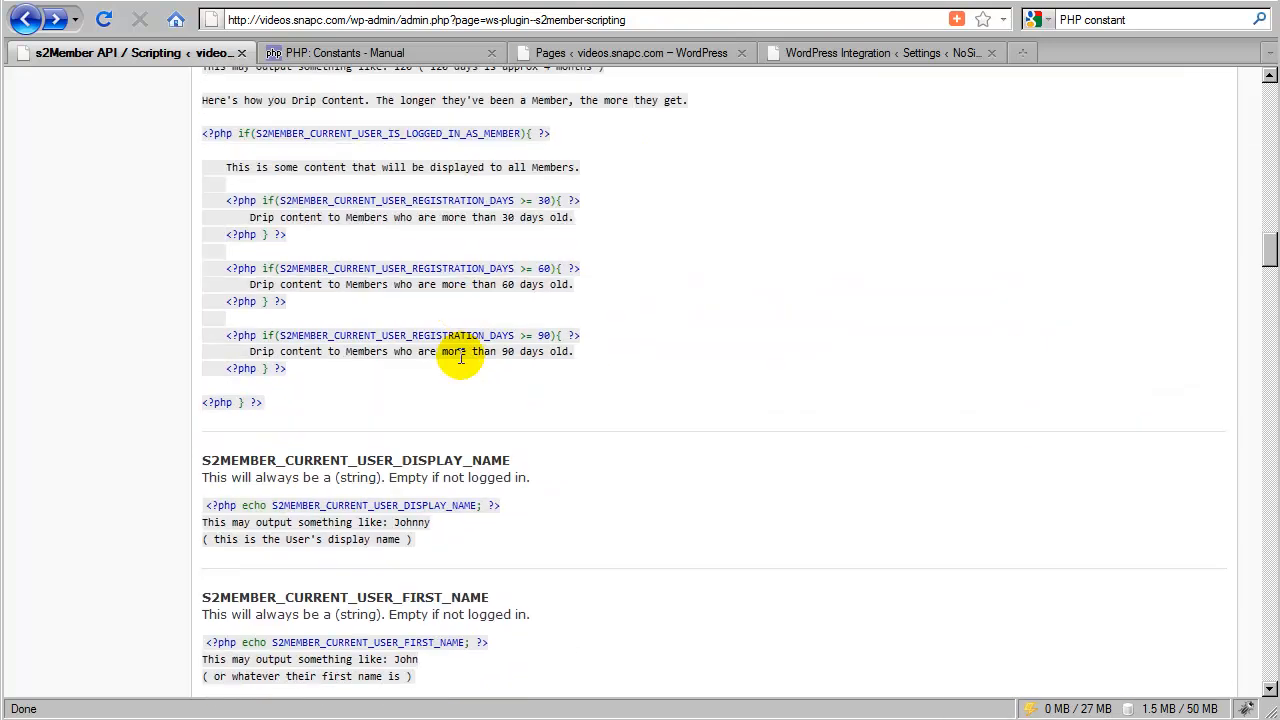
scroll(down, 3)
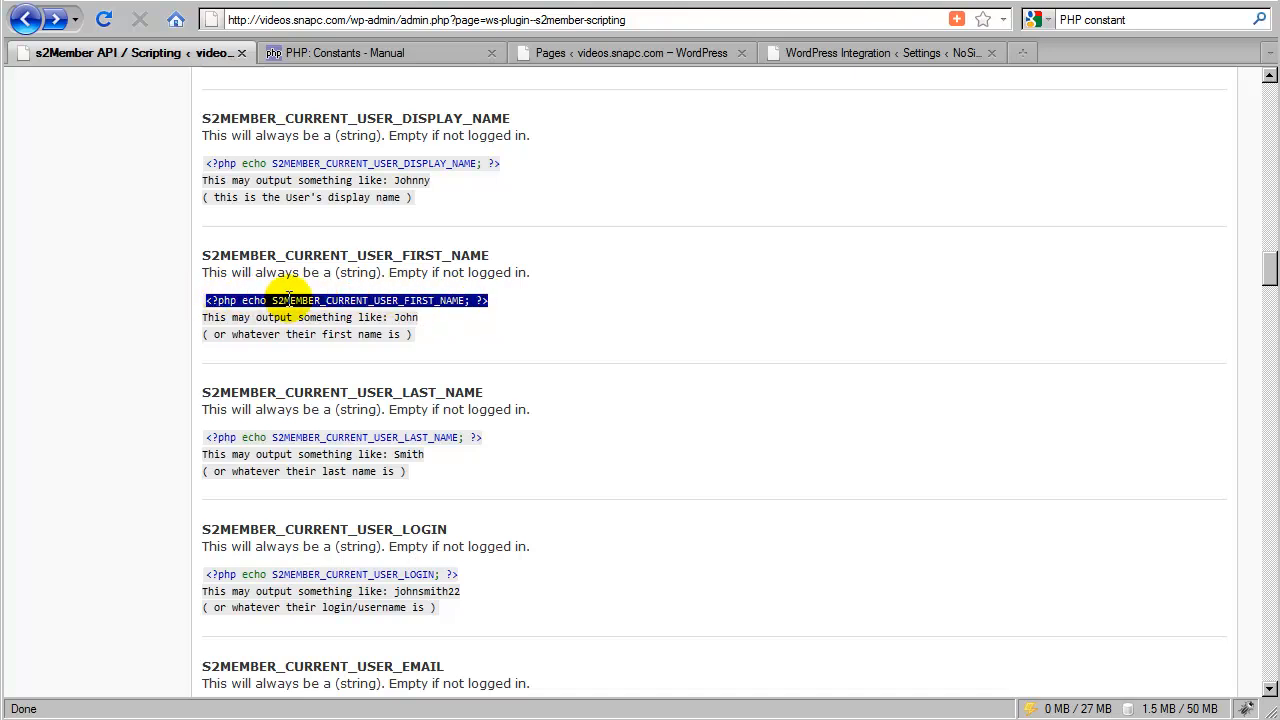
click(323, 334)
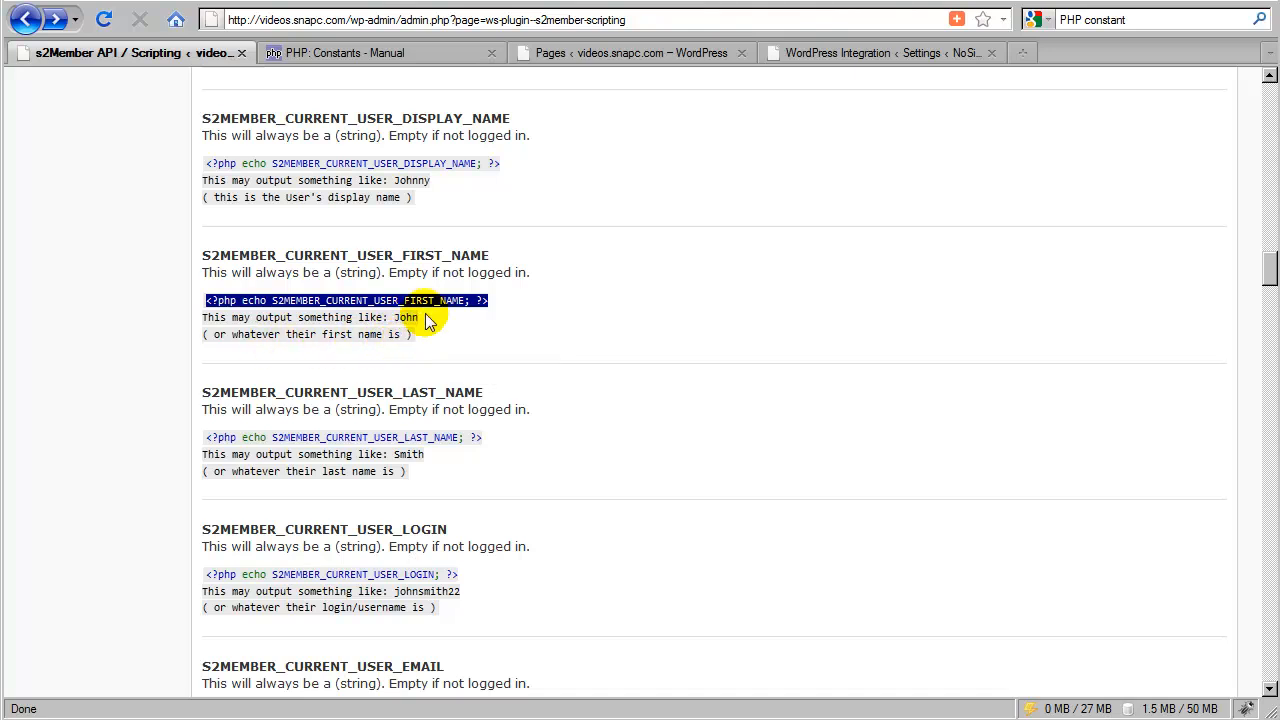
mouse_move(474, 119)
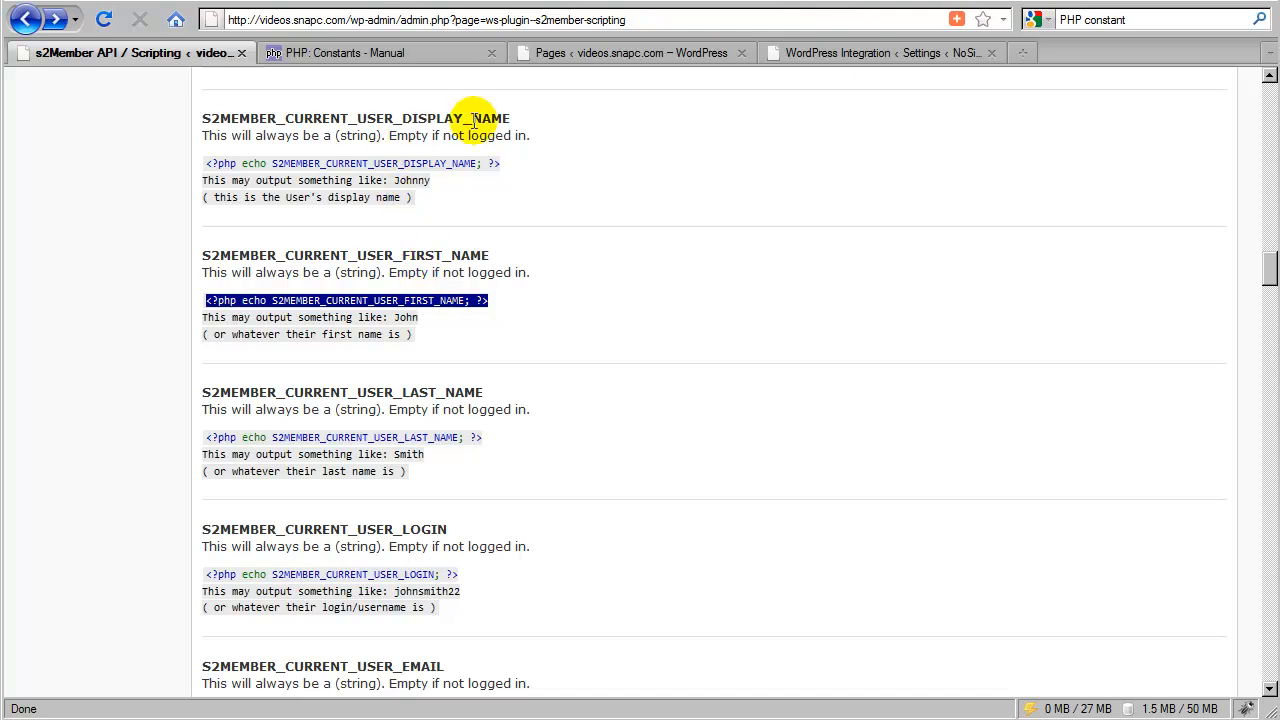
Switch to the Pages tab listing the four published pages, including Login Welcome Page
click(633, 53)
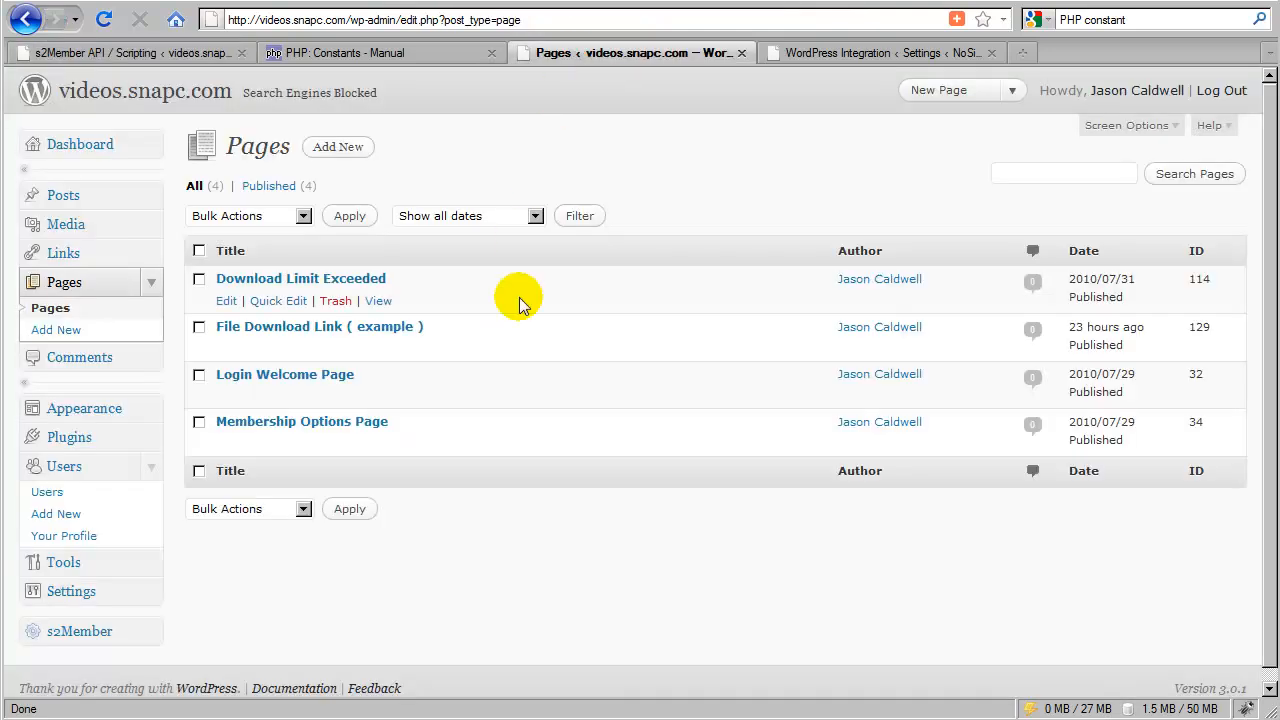
mouse_move(227, 397)
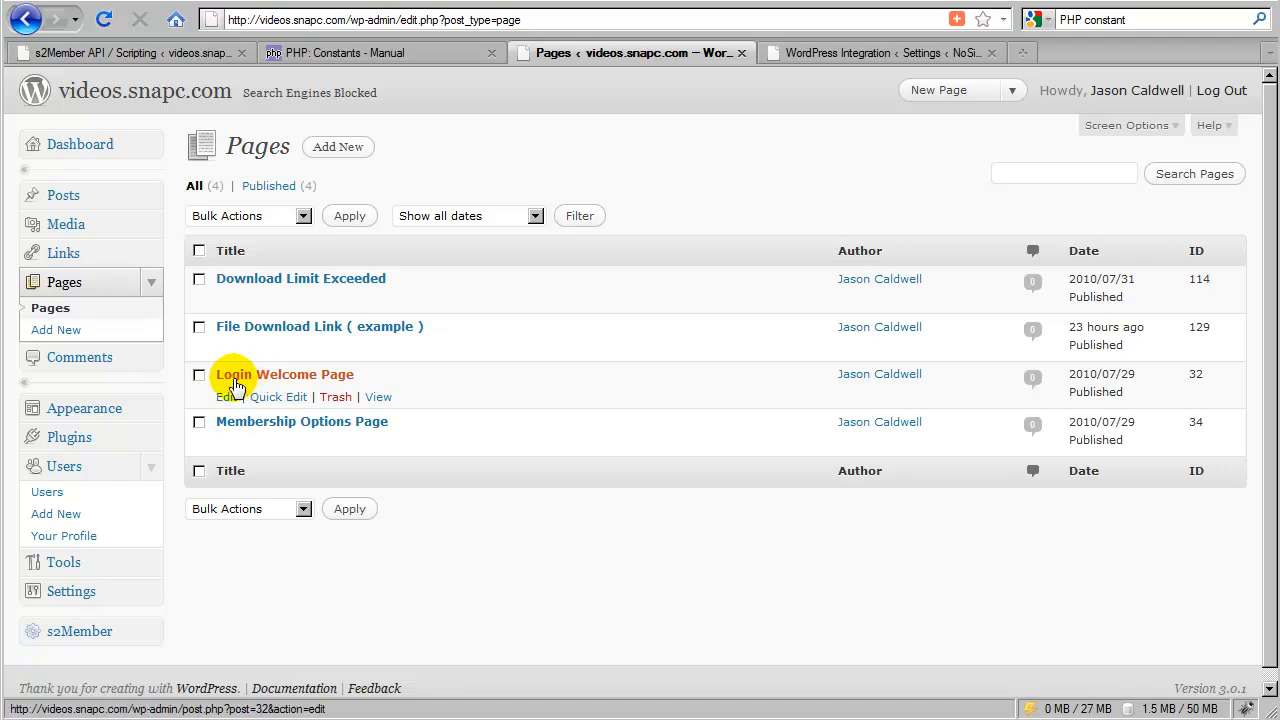
mouse_move(226, 397)
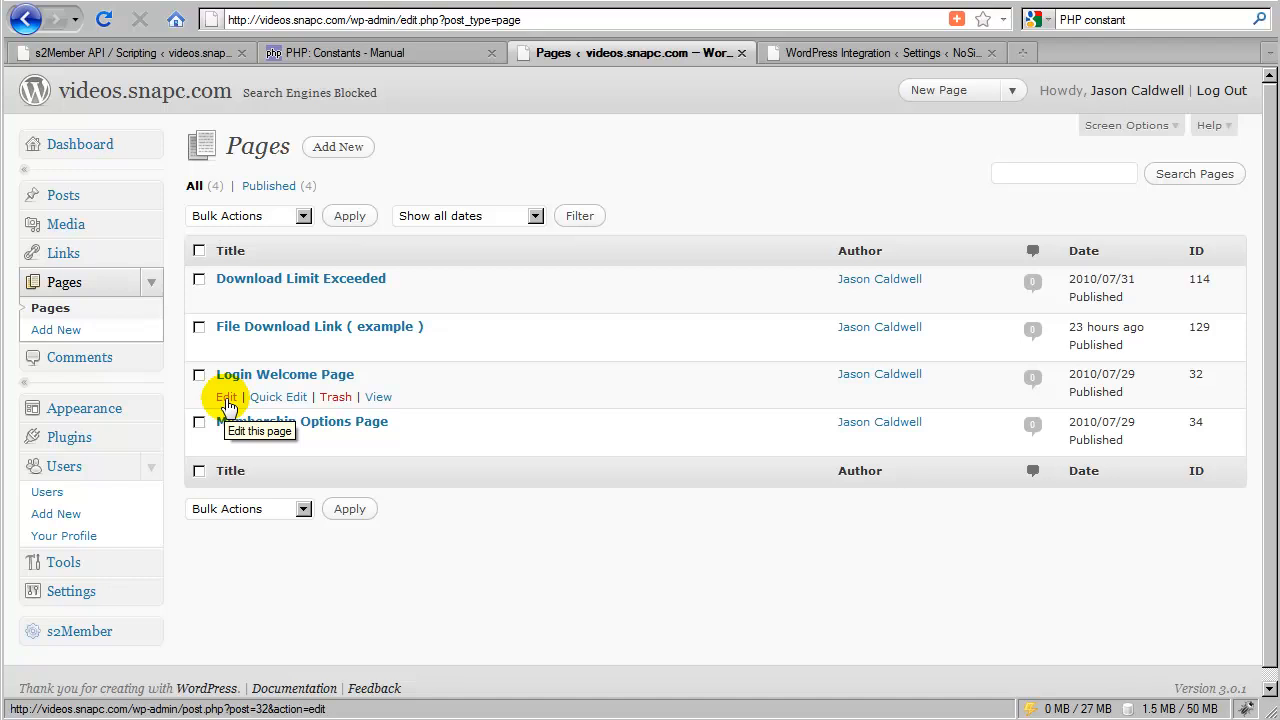
Edit Login Welcome Page to add 'Hello <?php echo S2MEMBER_CURRENT_USER_FIRST_NAME; ?>' and update it
click(226, 397)
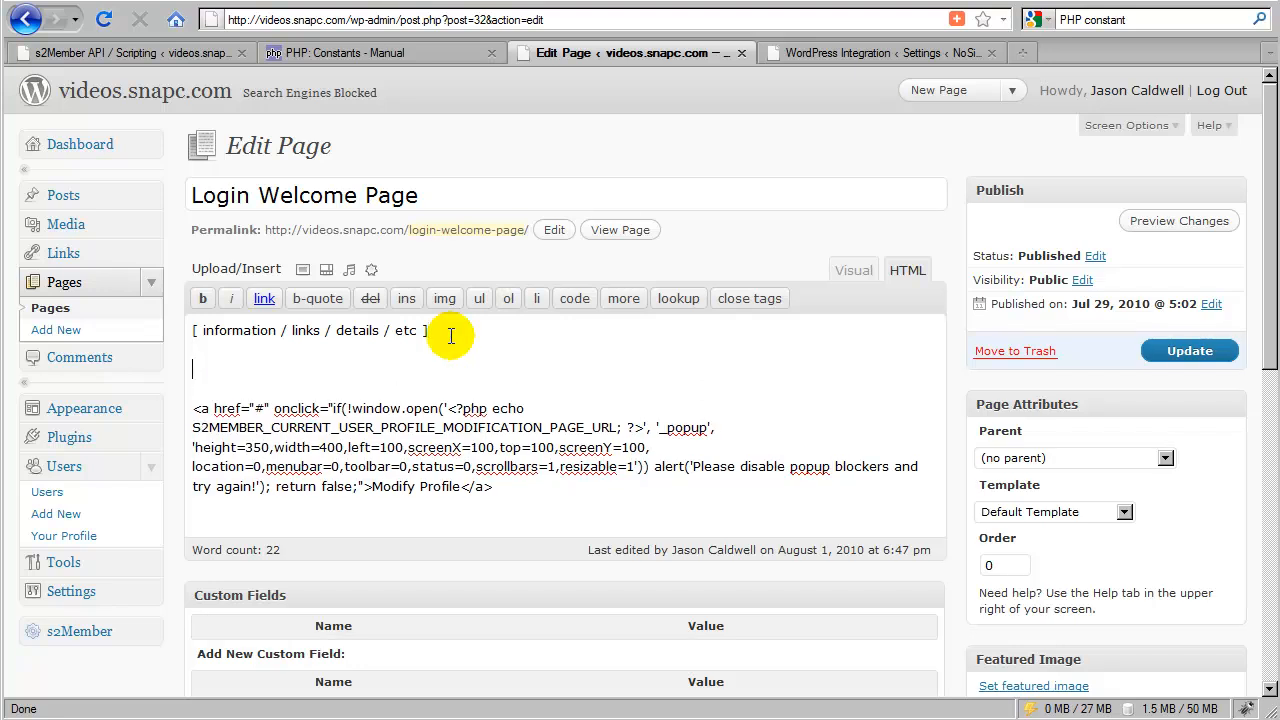
text(Hello)
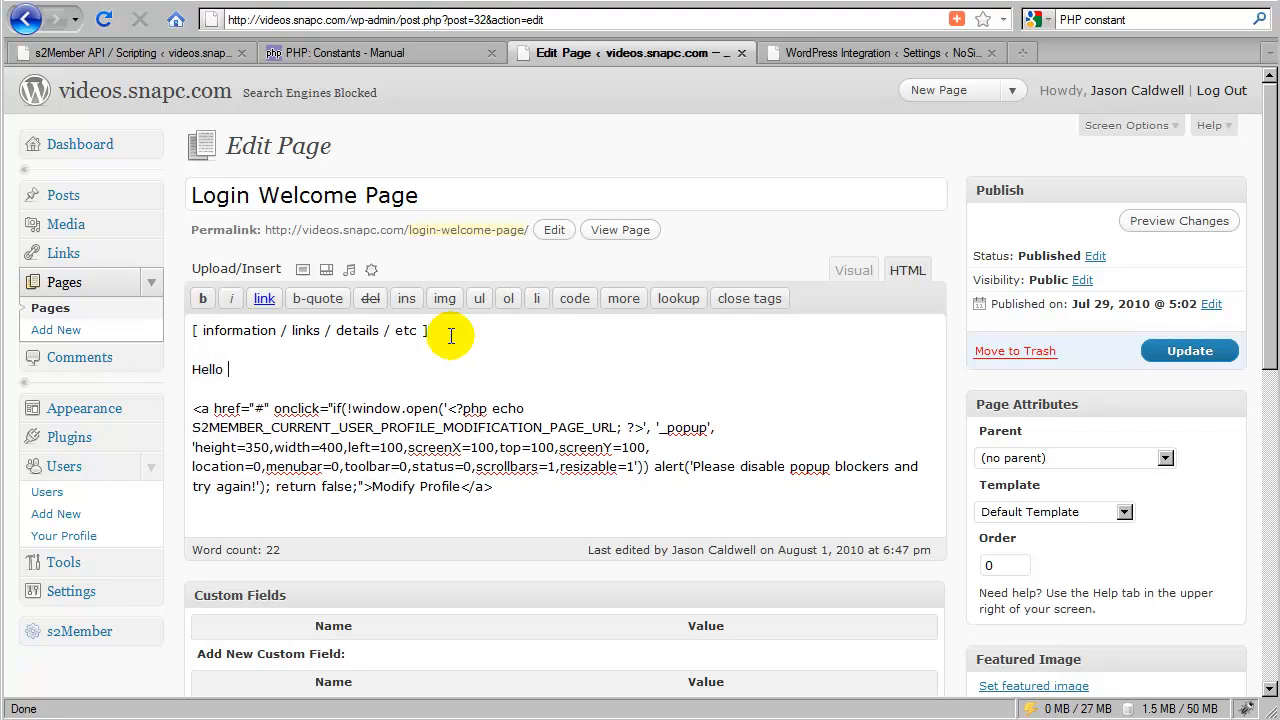
text(<?php echo S2MEMBER_CURRENT_USER_FIRST_NAME; ?>)
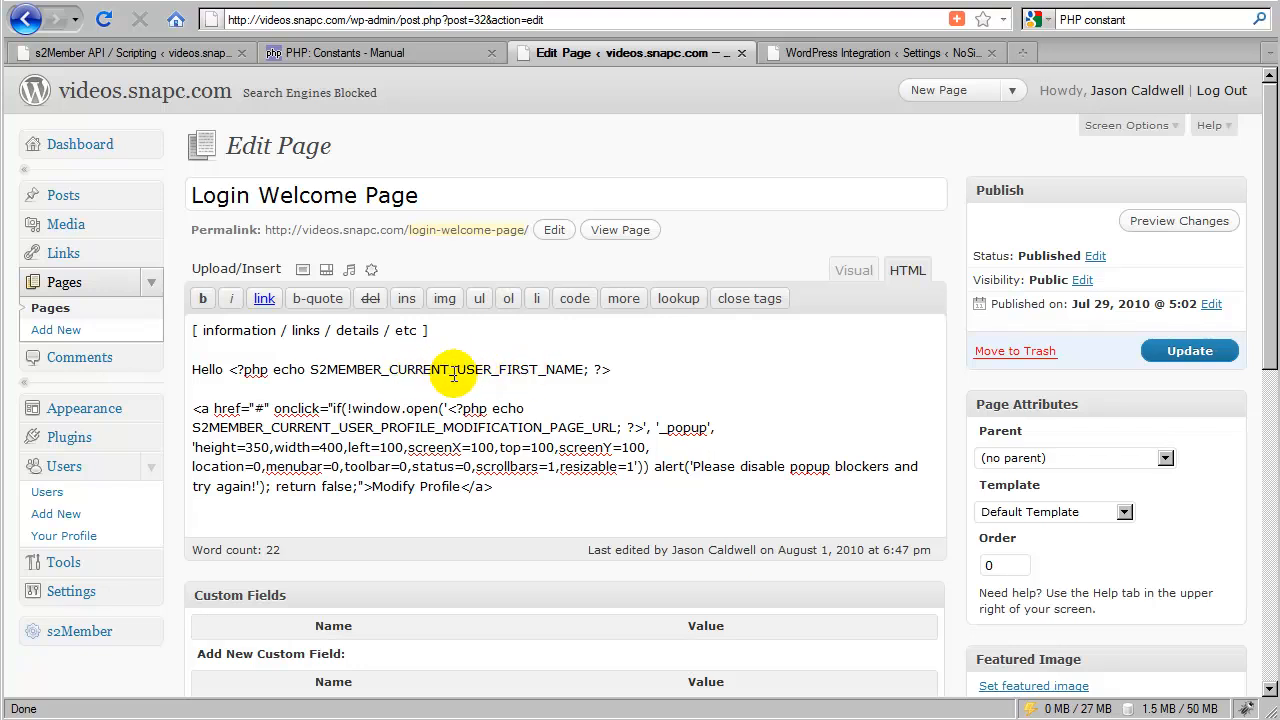
click(1189, 350)
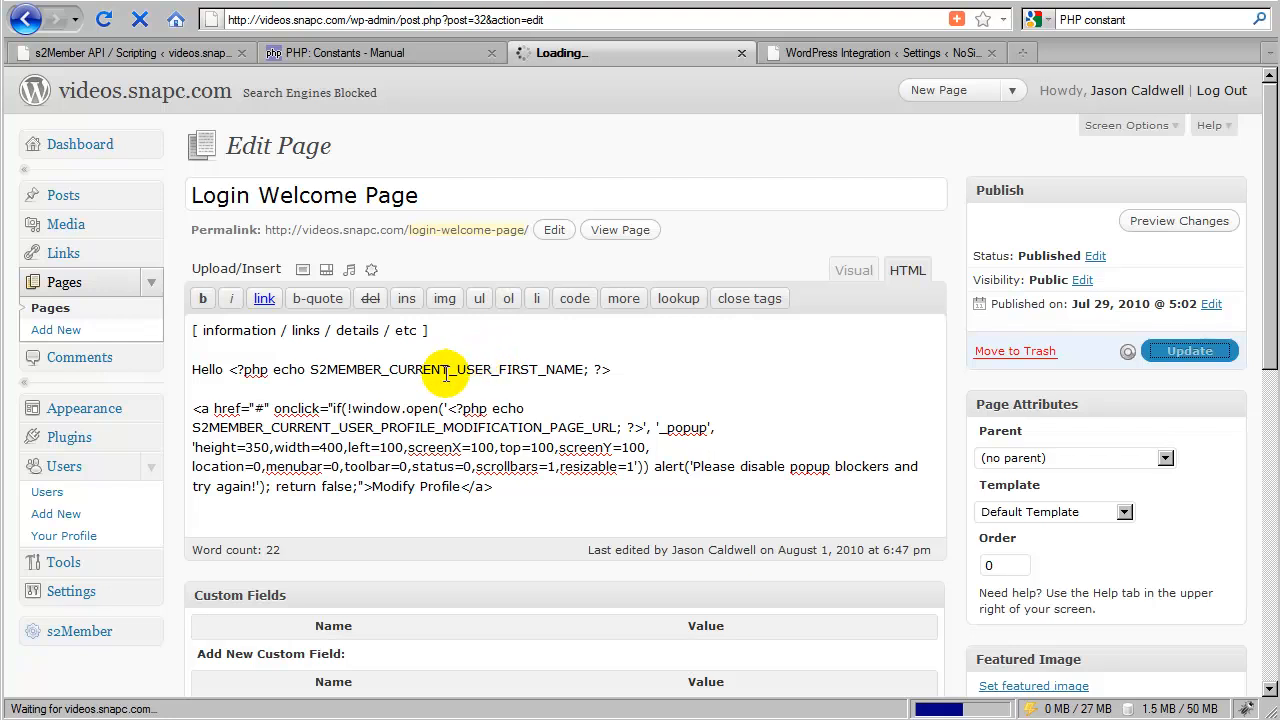
click(1189, 351)
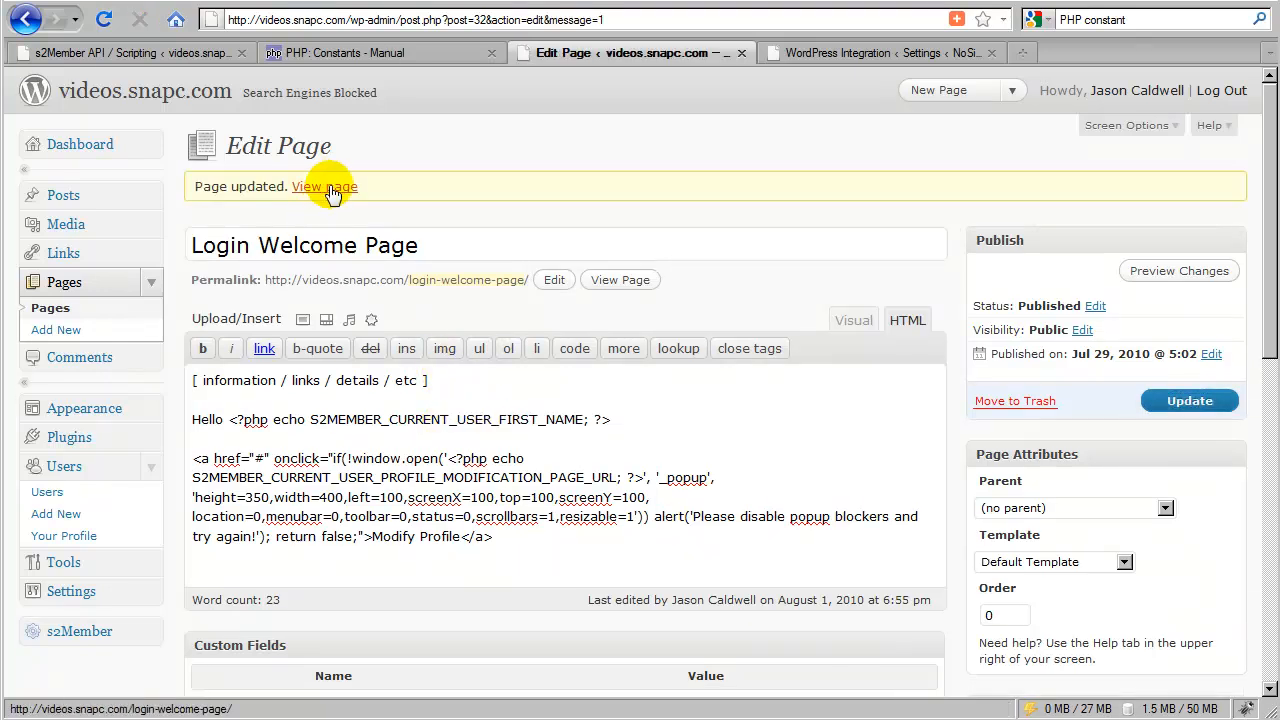
View the live Login Welcome Page, which now shows 'Hello Jason'
click(324, 186)
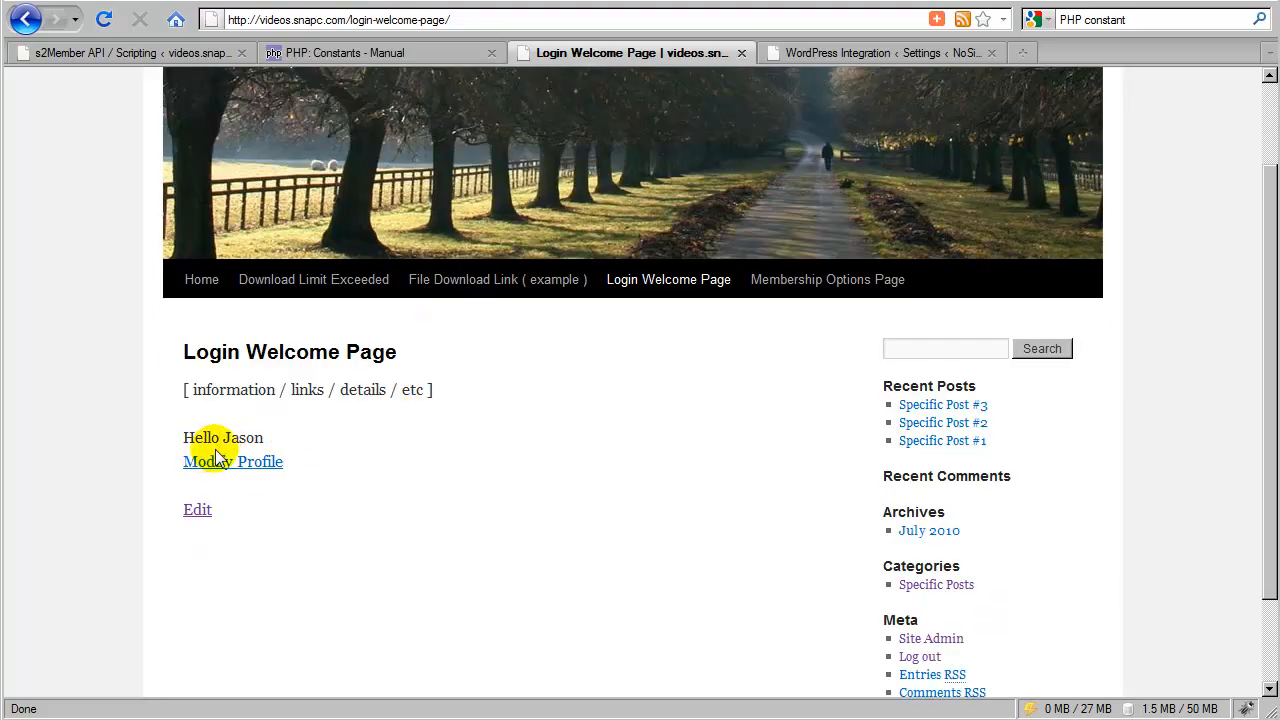
mouse_move(343, 450)
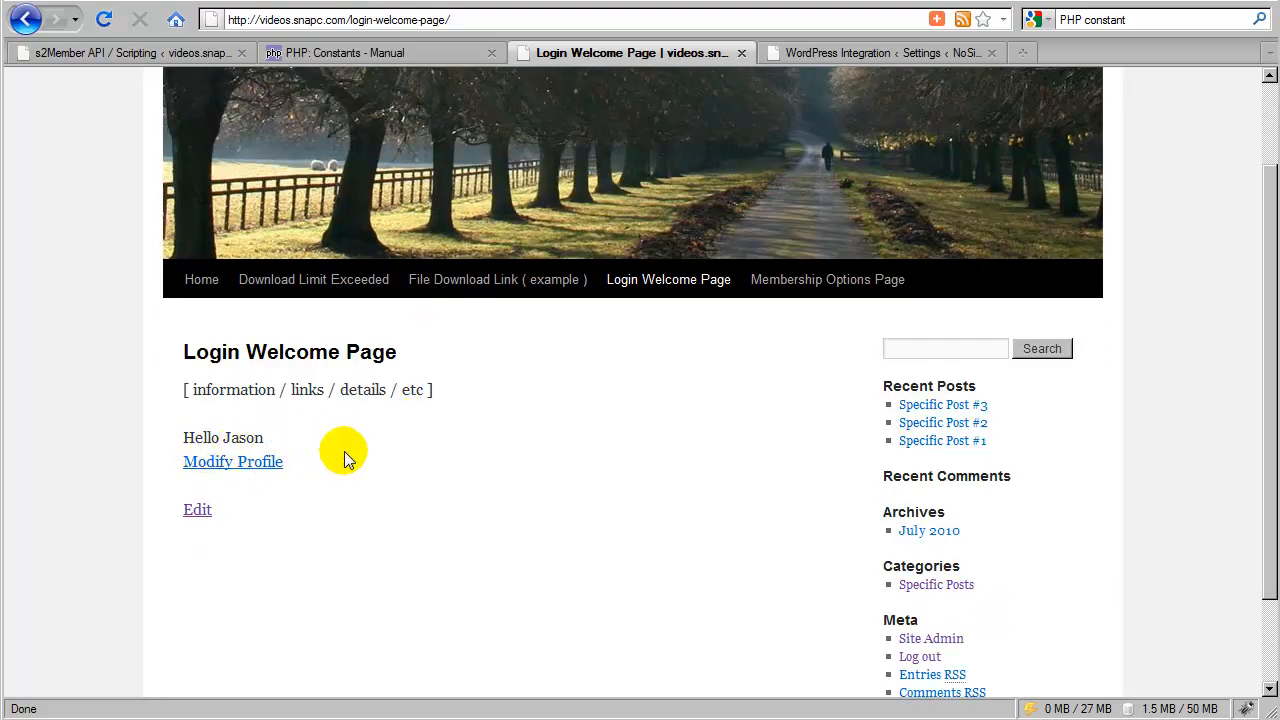
mouse_move(147, 63)
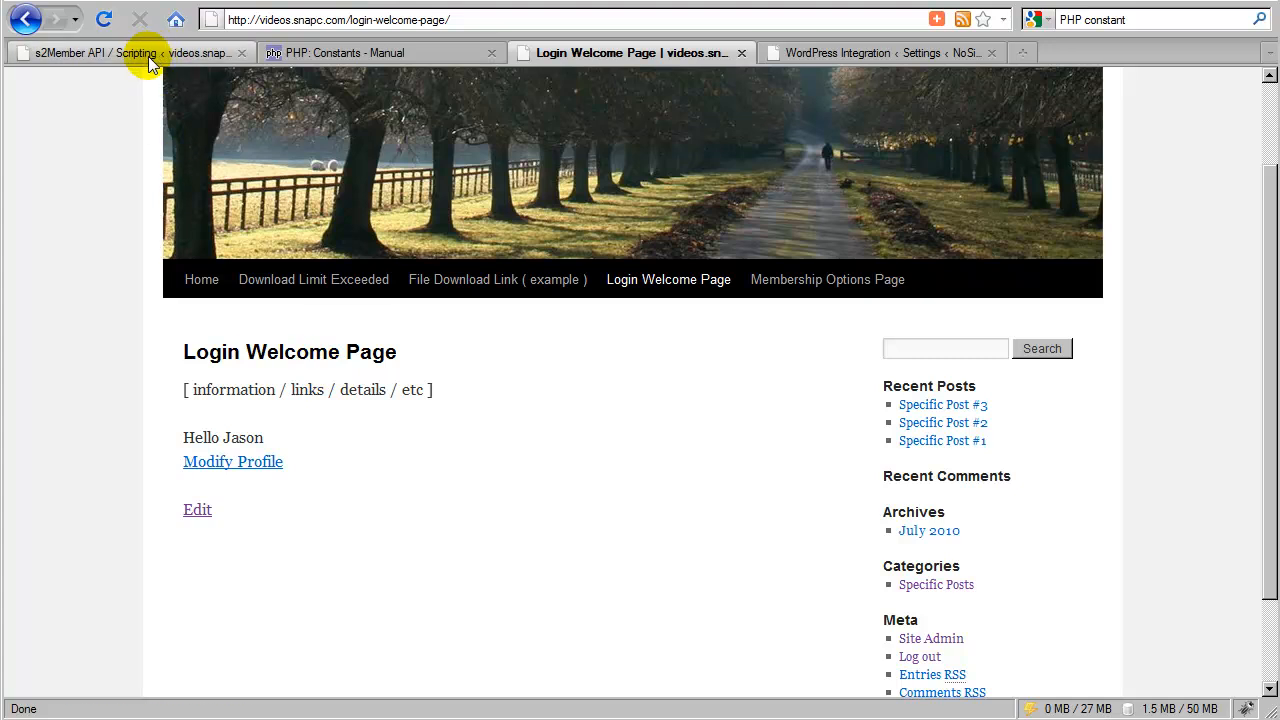
Return to the s2Member scripting docs and scroll through the constants to the Conditional Upgrades example
click(120, 52)
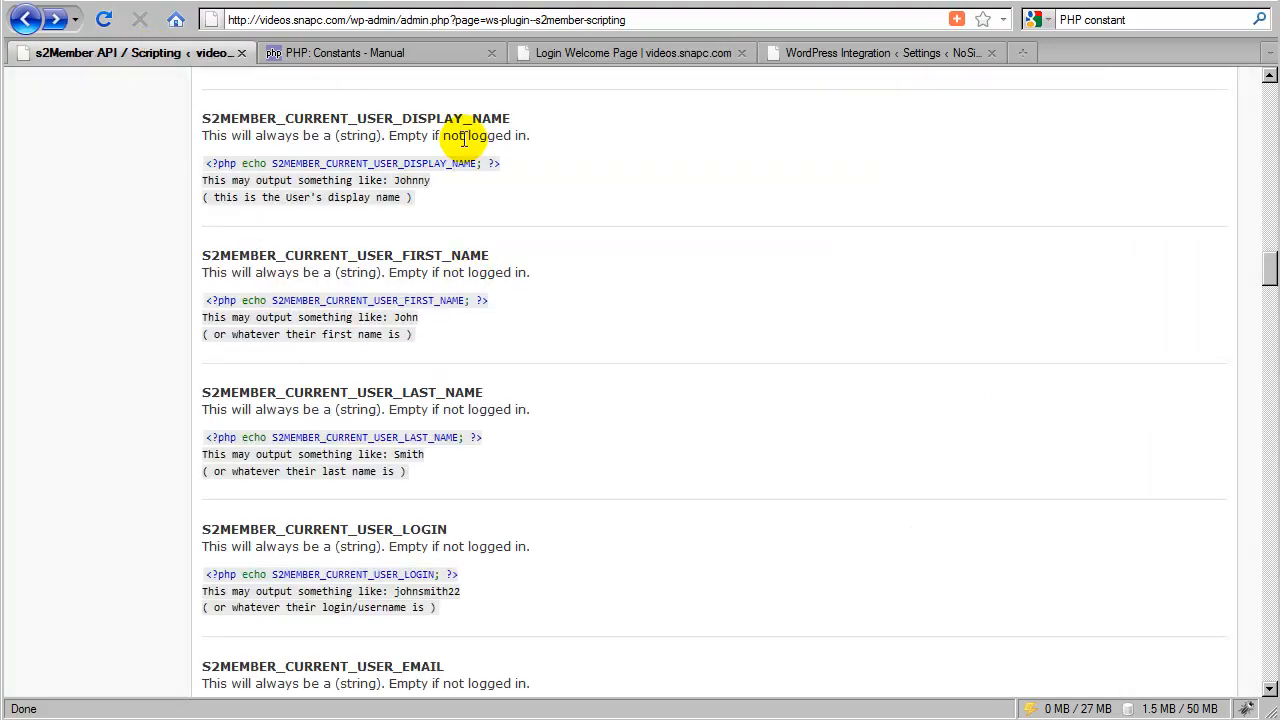
scroll(down, 3)
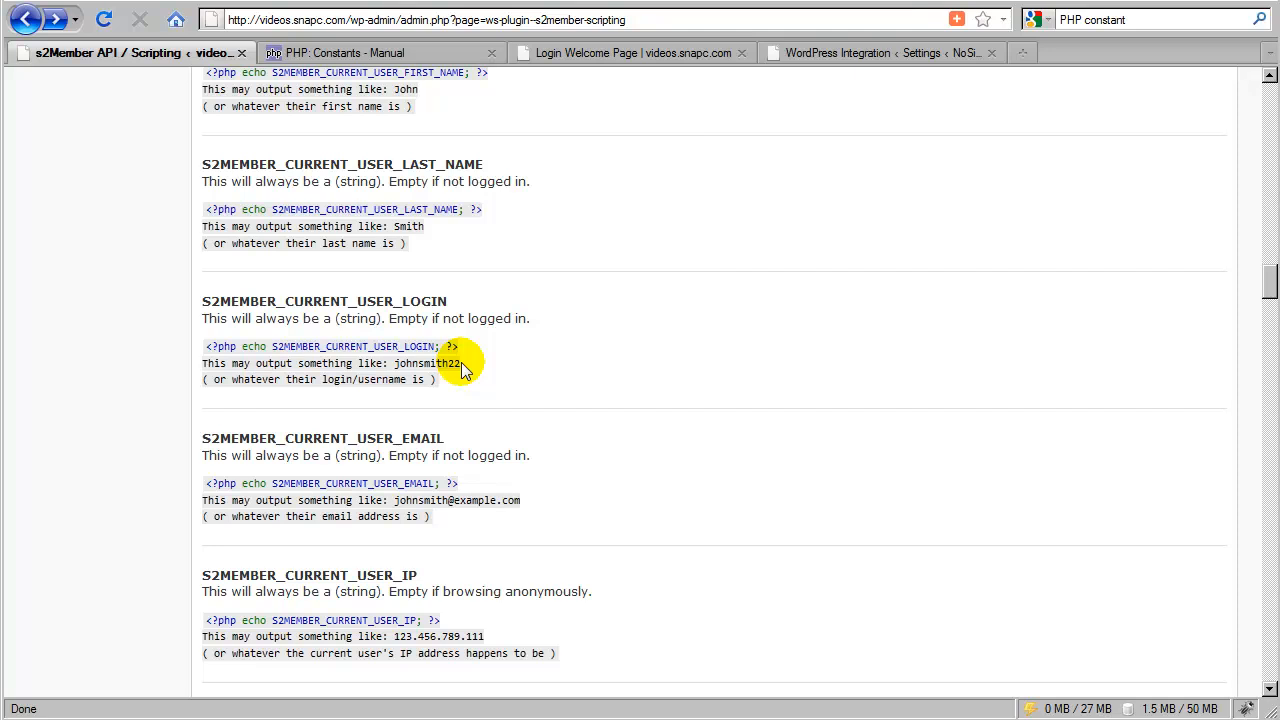
mouse_move(448, 340)
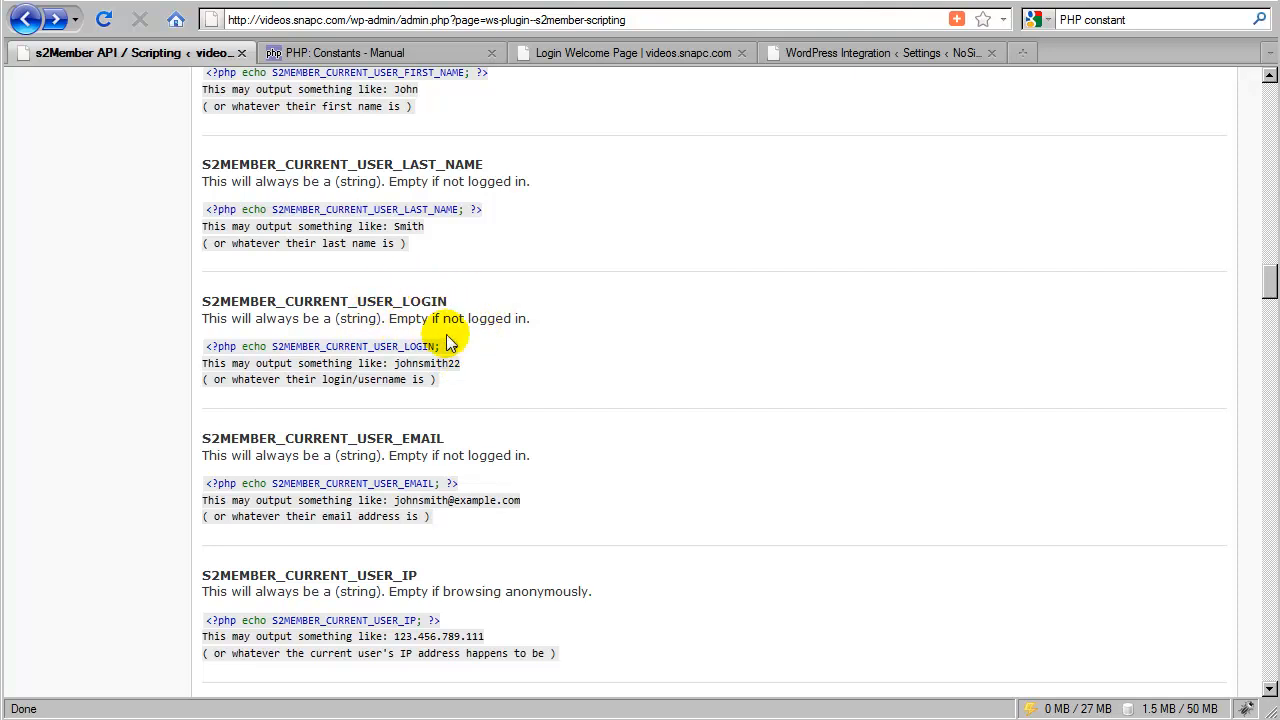
scroll(down, 3)
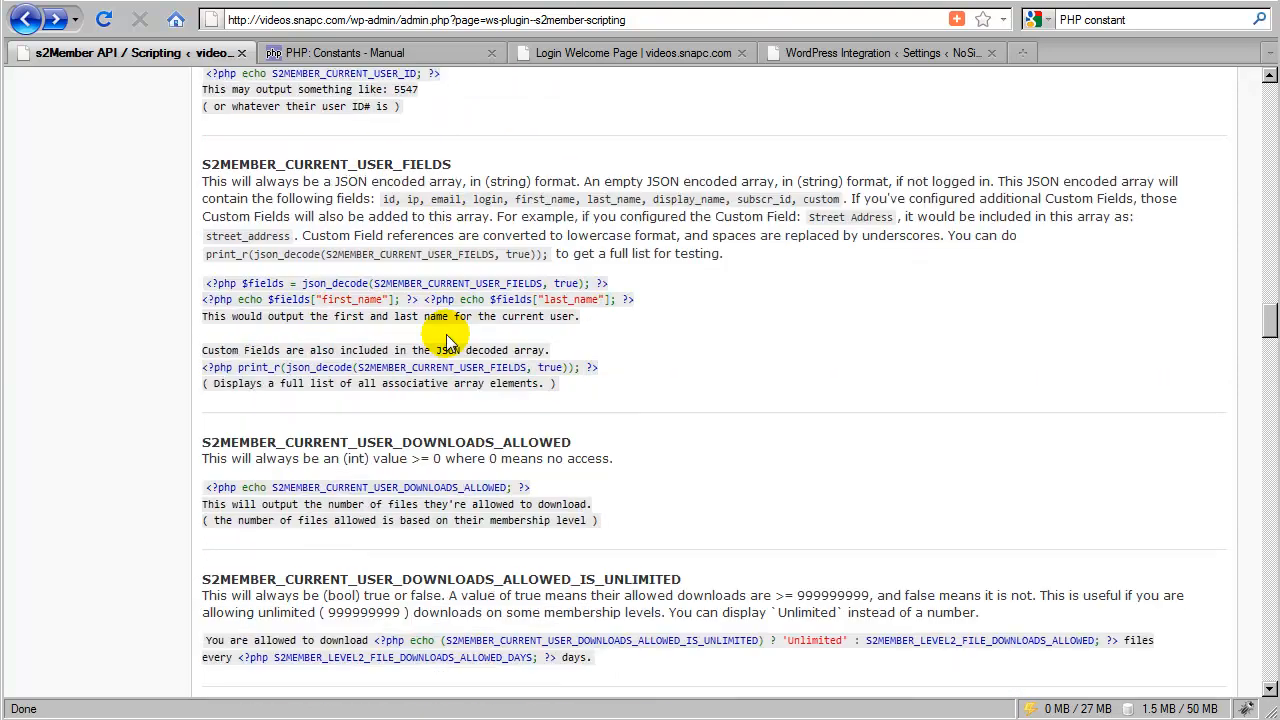
scroll(down, 3)
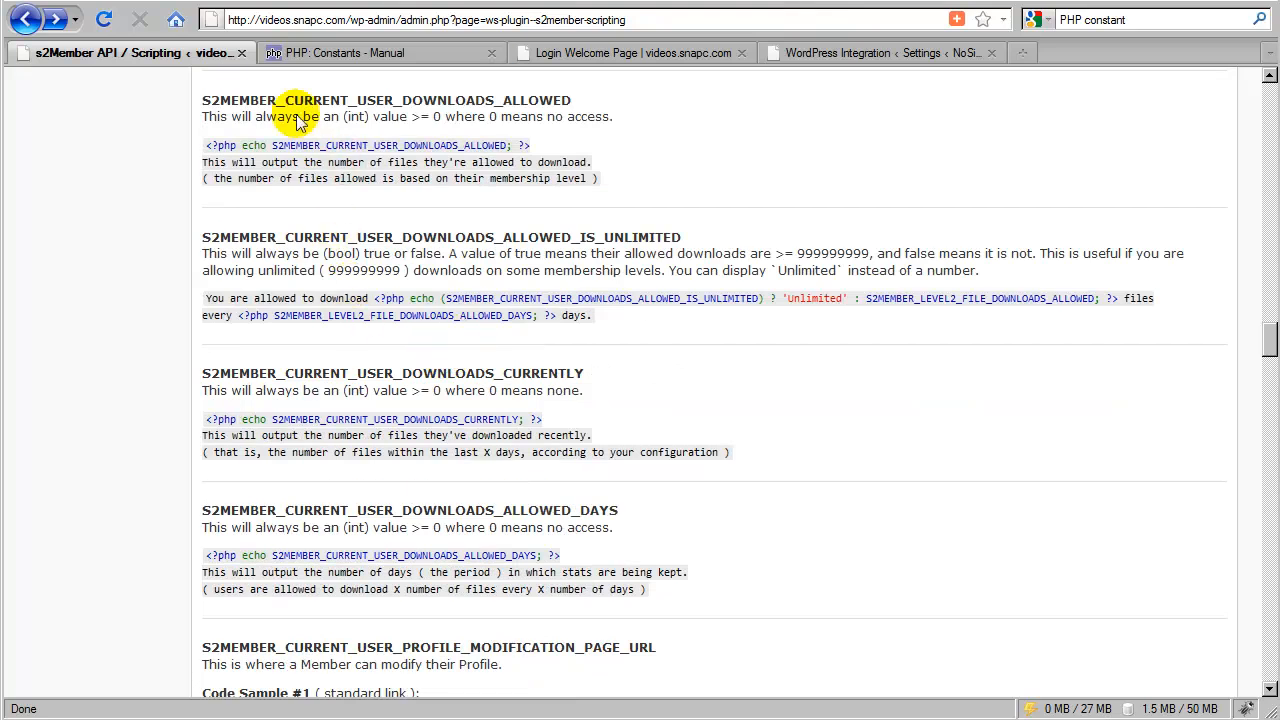
mouse_move(558, 100)
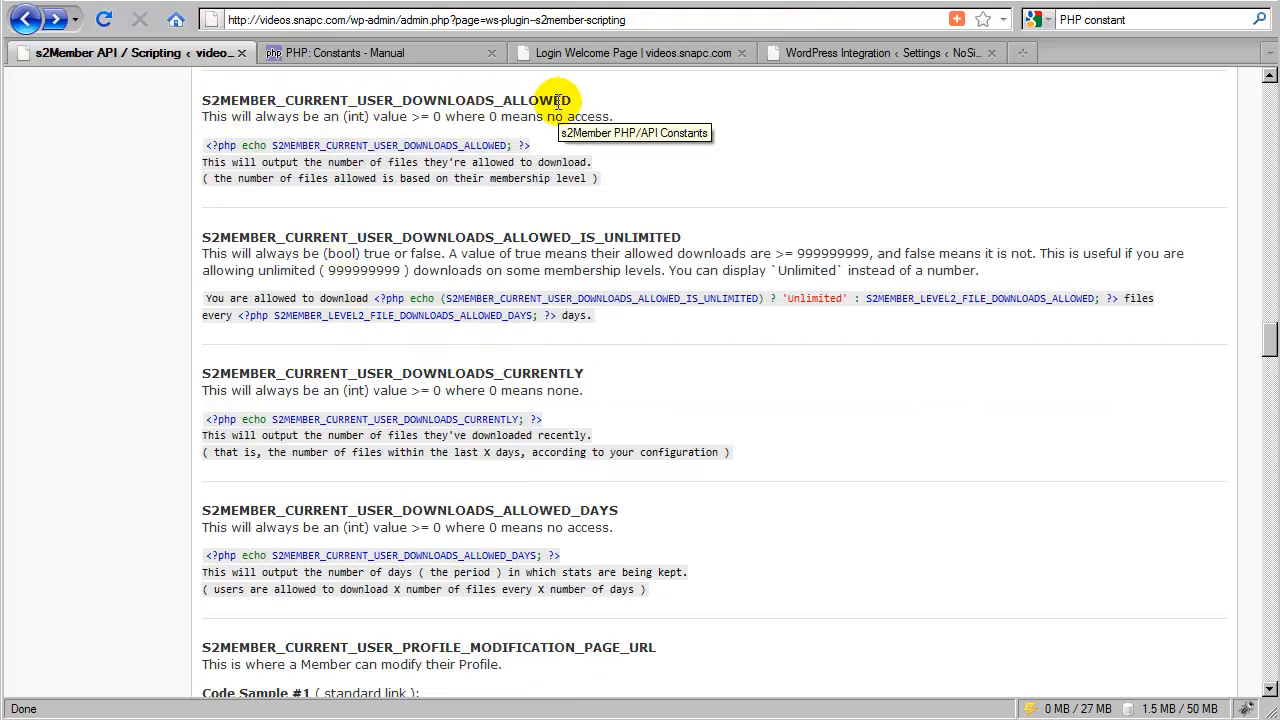
scroll(down, 3)
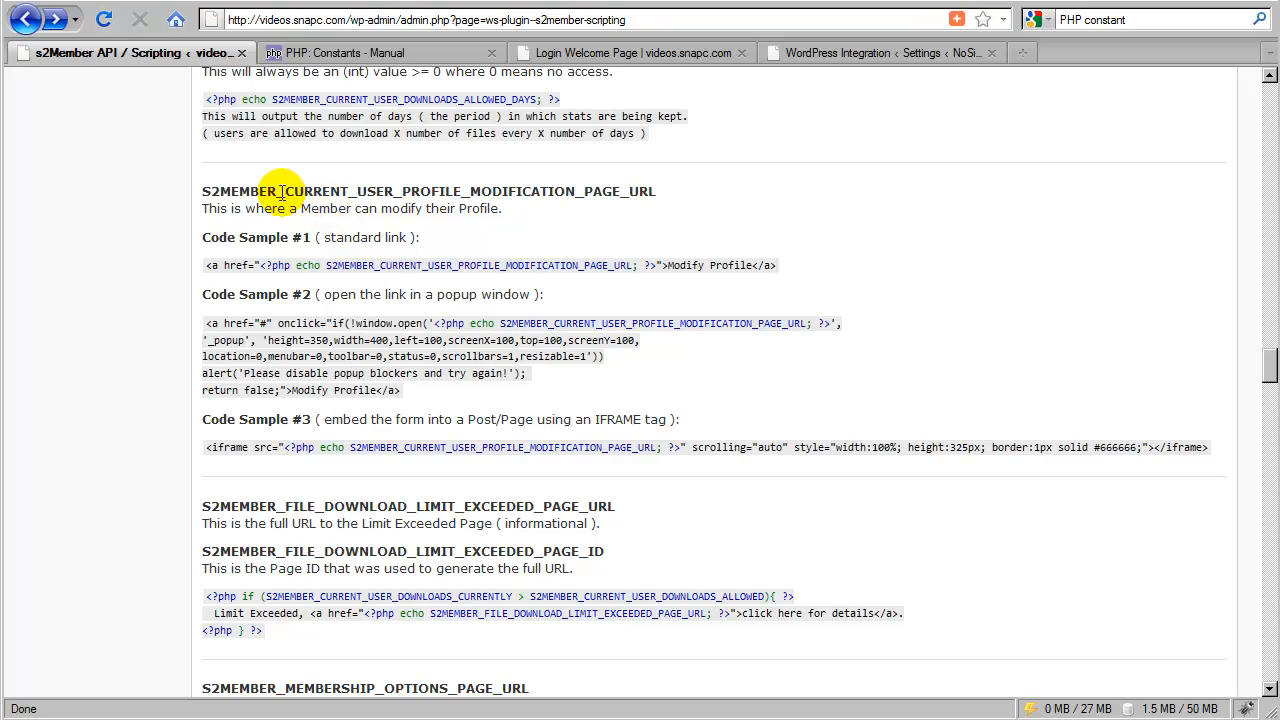
mouse_move(653, 190)
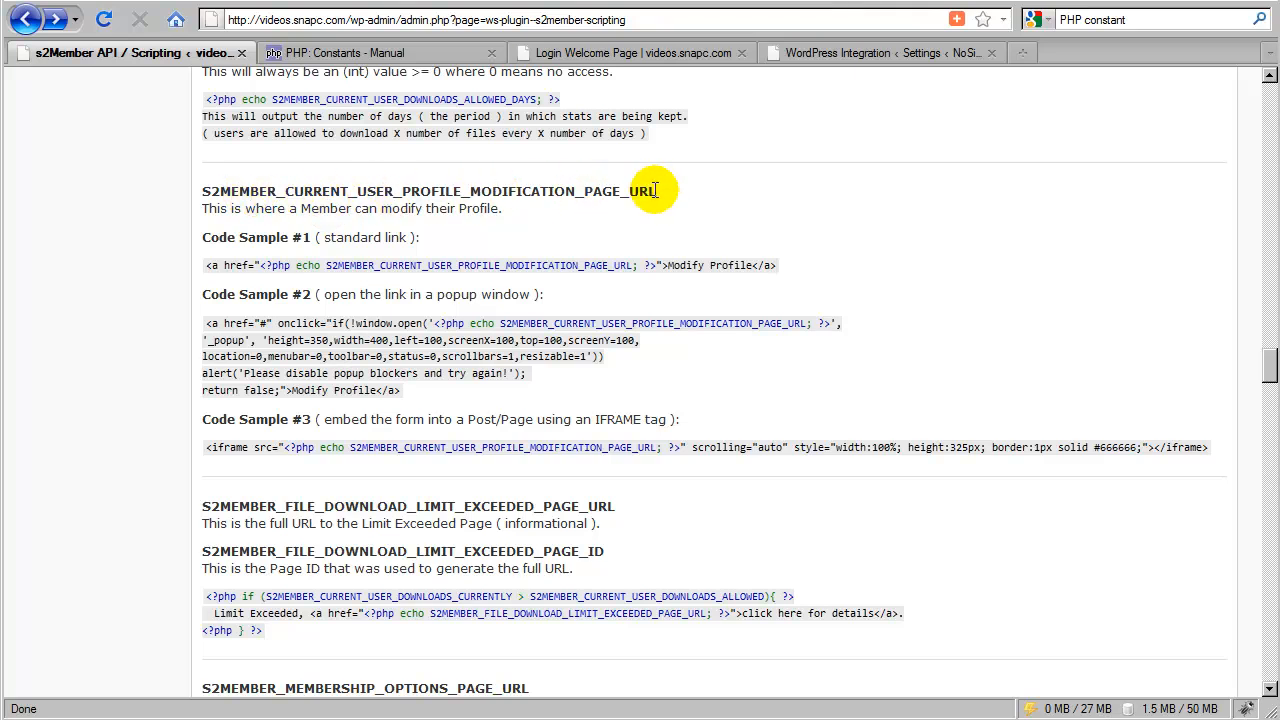
mouse_move(442, 240)
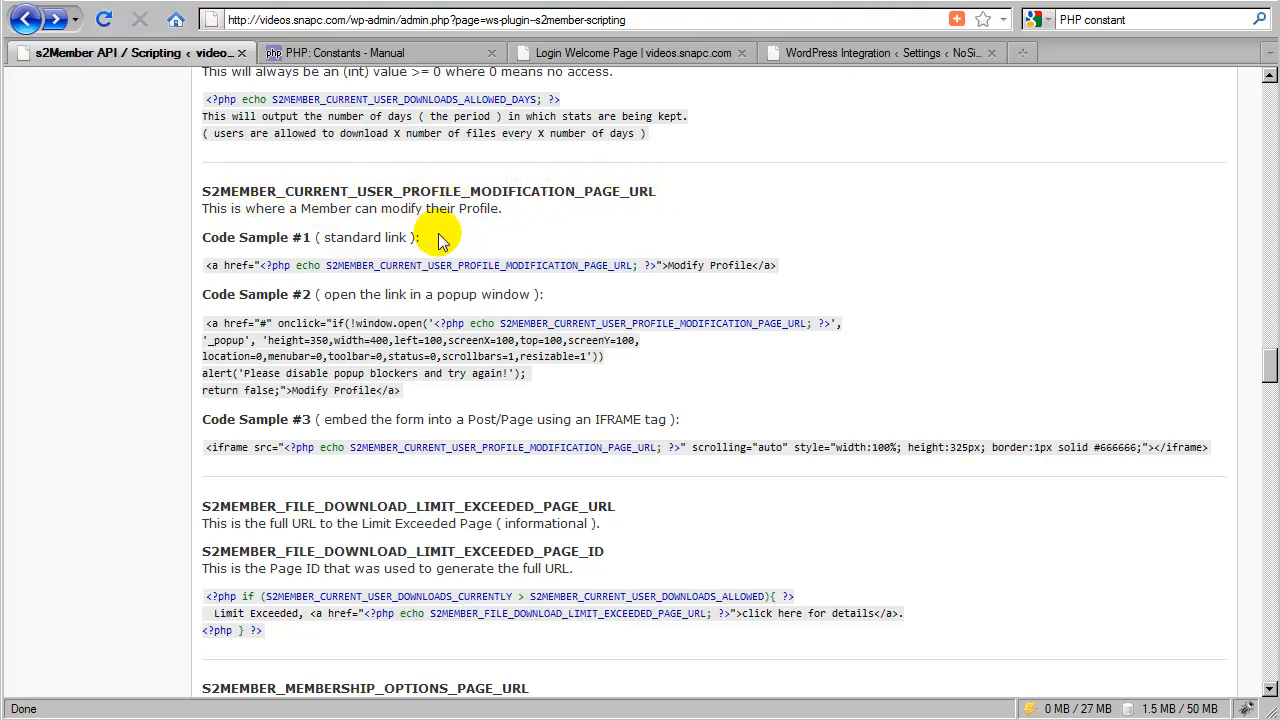
scroll(down, 3)
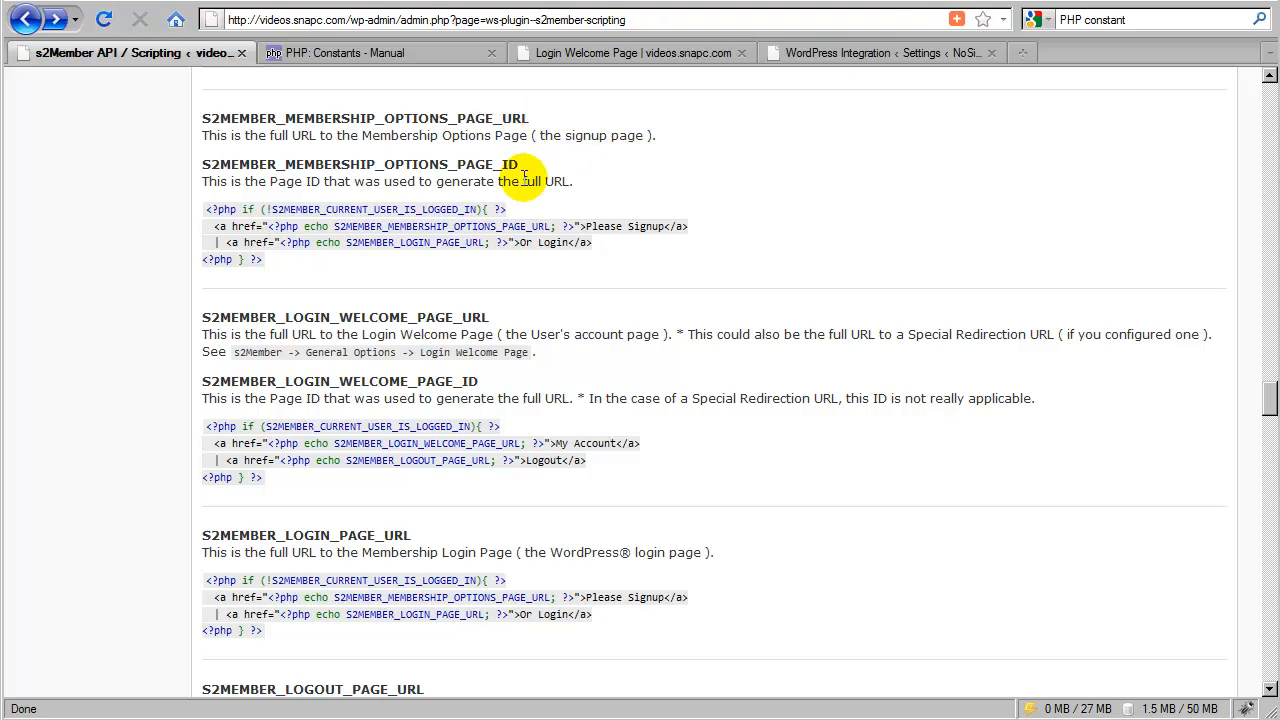
scroll(down, 3)
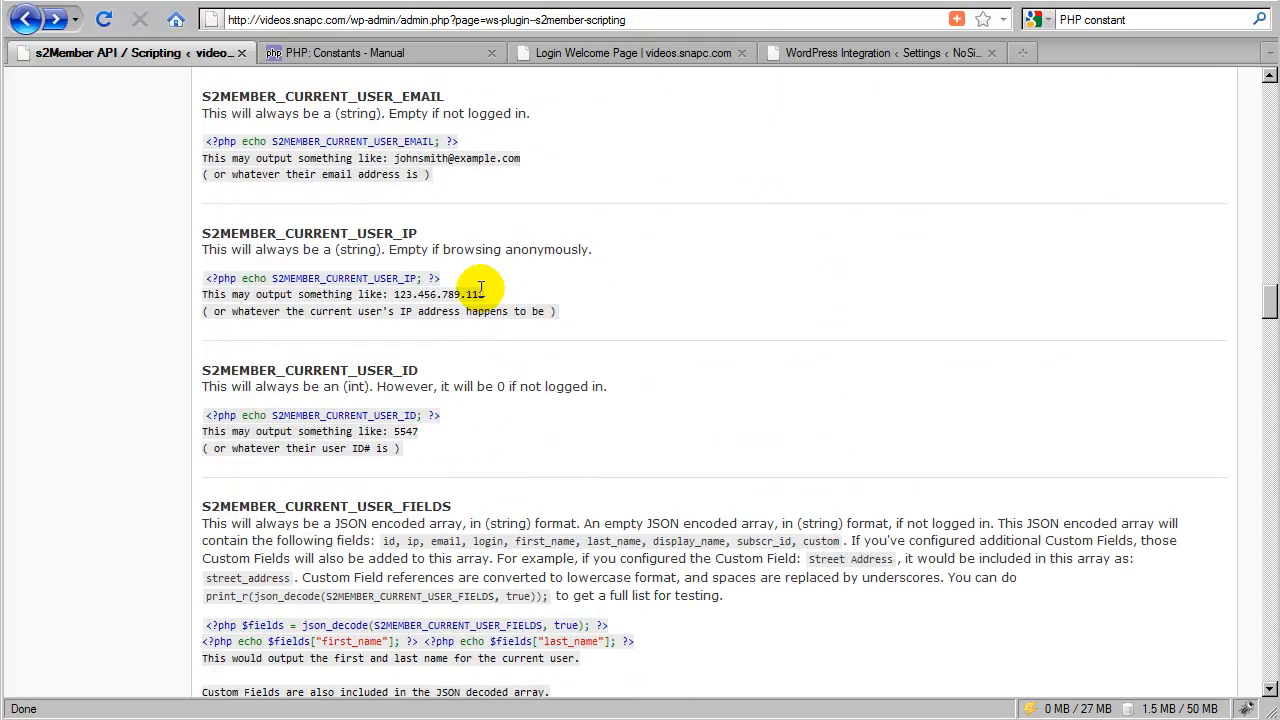
scroll(down, 3)
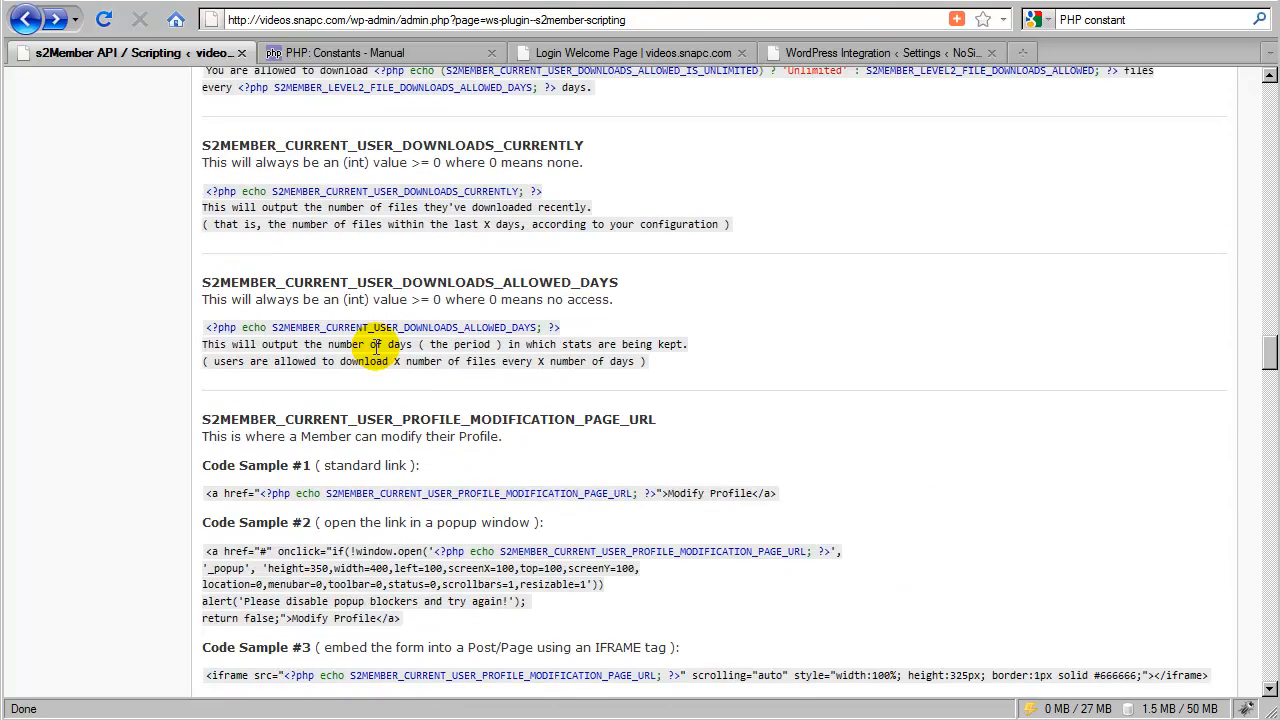
scroll(down, 3)
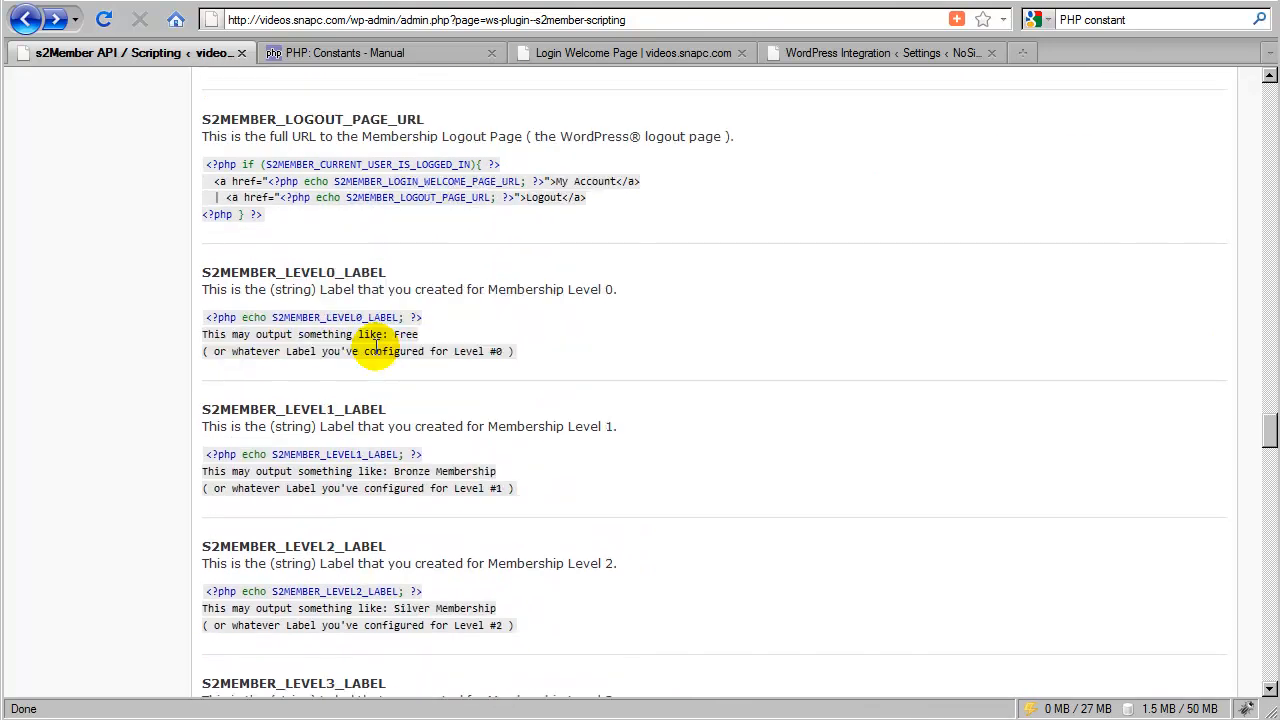
mouse_move(388, 278)
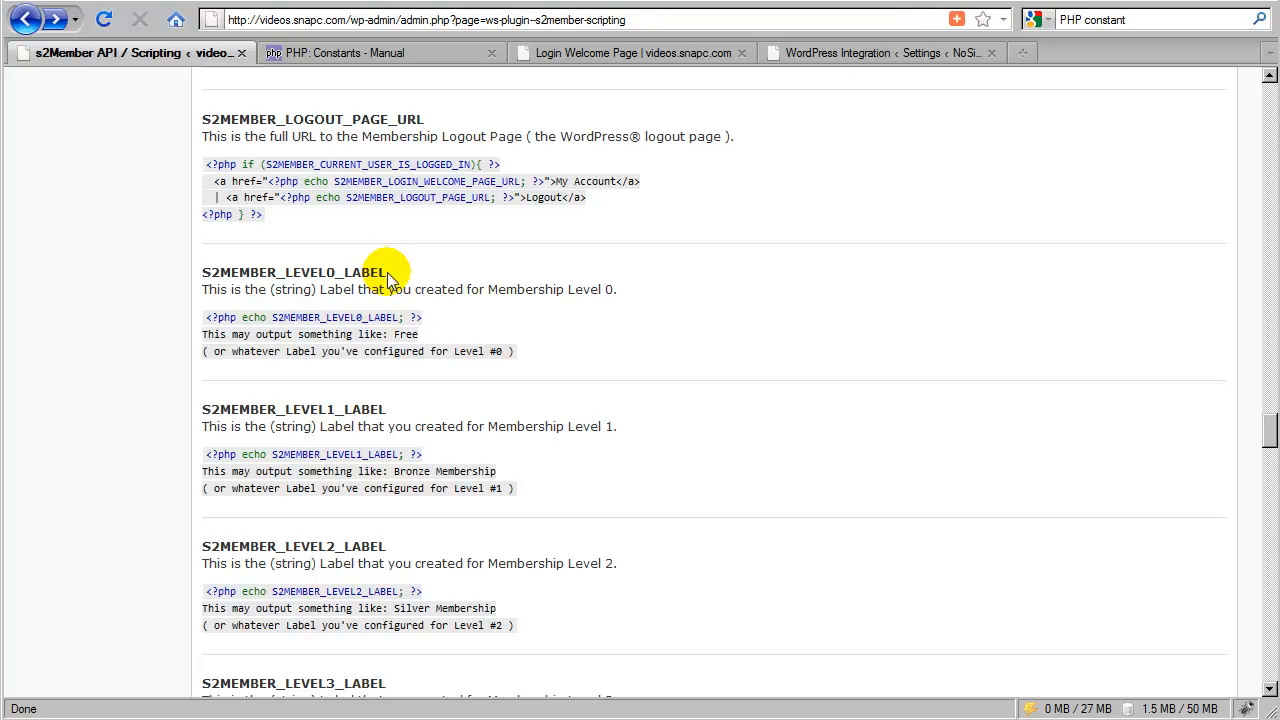
scroll(down, 3)
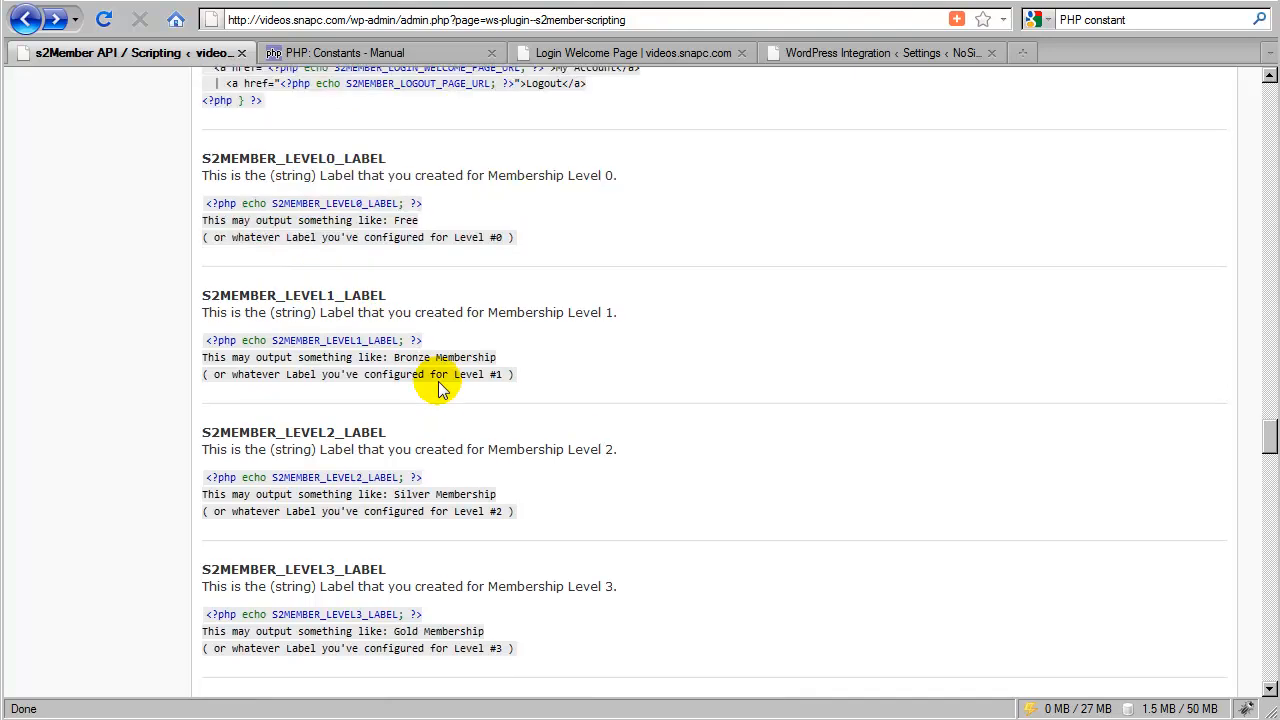
scroll(down, 3)
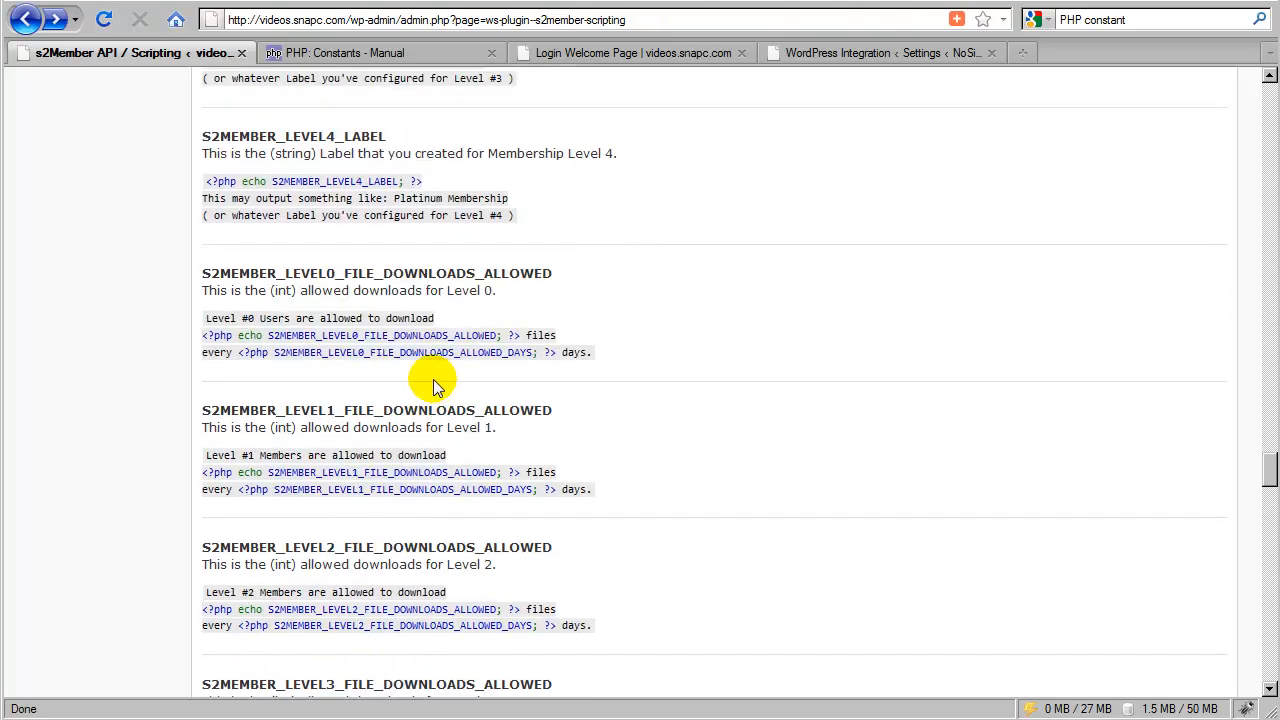
scroll(down, 3)
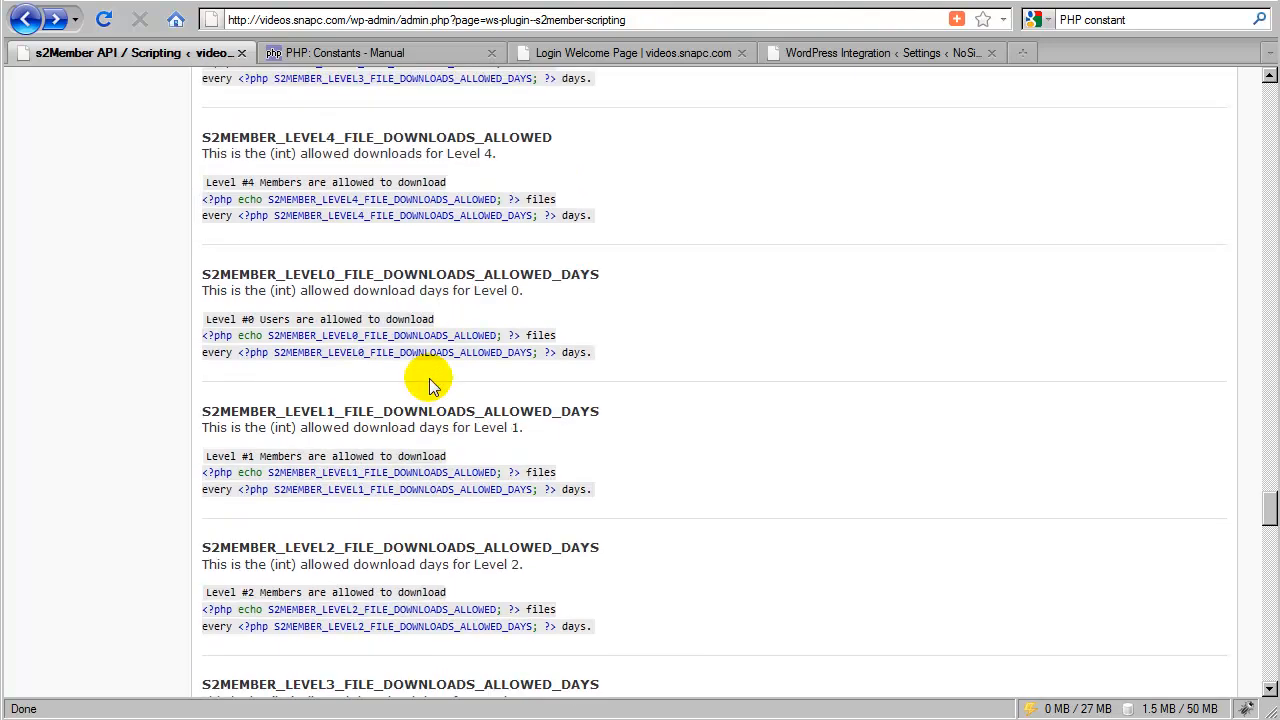
scroll(down, 3)
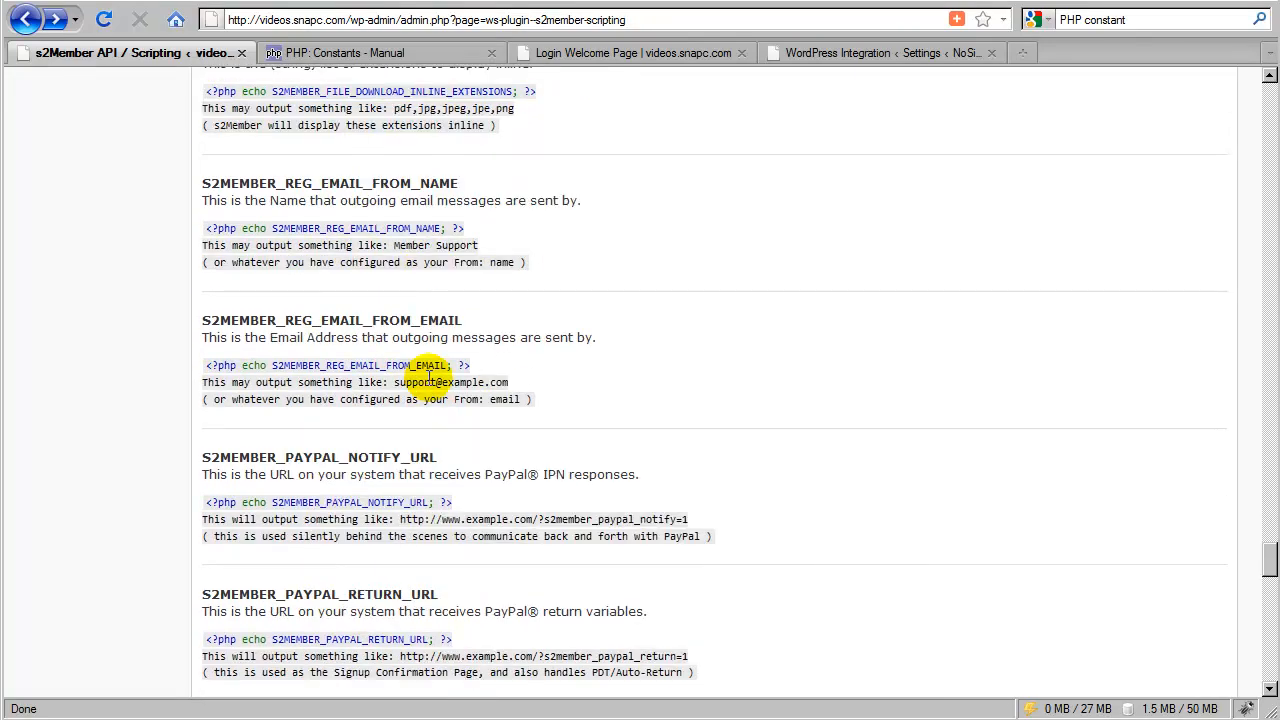
scroll(down, 3)
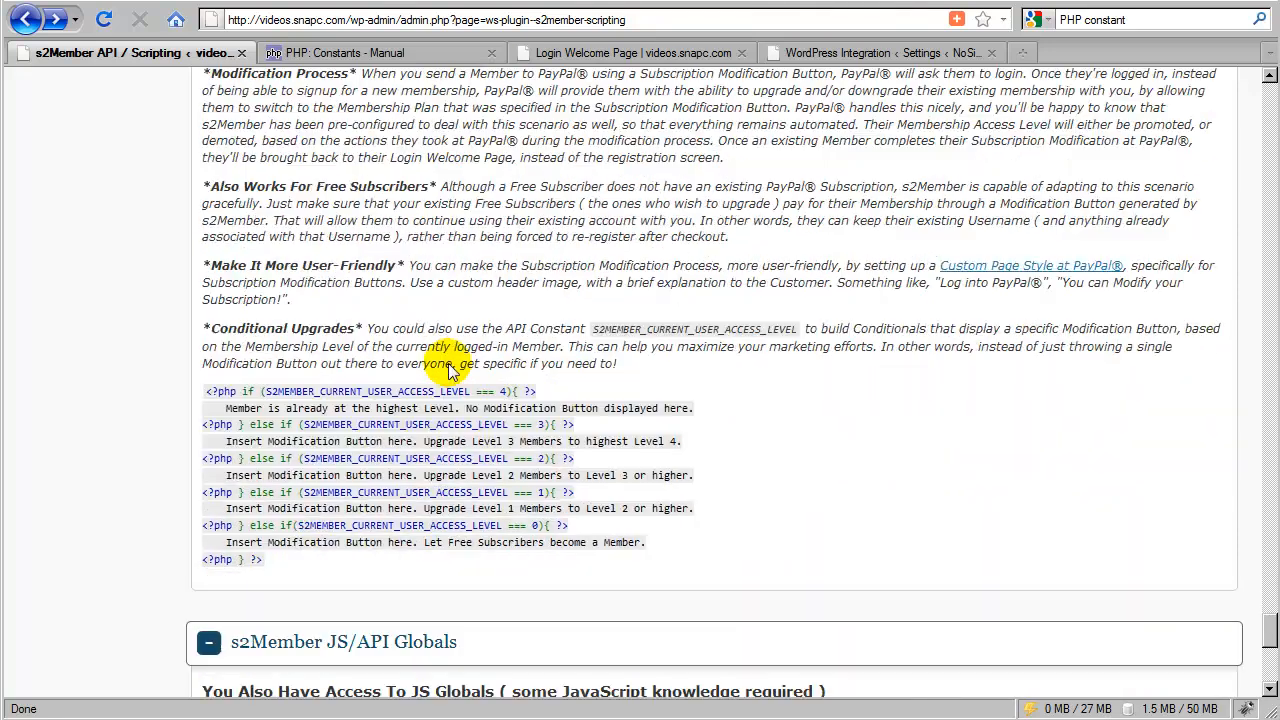
Scroll down to the JS/API Globals and API Hooks & Filters sections
scroll(down, 3)
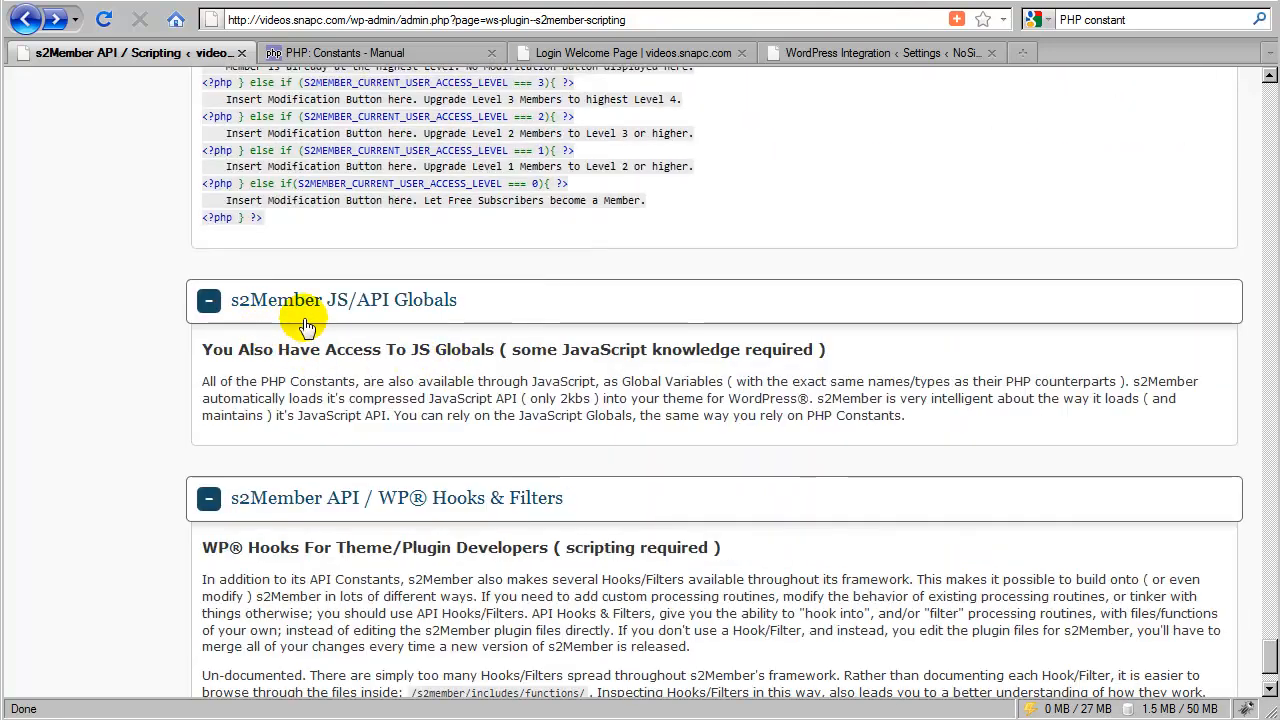
mouse_move(432, 323)
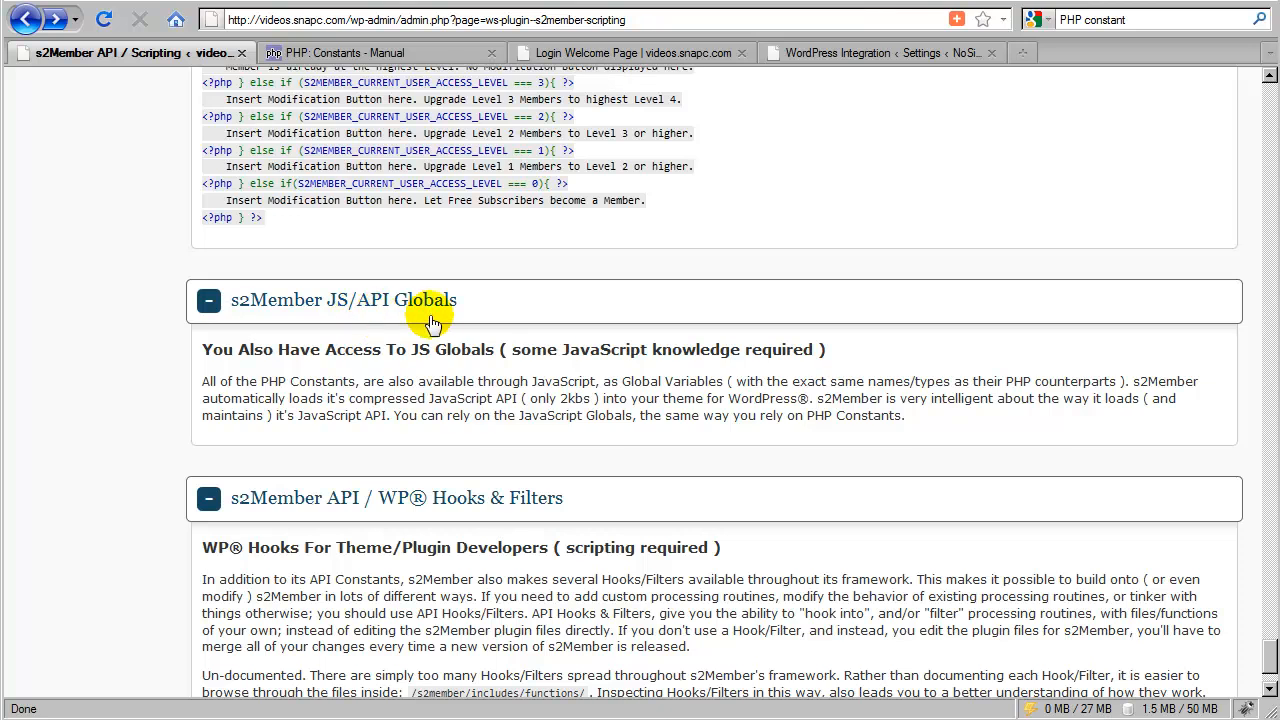
mouse_move(403, 349)
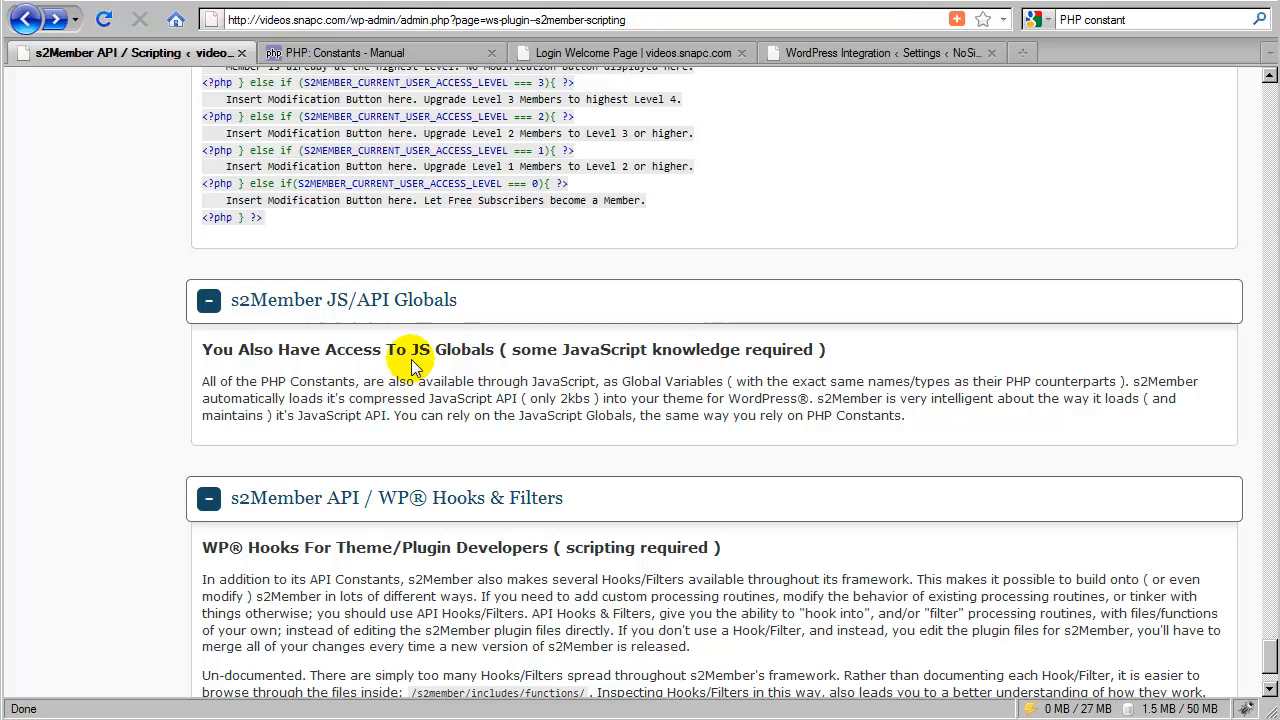
mouse_move(351, 318)
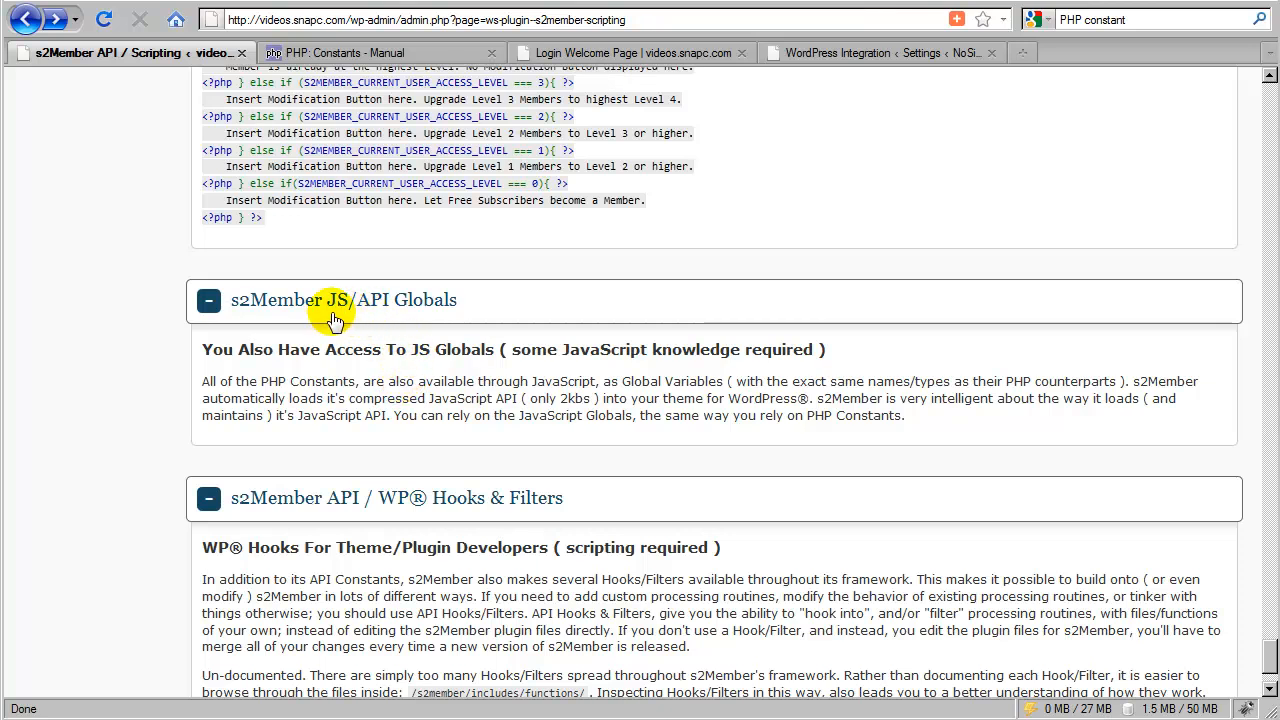
mouse_move(357, 326)
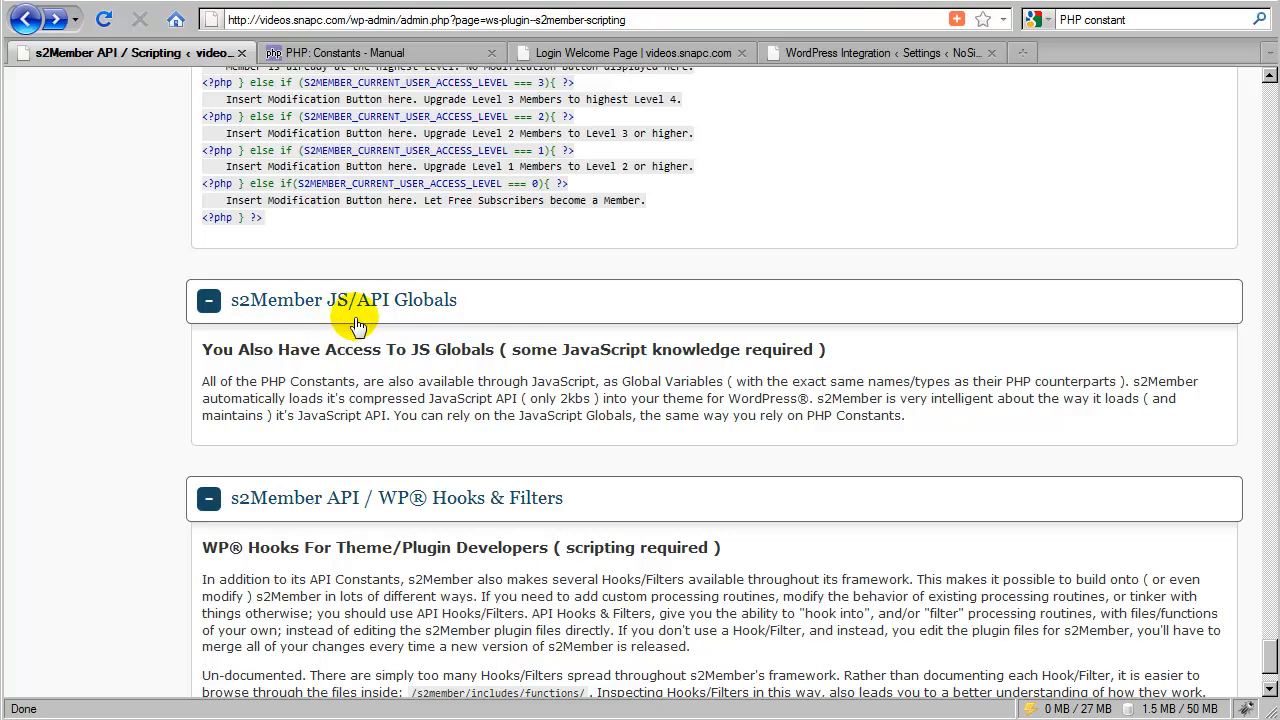
mouse_move(460, 380)
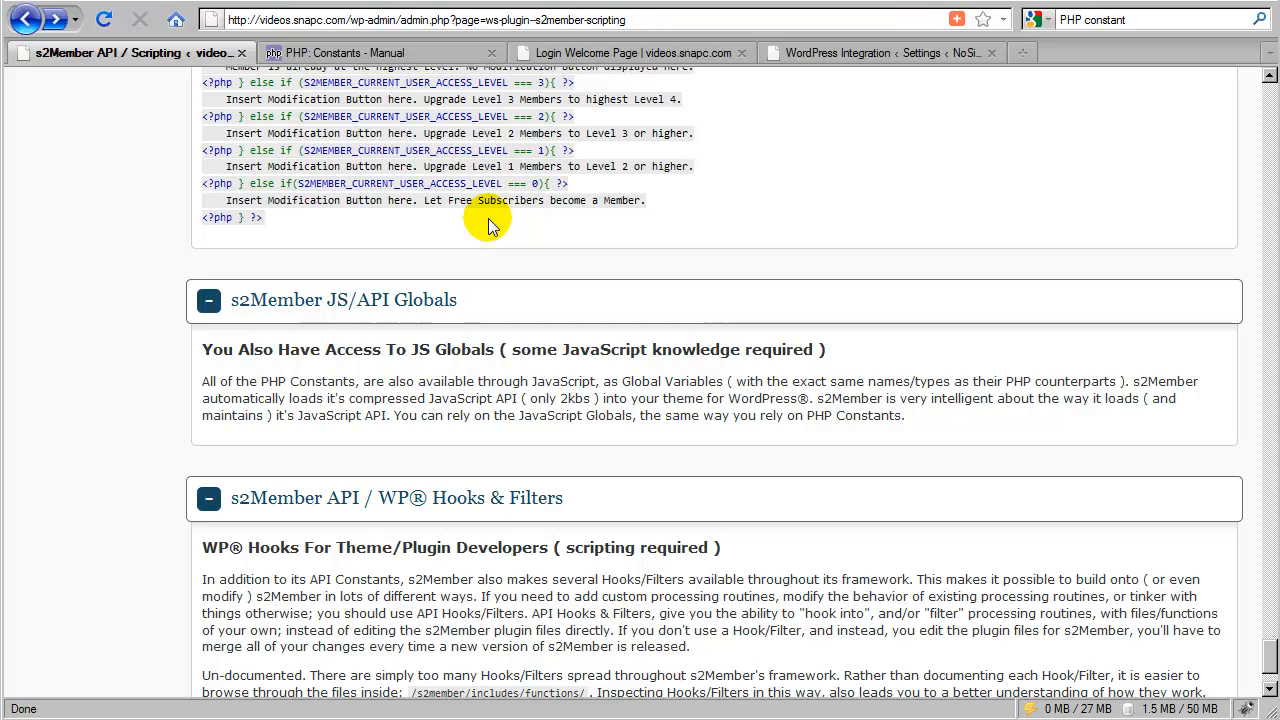
mouse_move(427, 225)
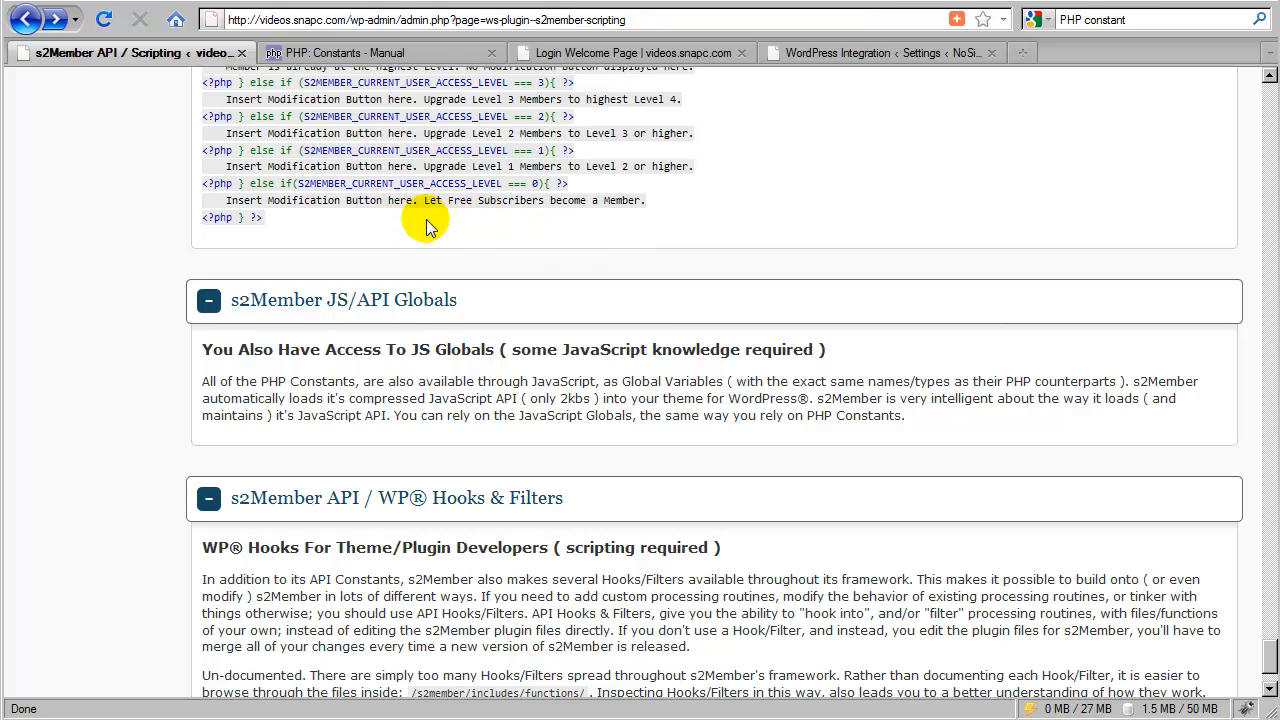
mouse_move(308, 225)
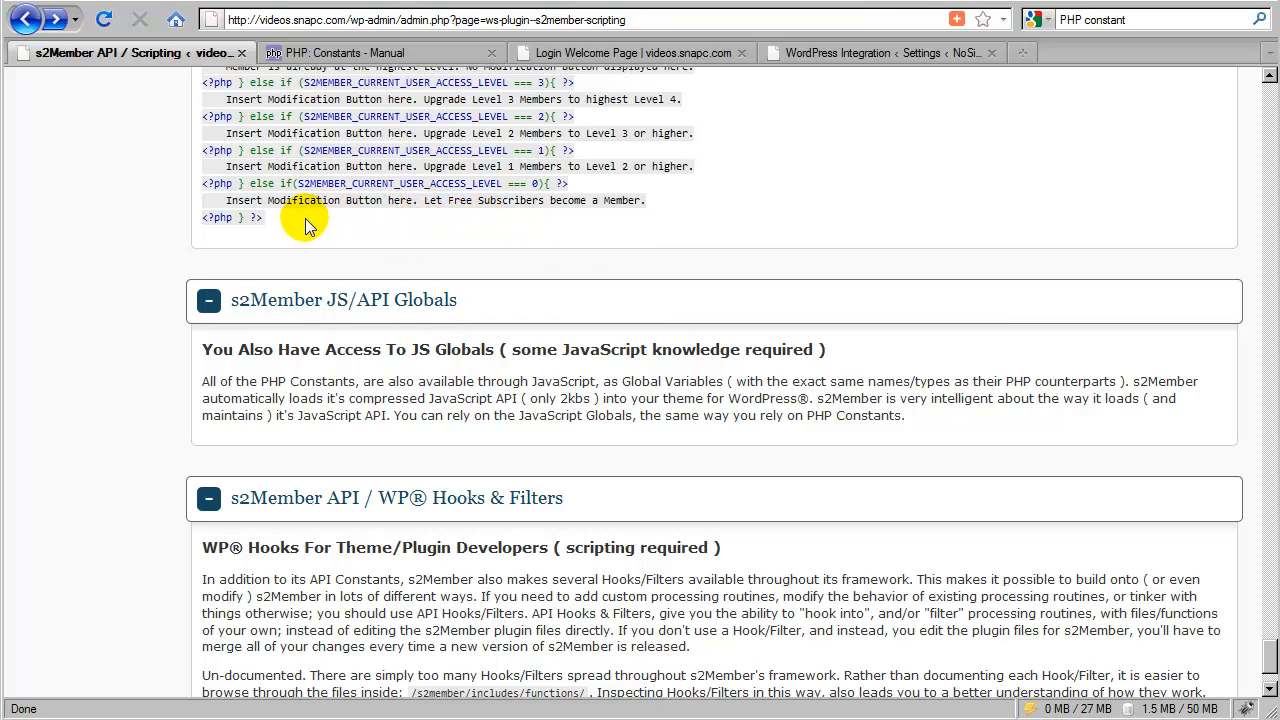
mouse_move(373, 273)
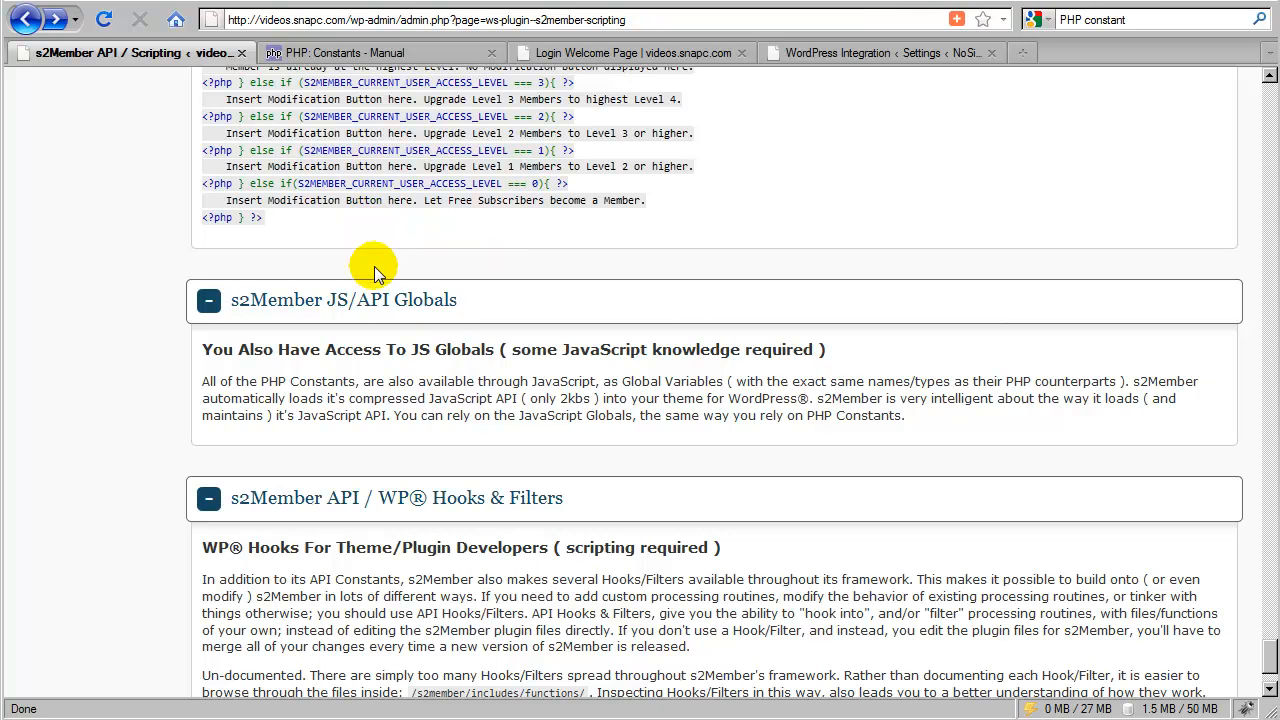
mouse_move(397, 317)
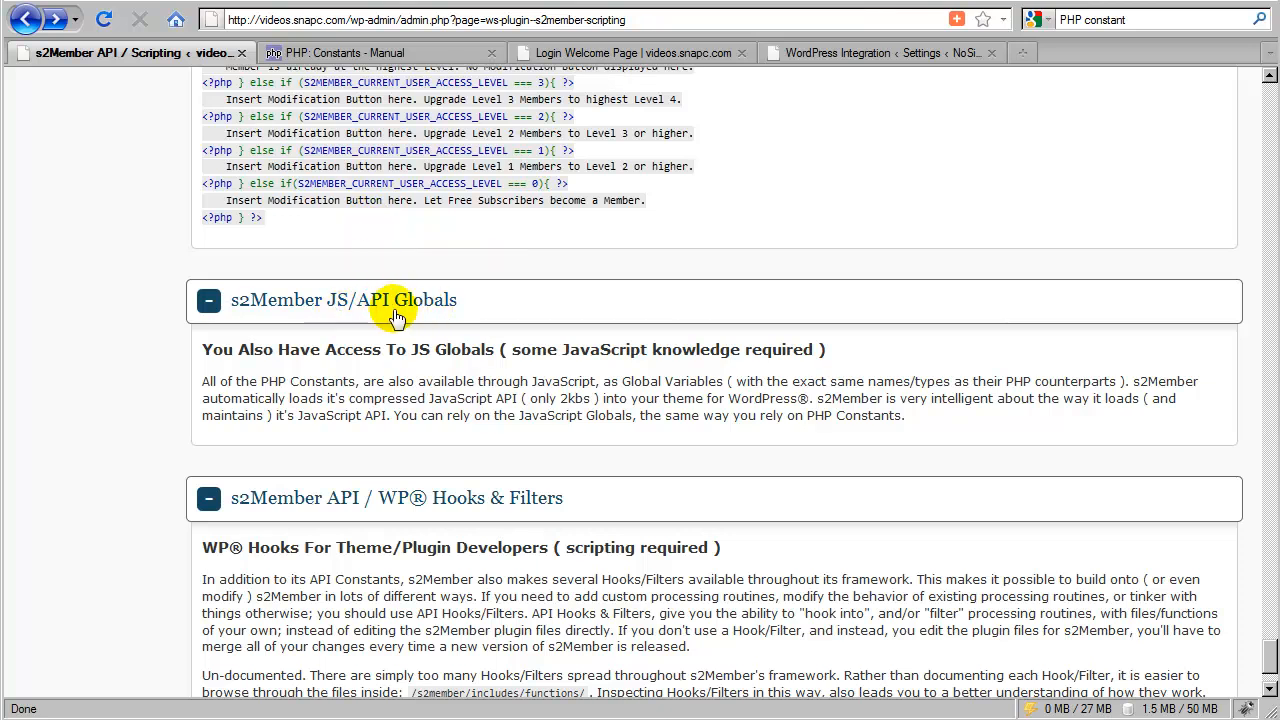
mouse_move(490, 362)
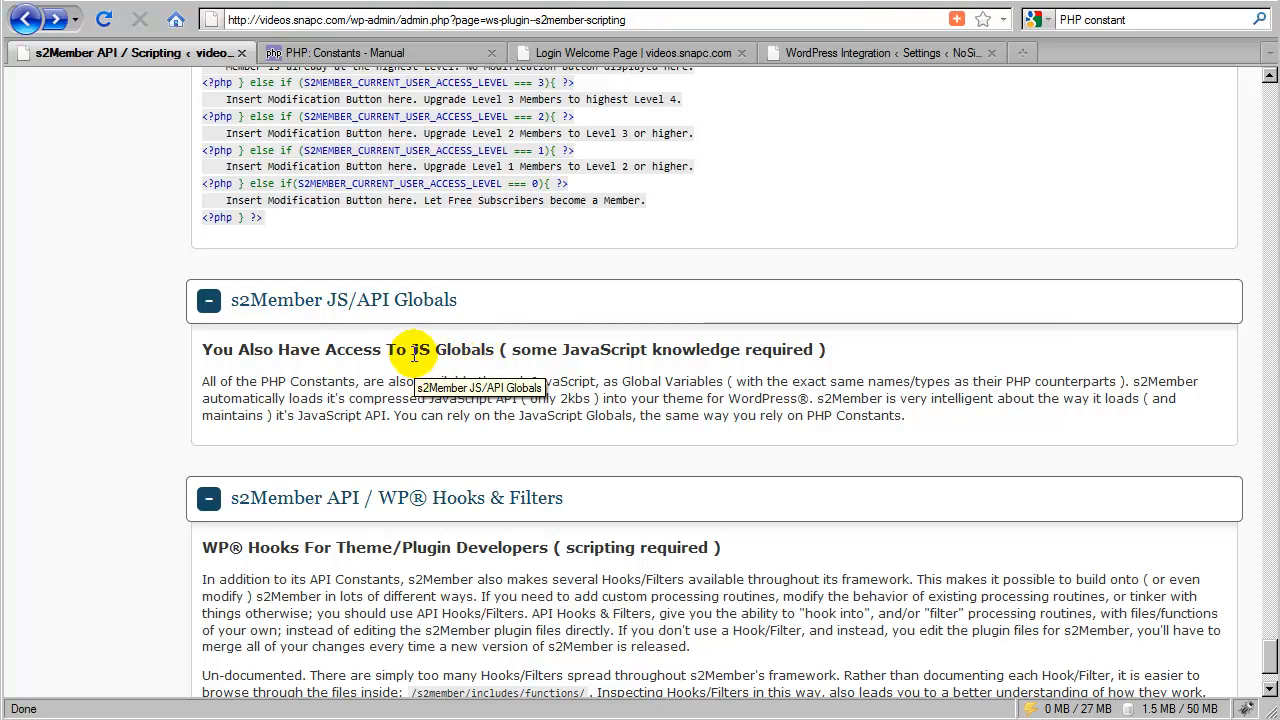
mouse_move(418, 240)
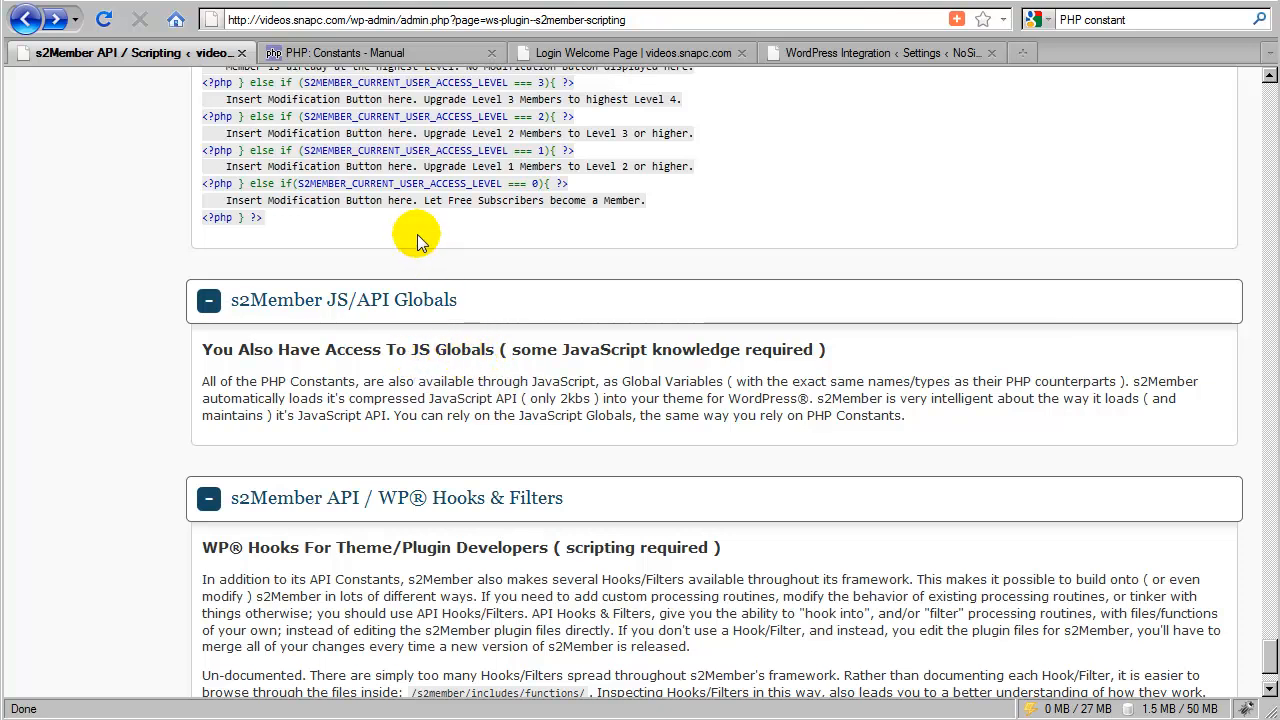
mouse_move(463, 238)
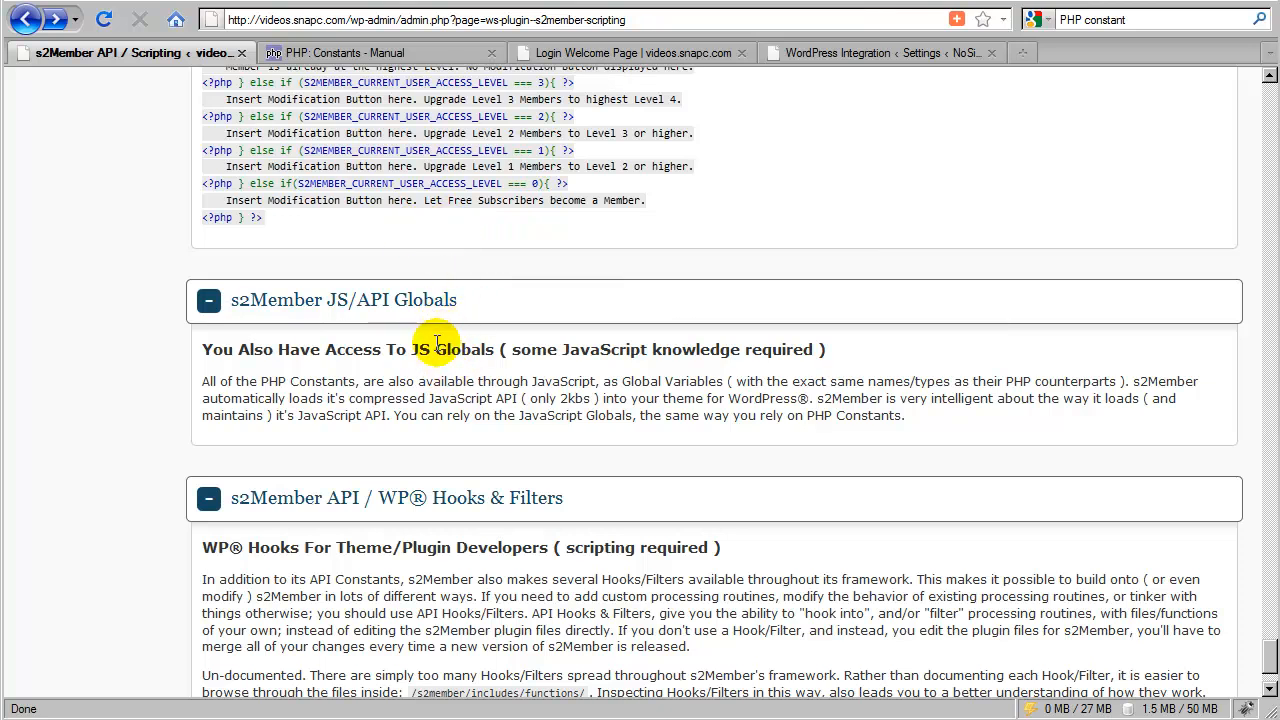
mouse_move(250, 365)
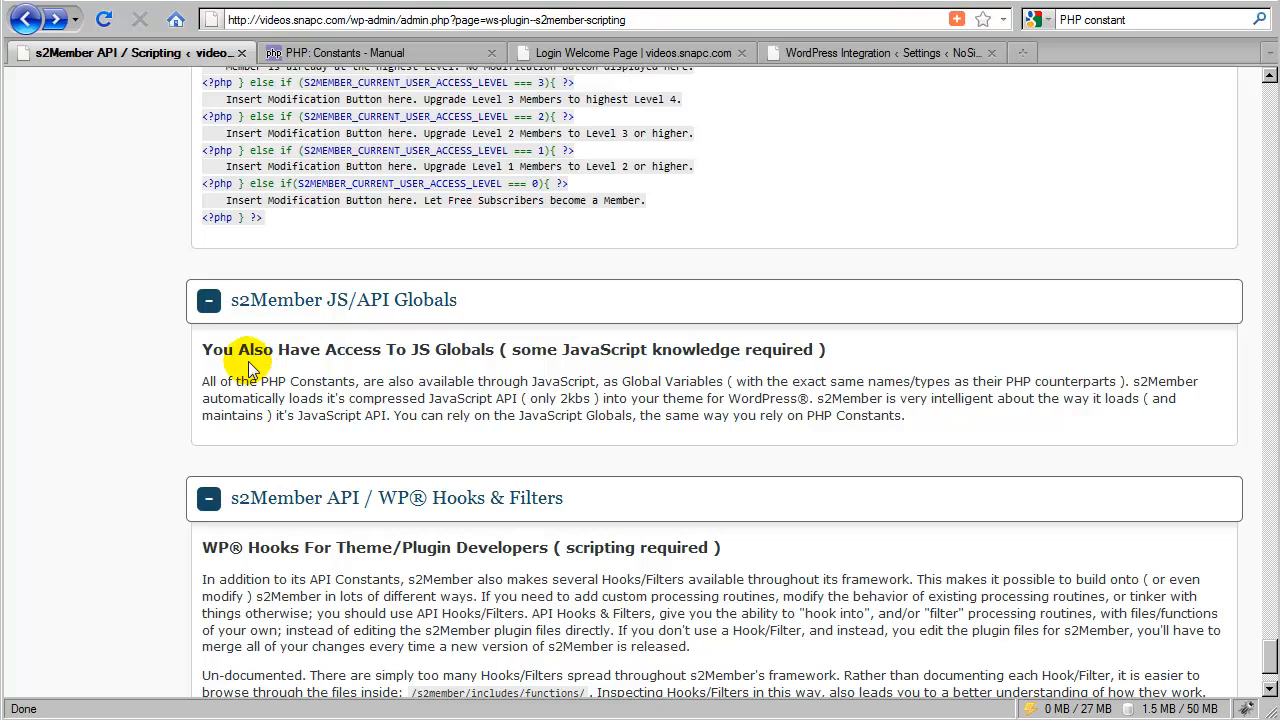
mouse_move(450, 372)
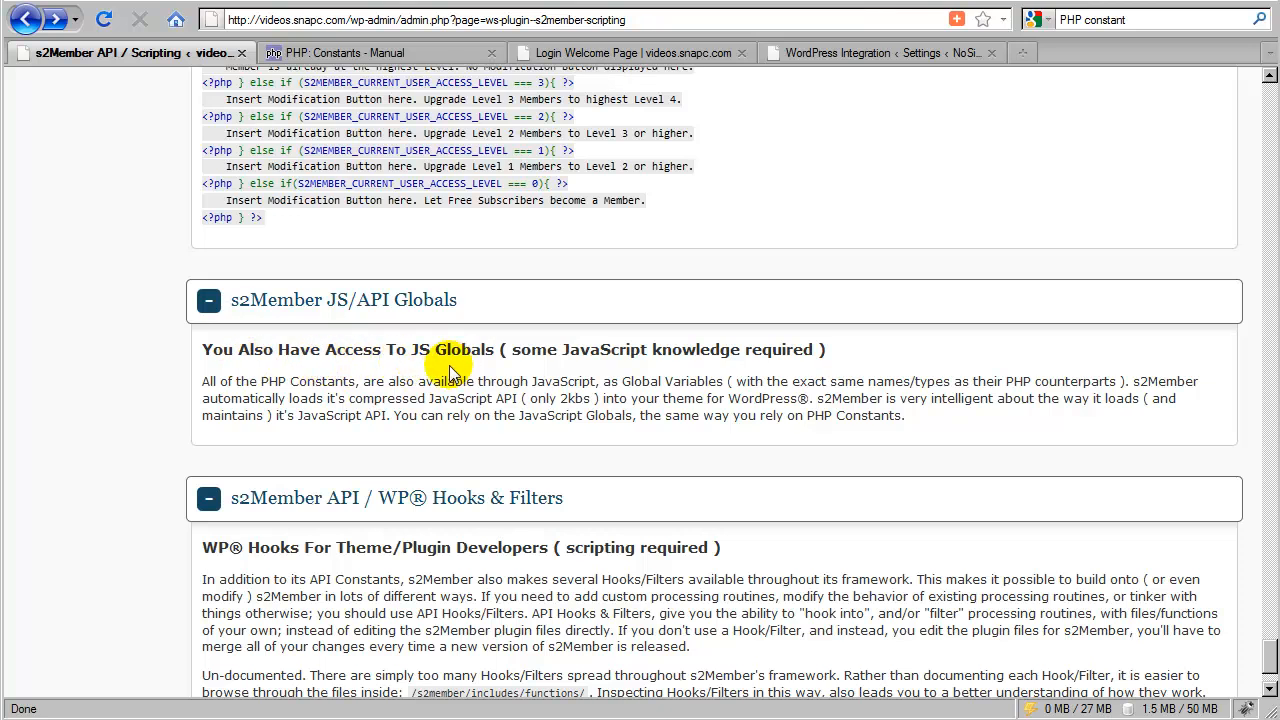
mouse_move(390, 372)
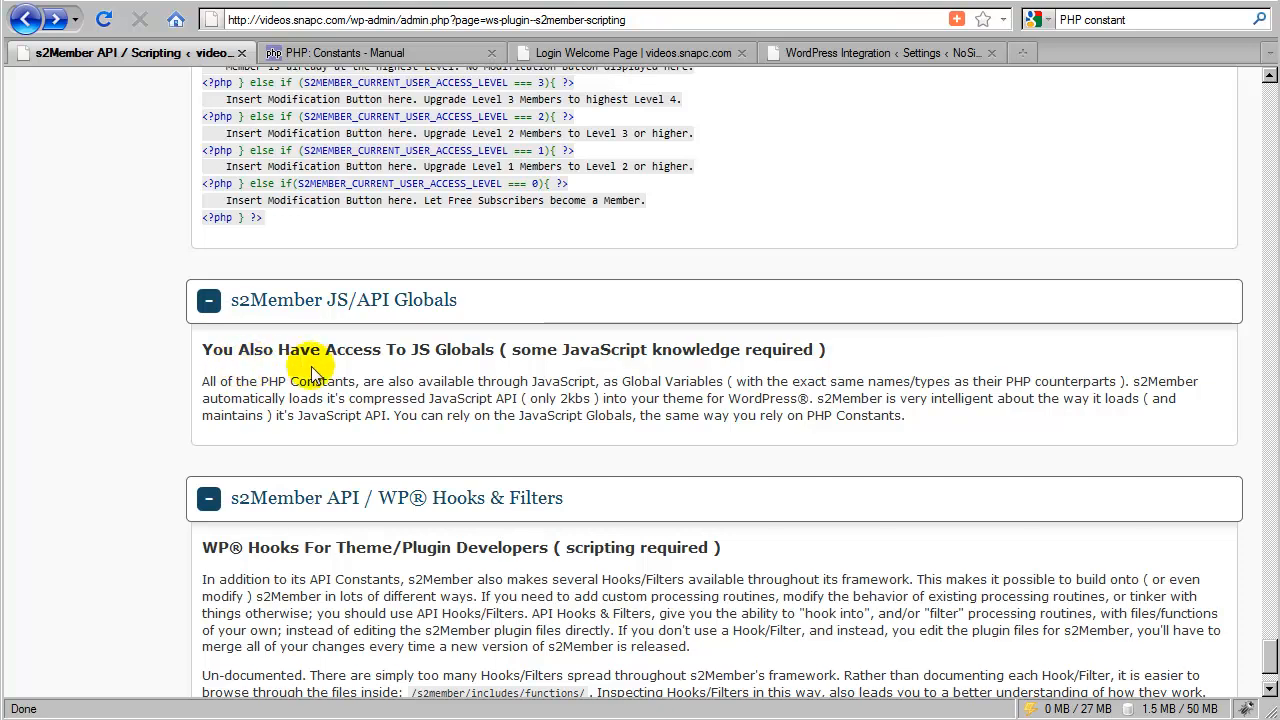
mouse_move(483, 378)
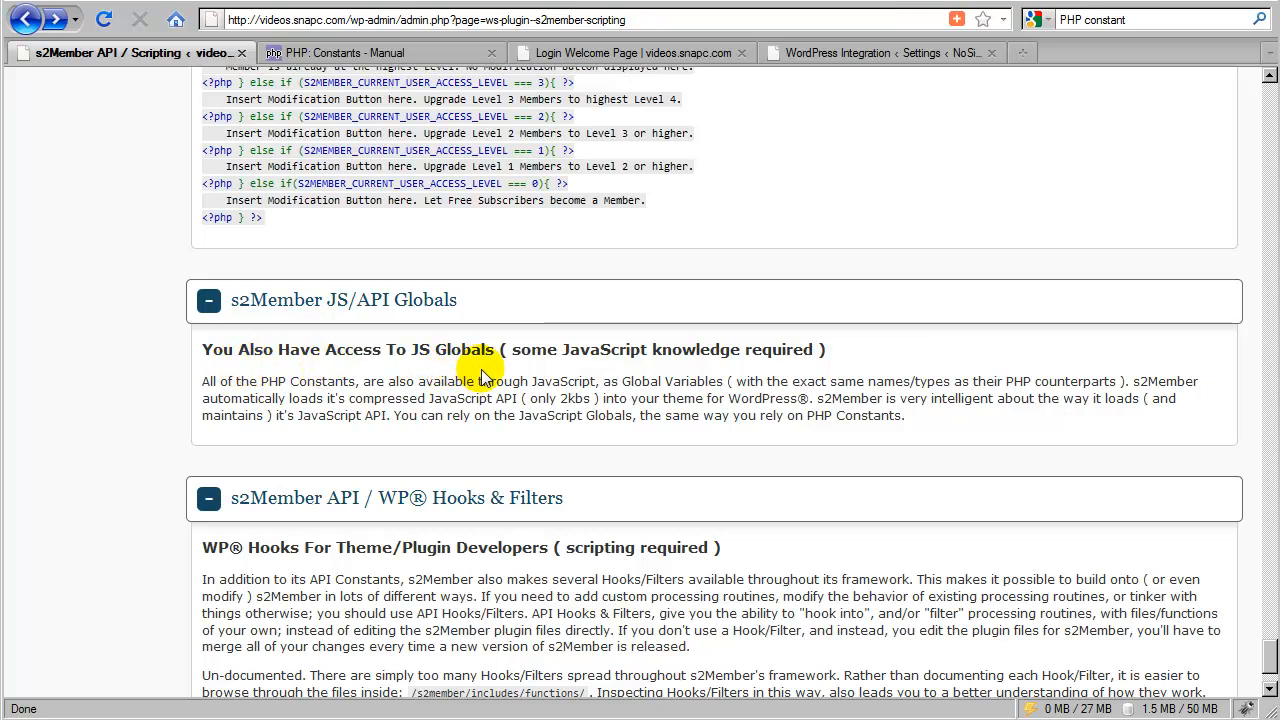
mouse_move(658, 375)
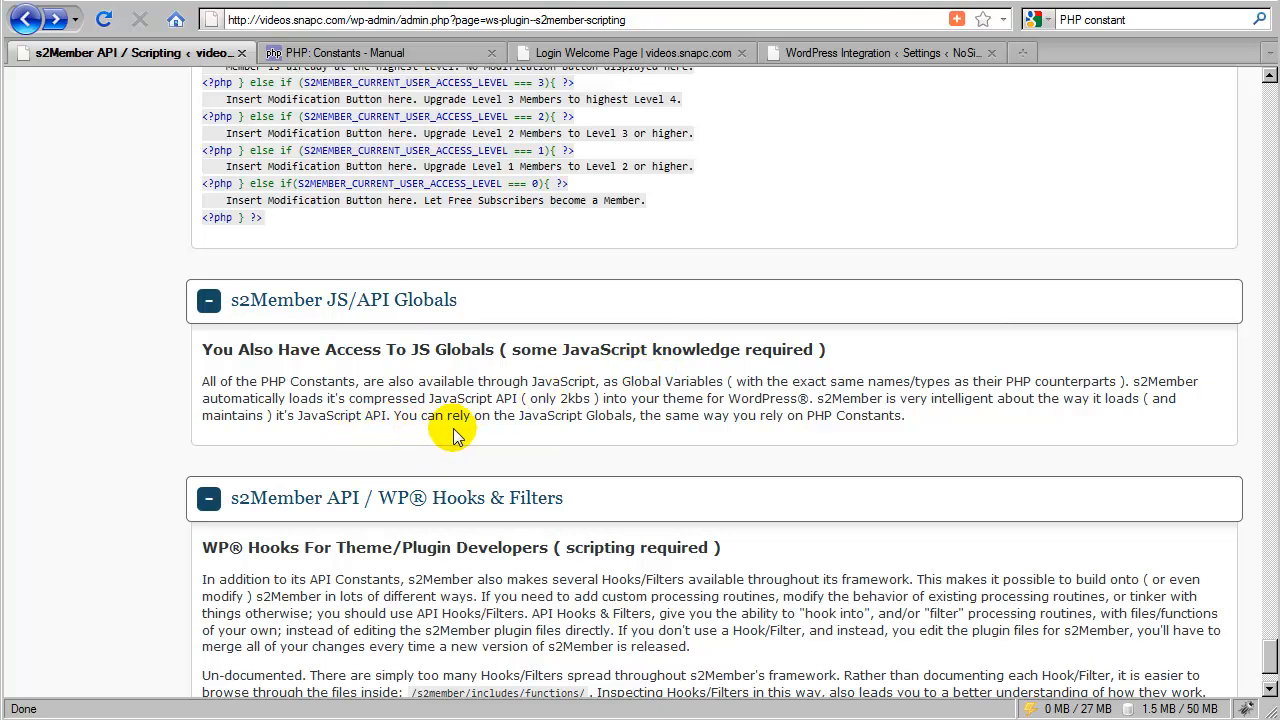
mouse_move(444, 435)
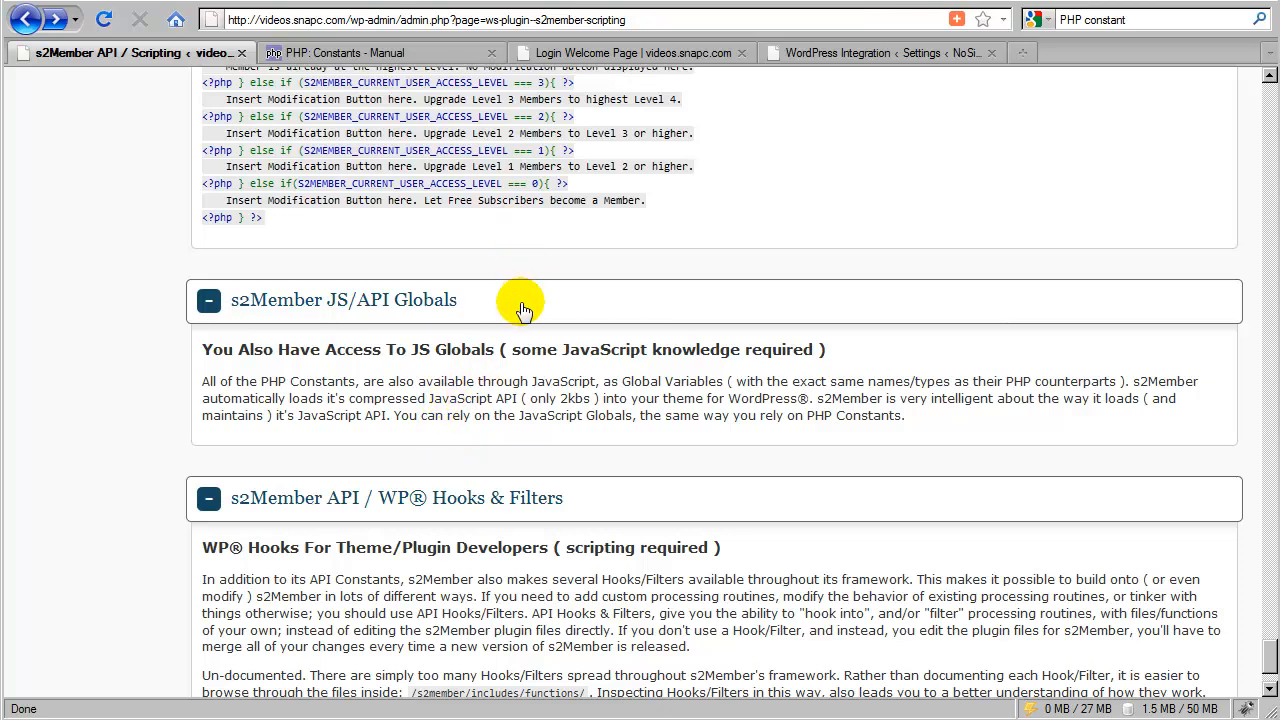
mouse_move(510, 228)
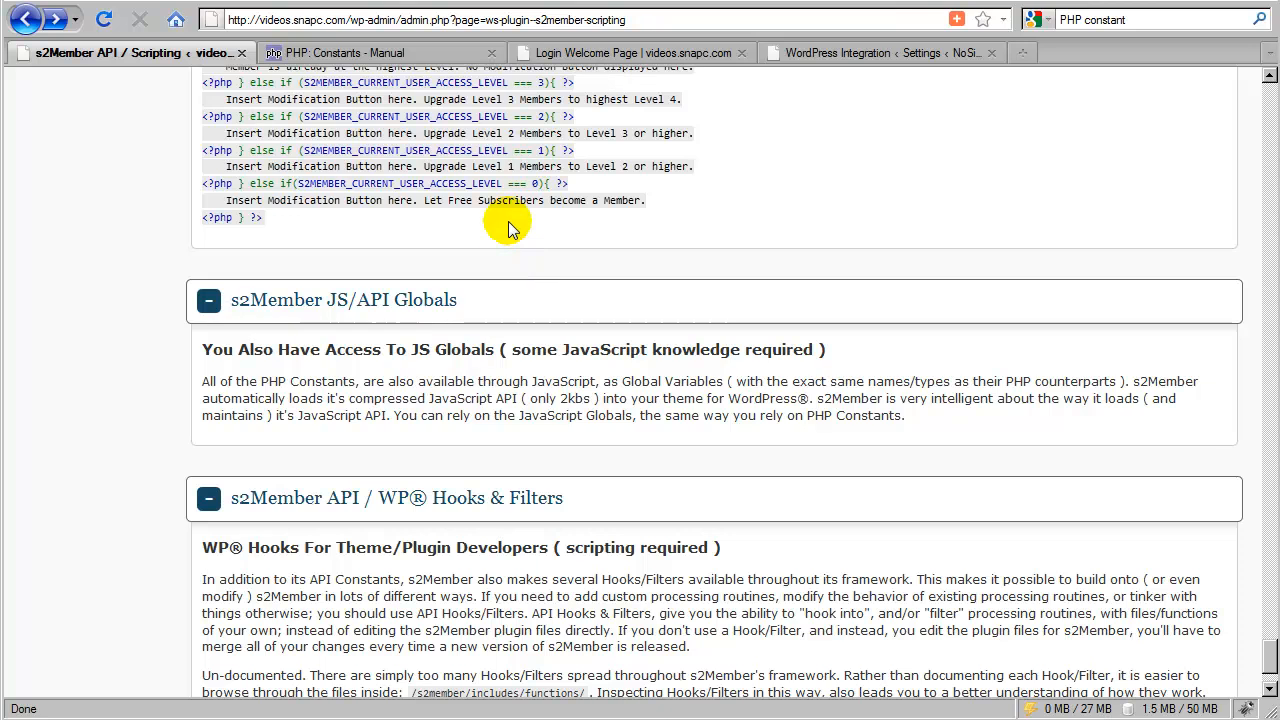
mouse_move(517, 234)
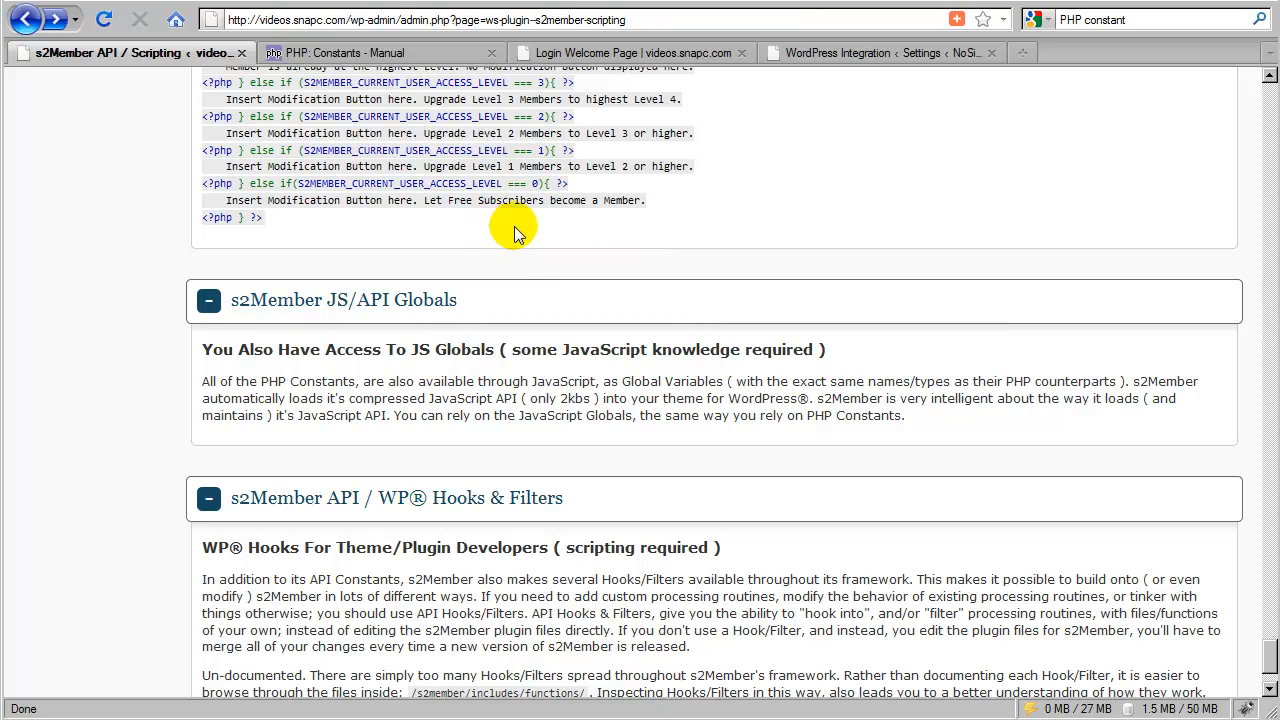
mouse_move(495, 308)
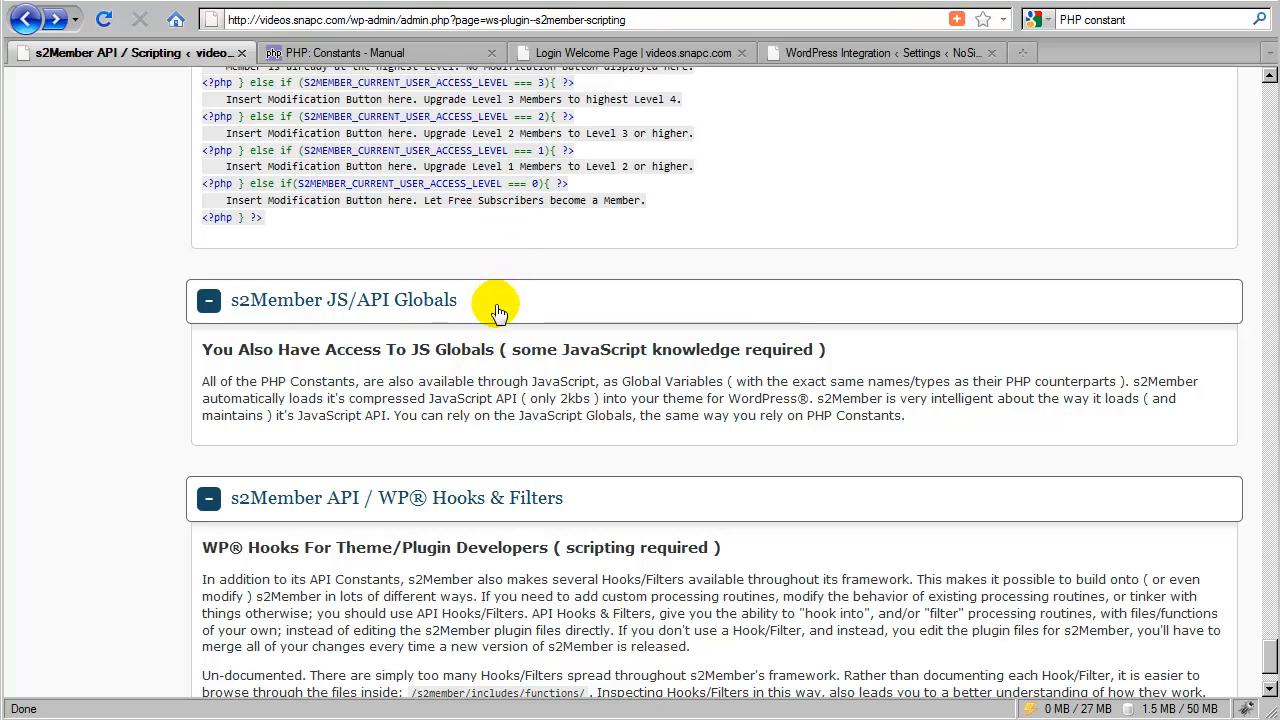
scroll(down, 3)
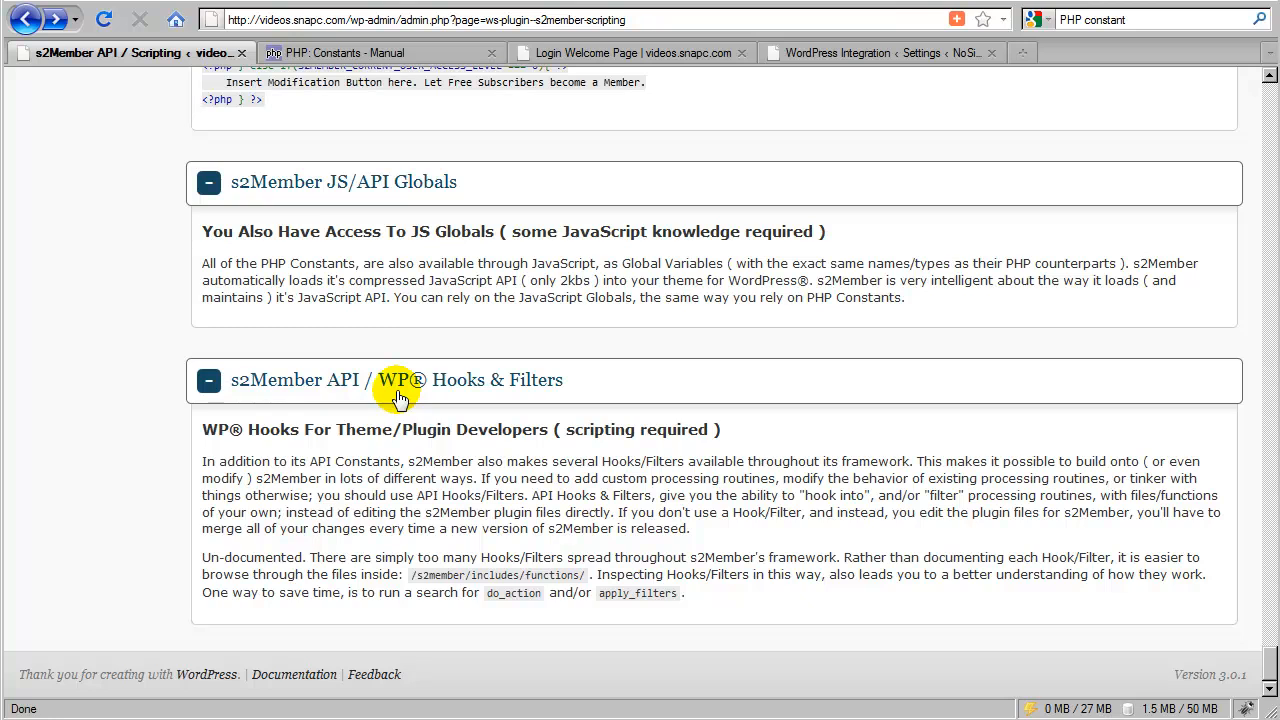
mouse_move(384, 452)
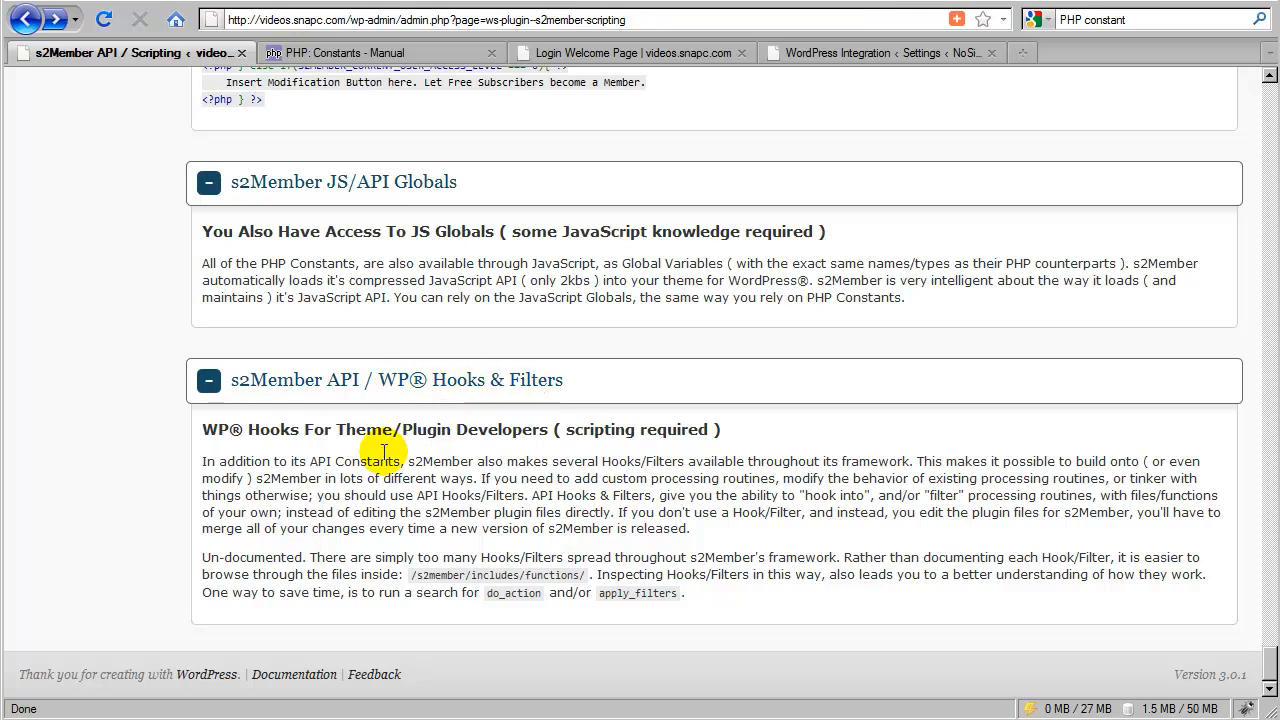
mouse_move(427, 455)
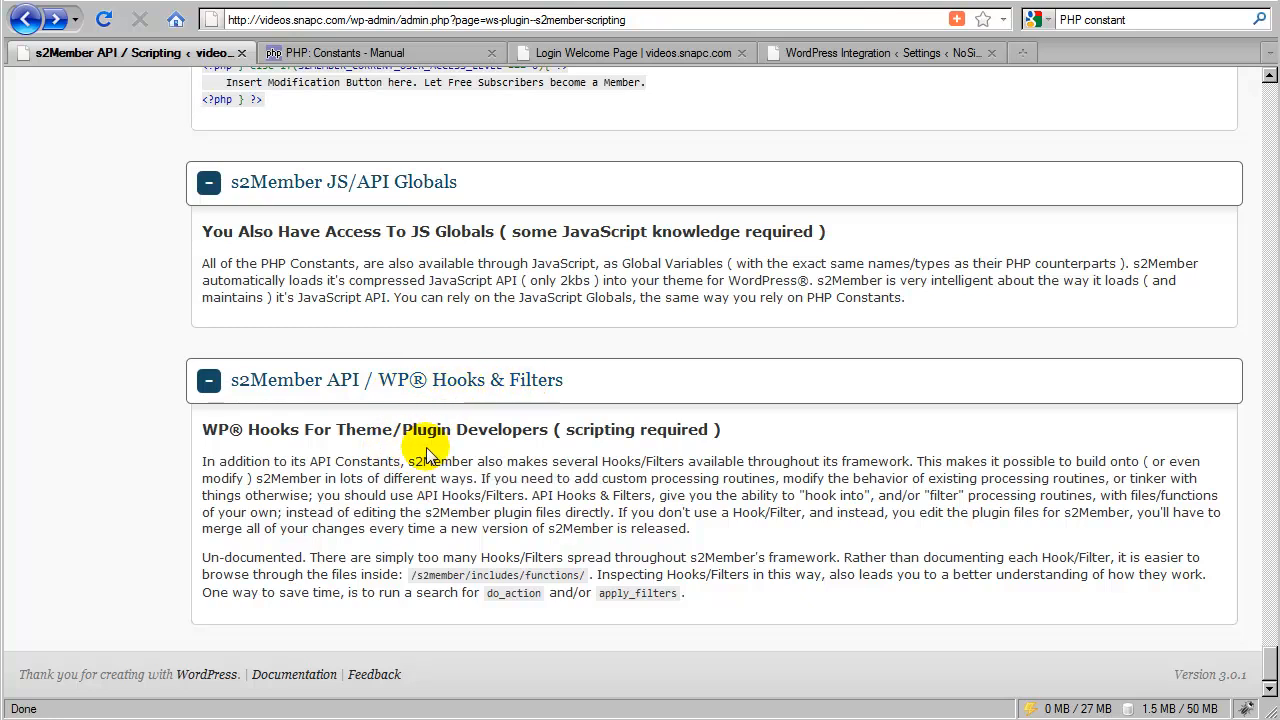
mouse_move(357, 448)
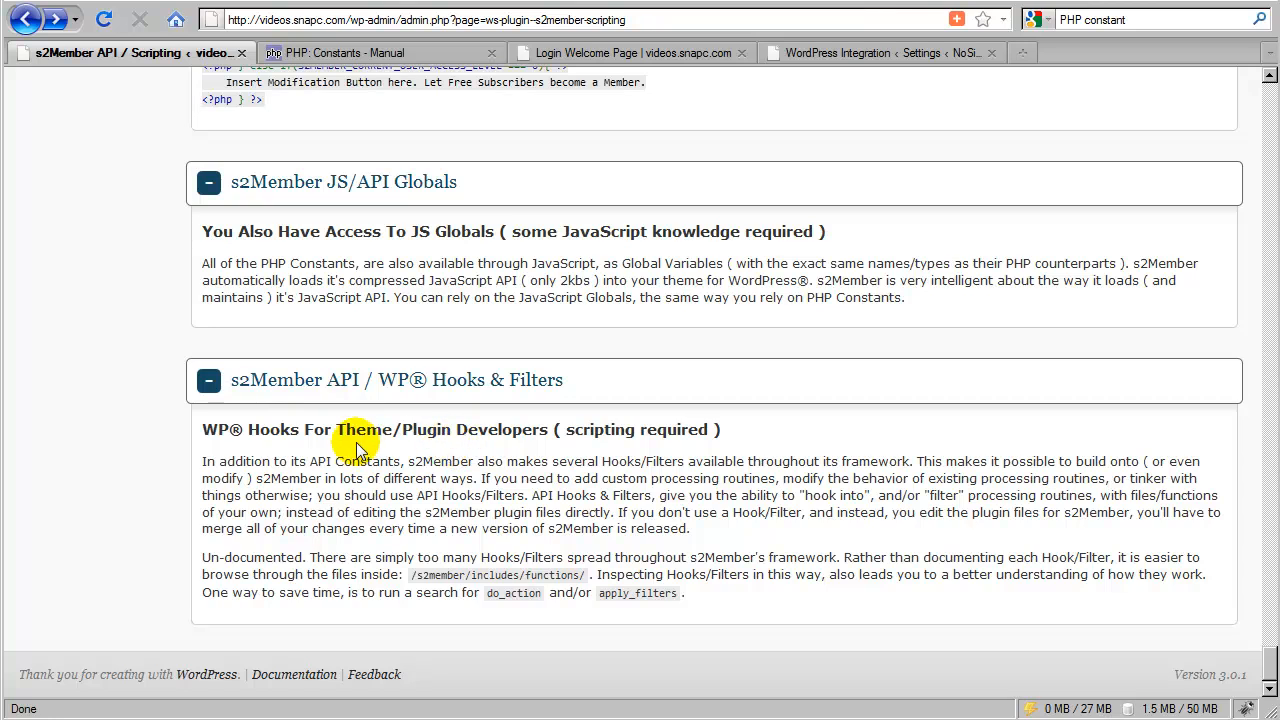
mouse_move(490, 455)
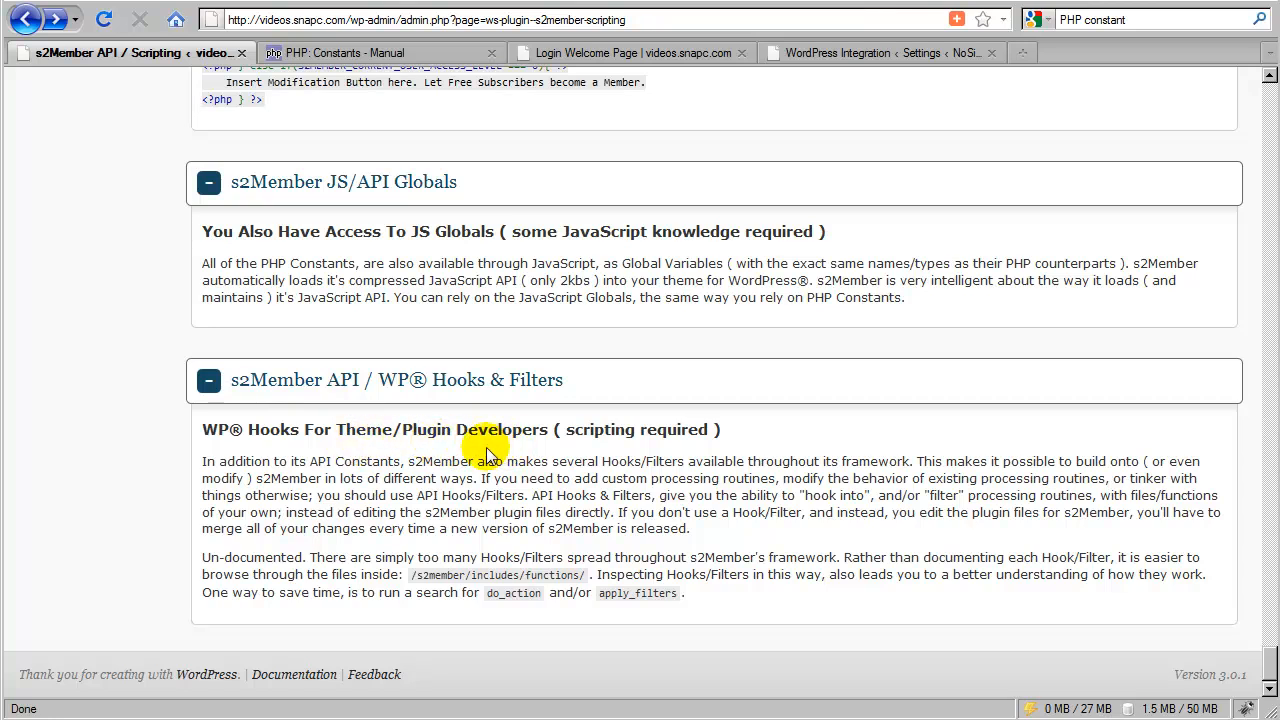
mouse_move(510, 452)
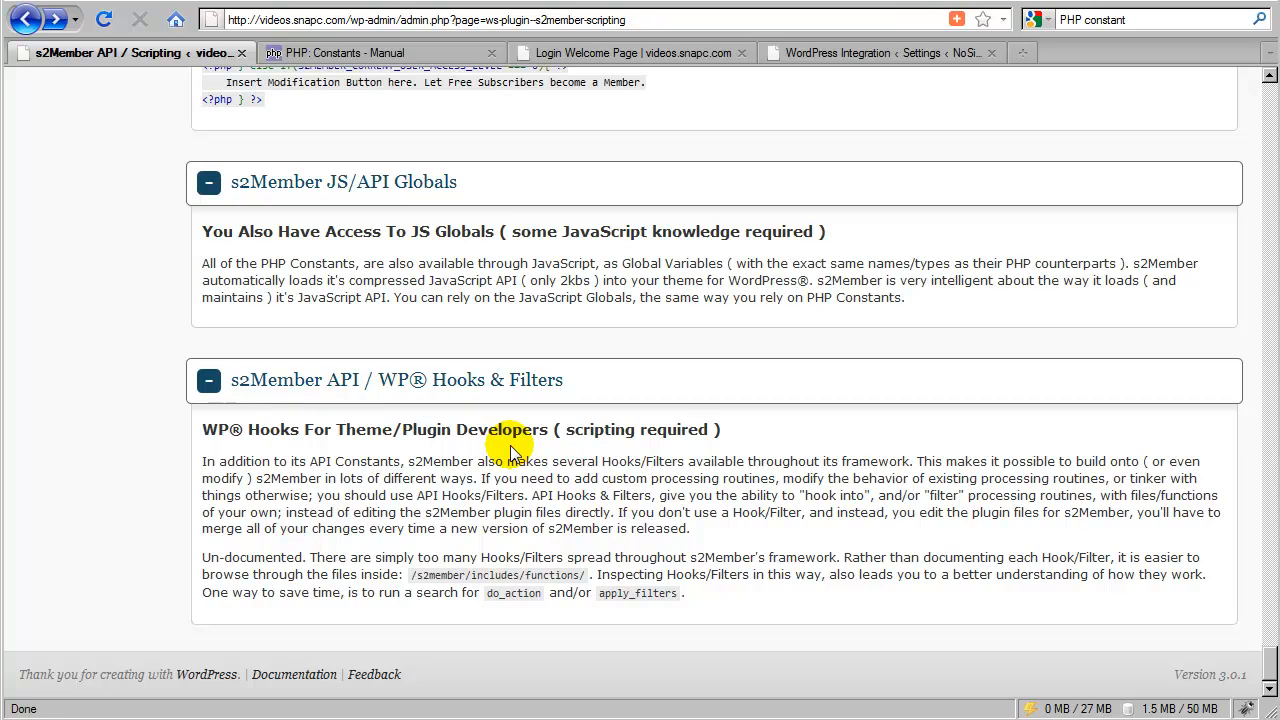
mouse_move(395, 447)
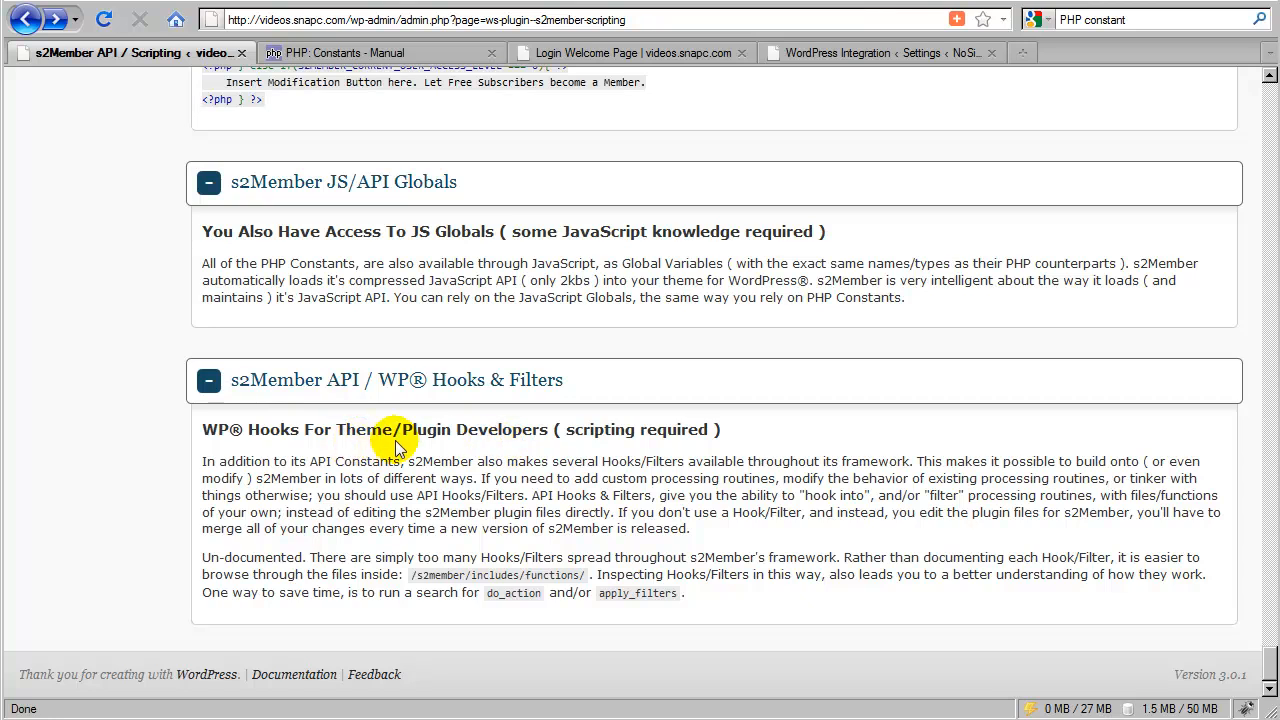
mouse_move(475, 442)
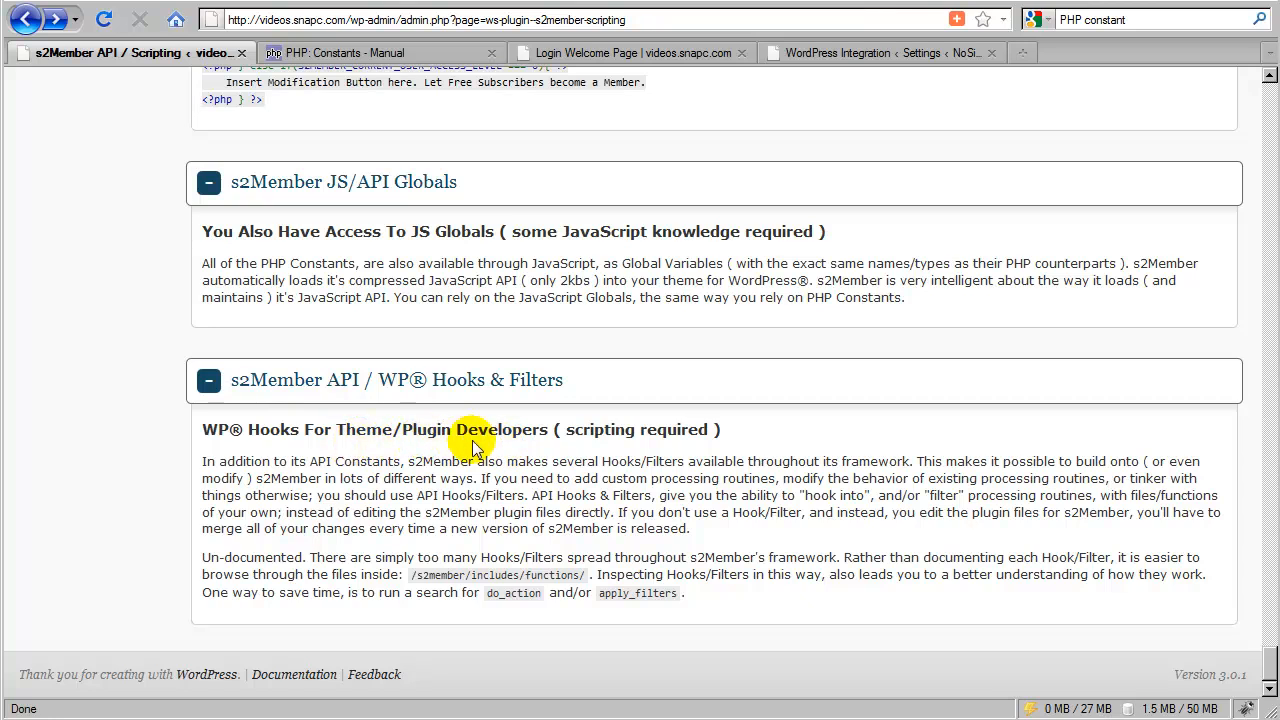
mouse_move(503, 447)
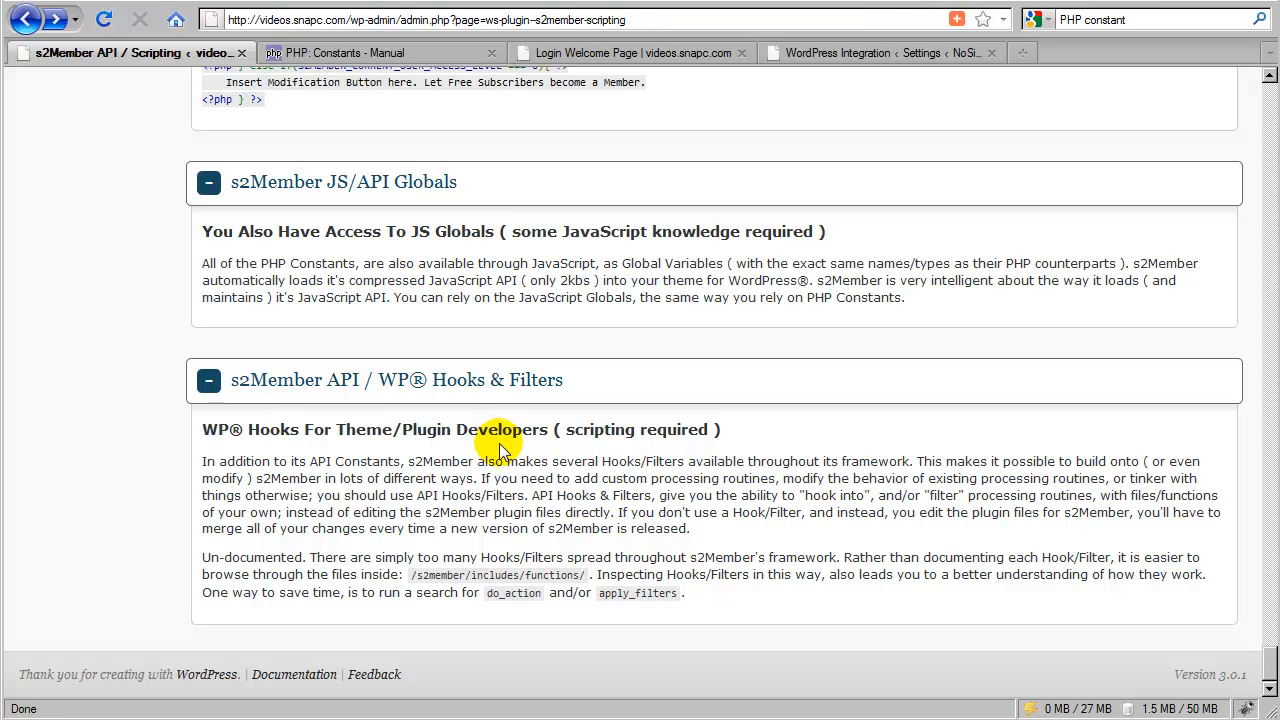
mouse_move(238, 452)
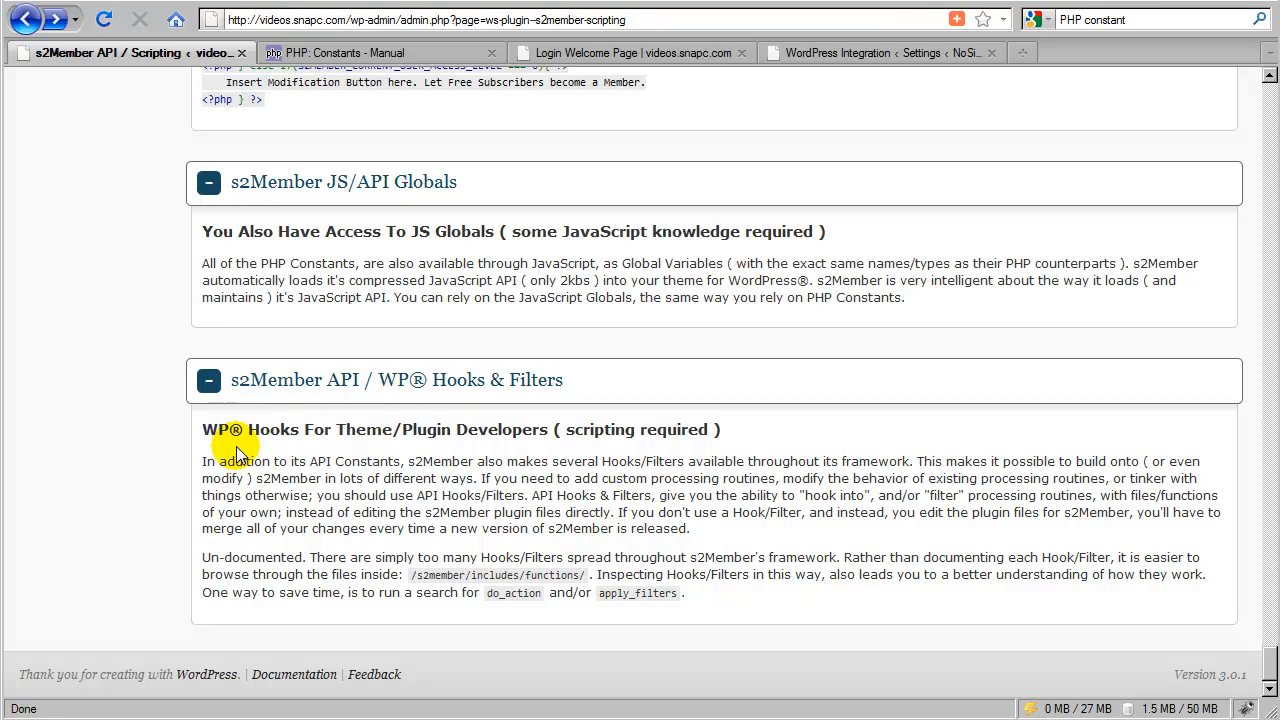
mouse_move(395, 450)
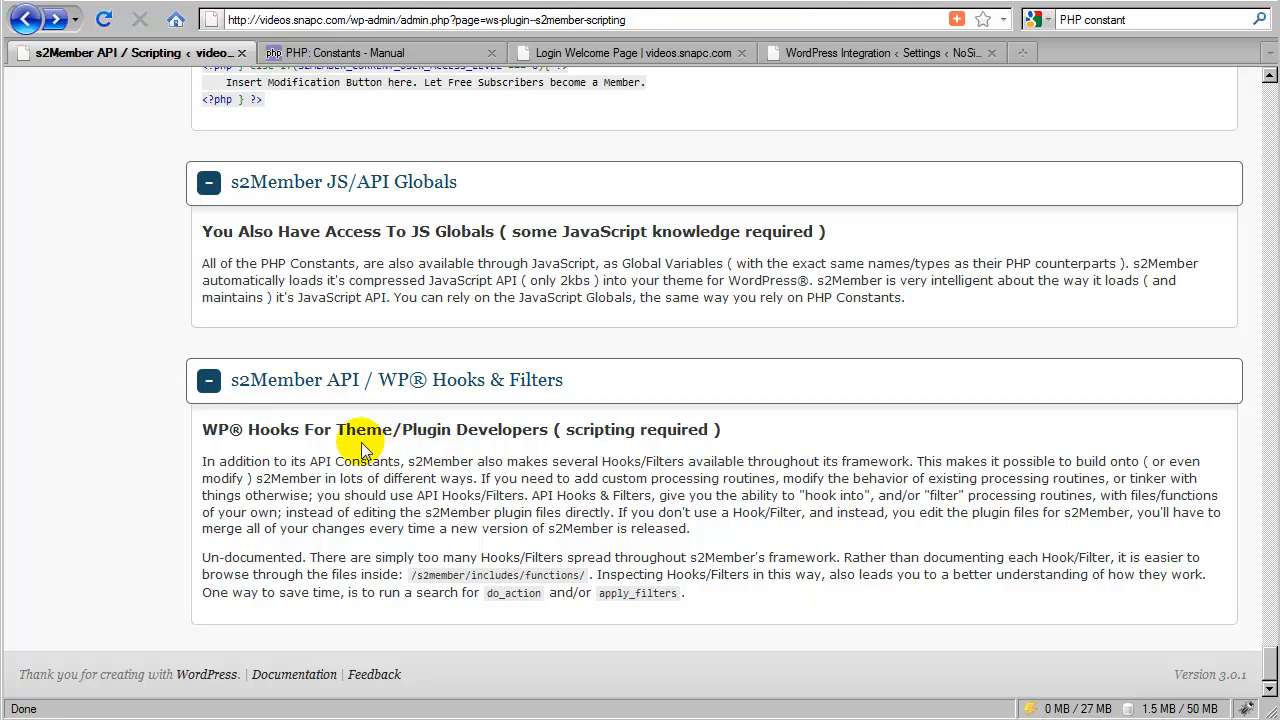
mouse_move(418, 448)
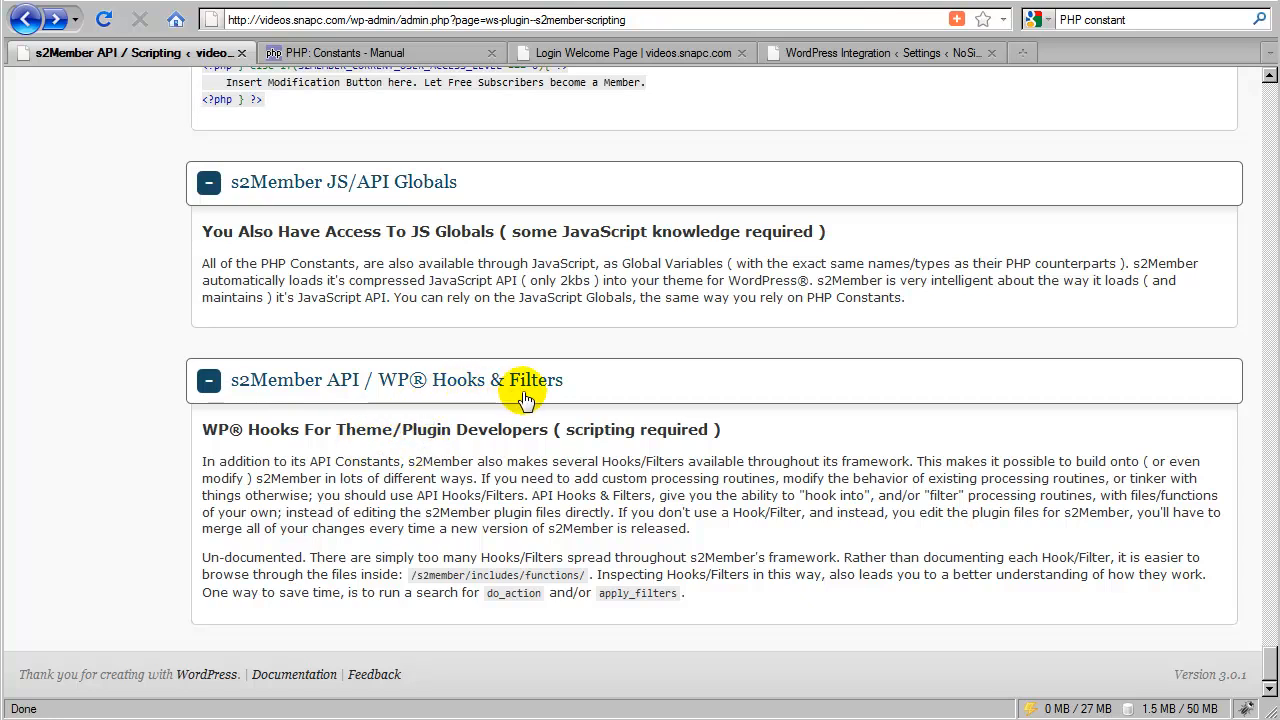
mouse_move(463, 398)
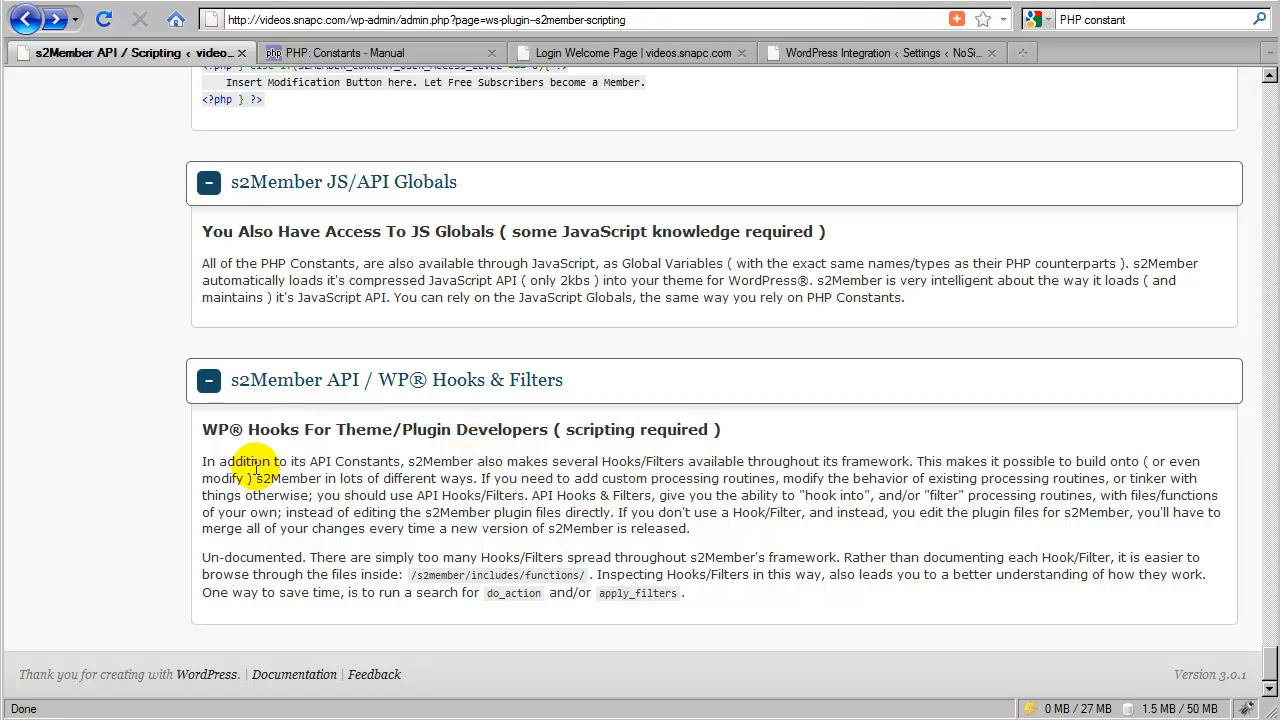
mouse_move(630, 528)
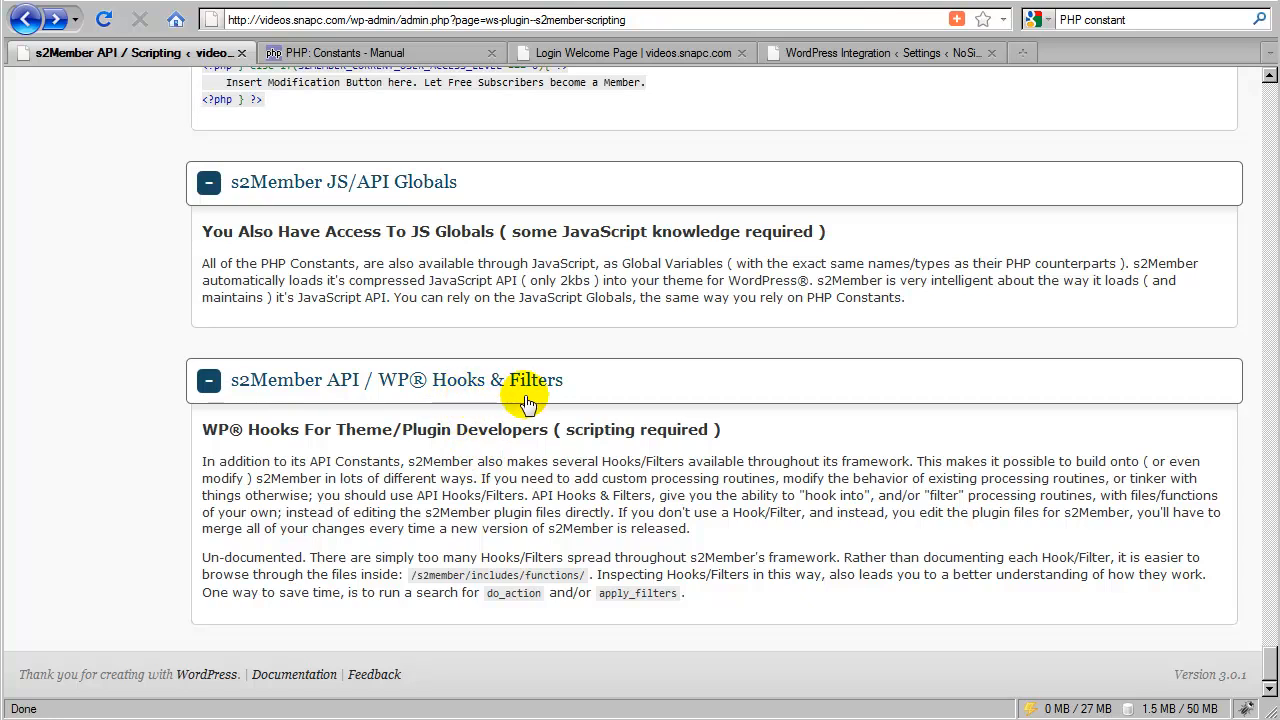
mouse_move(475, 555)
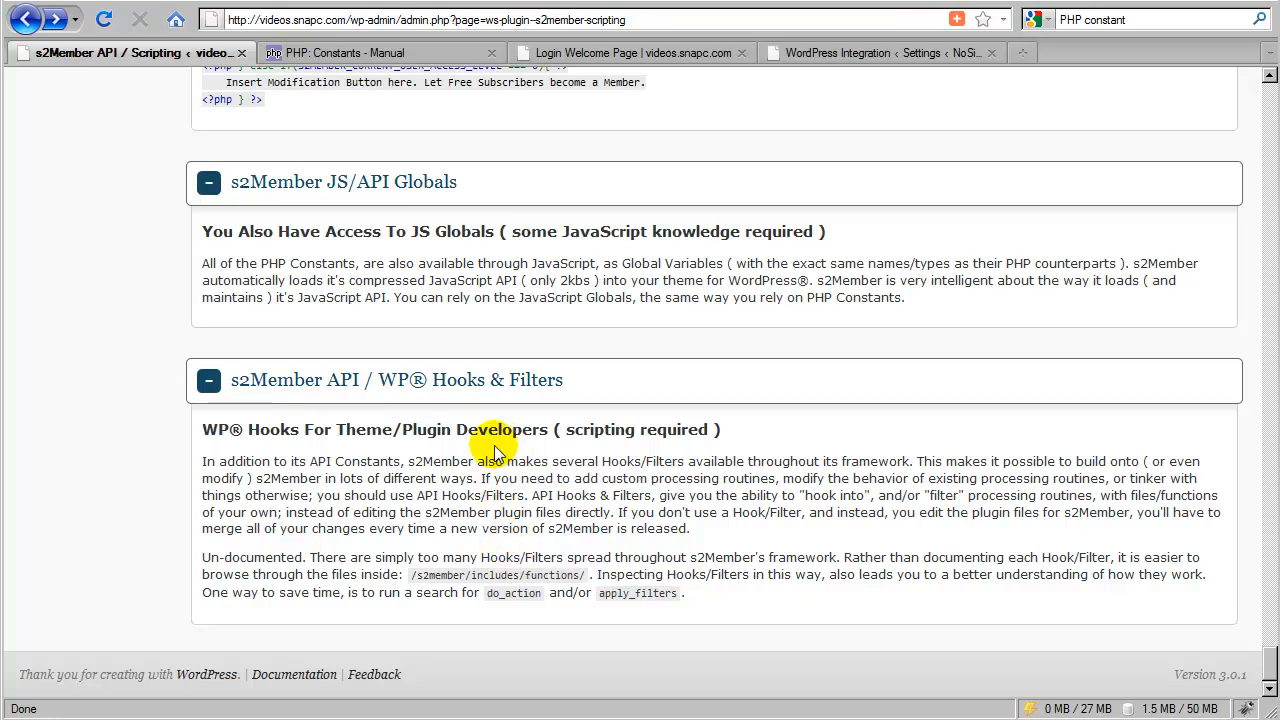
mouse_move(456, 447)
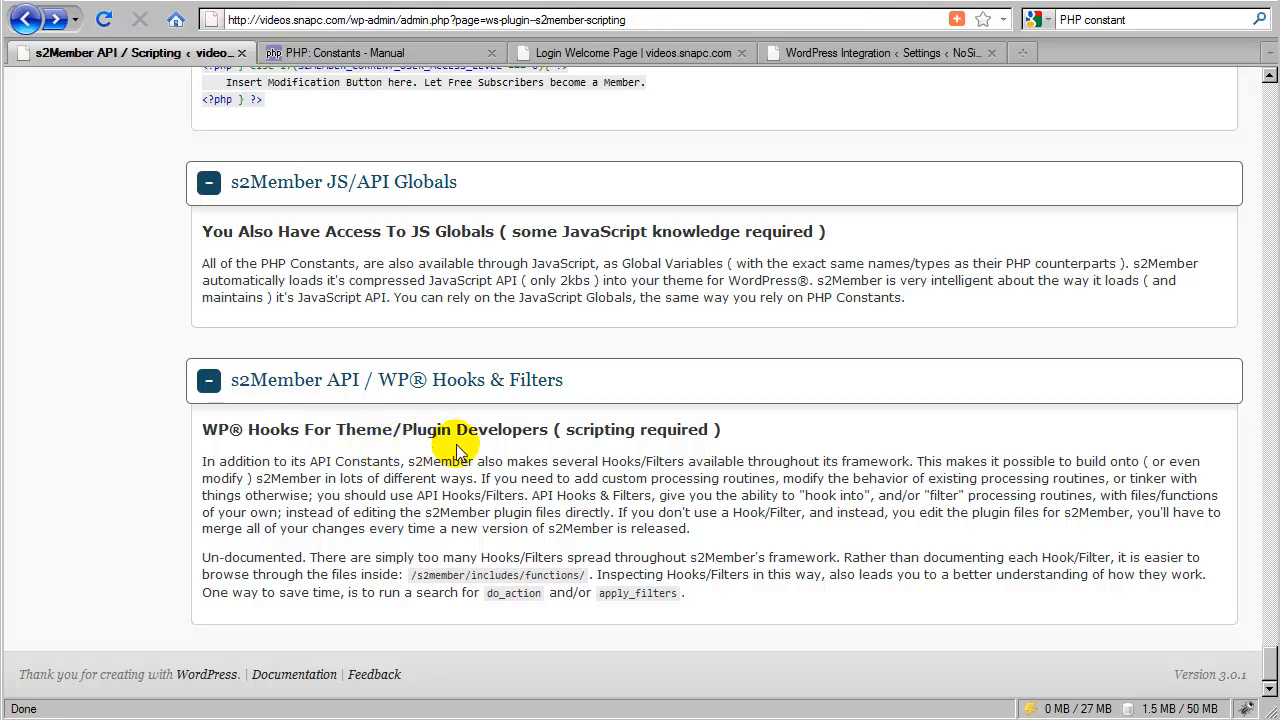
mouse_move(683, 600)
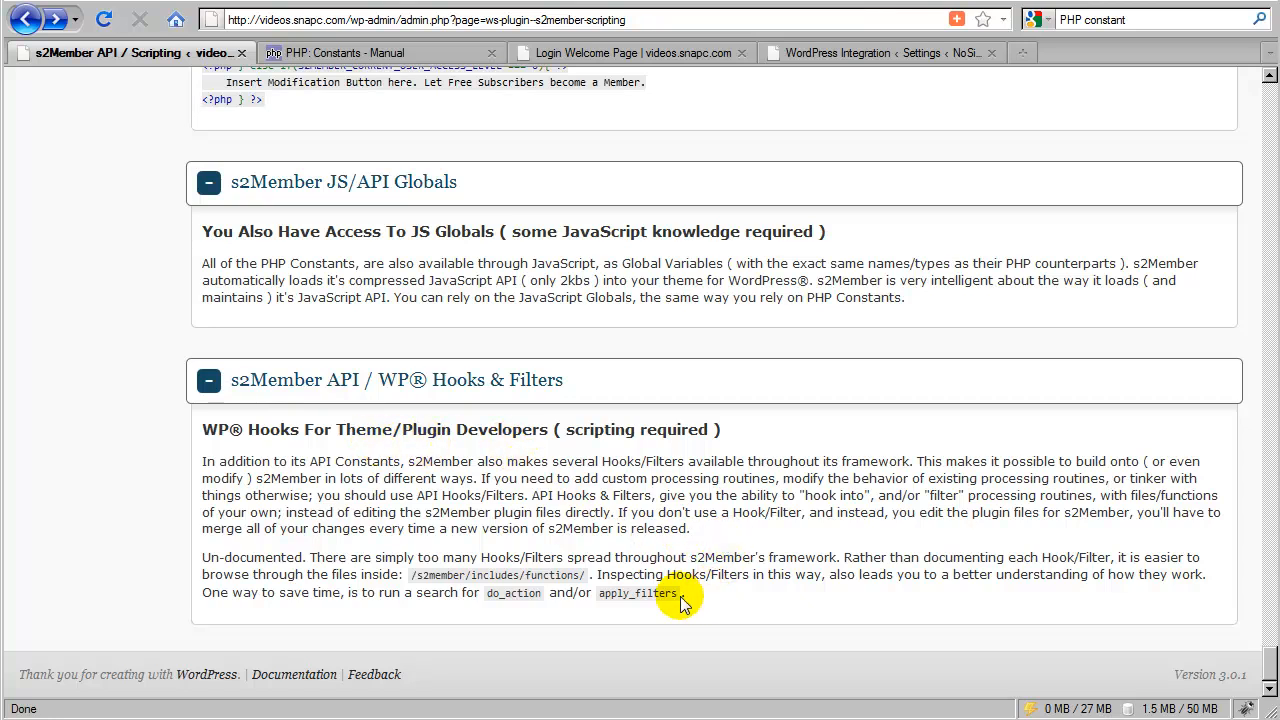
mouse_move(683, 528)
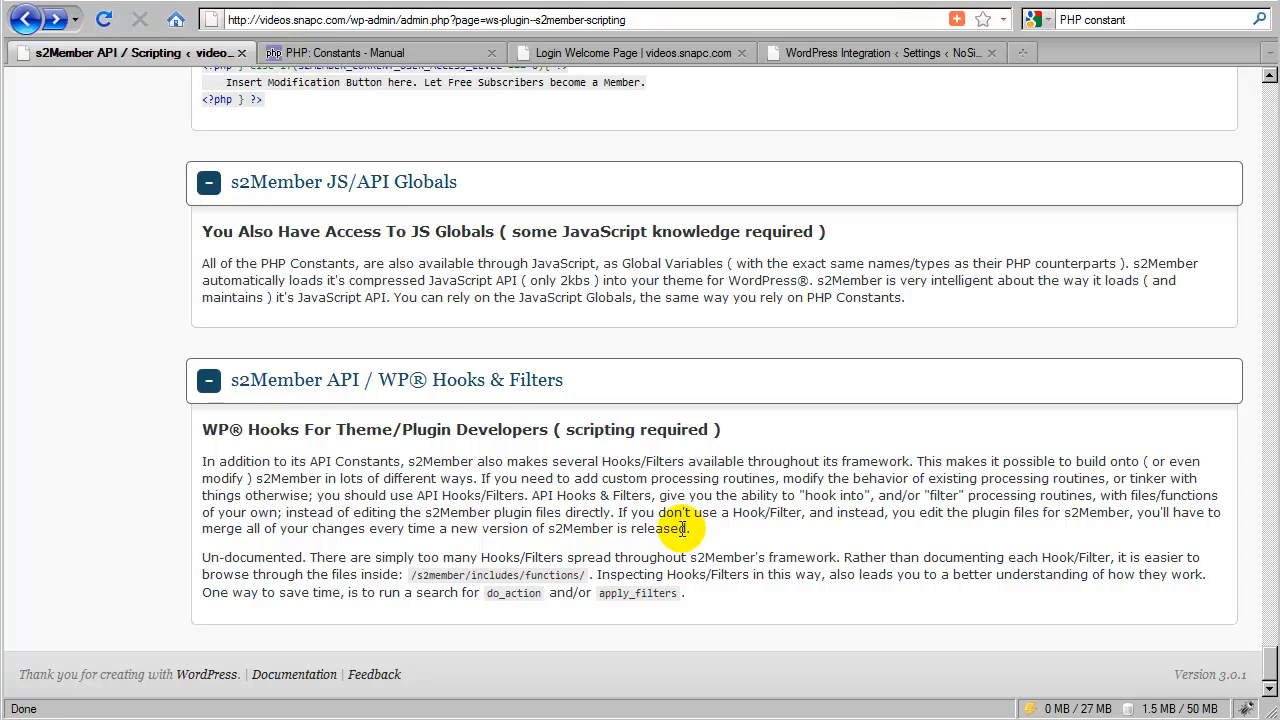
mouse_move(538, 552)
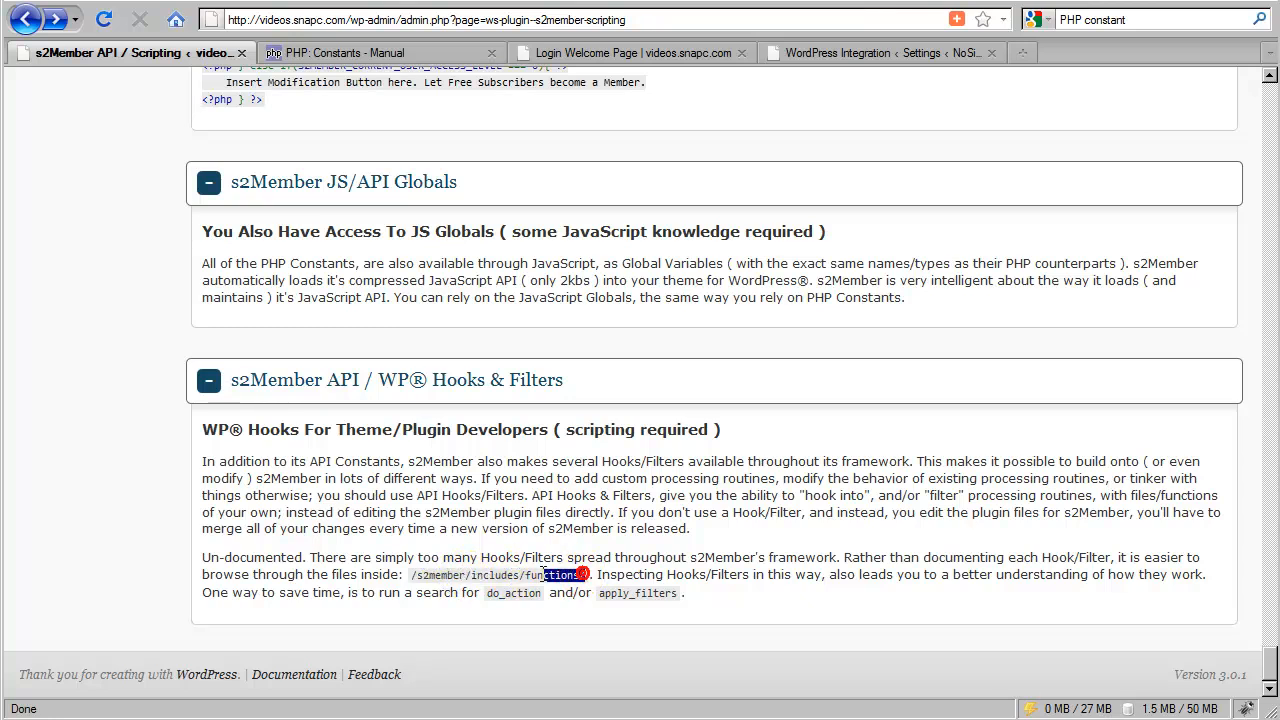
Highlight 'functions/' and 'do_action' in the hooks section, then scroll to the file-download constants
double_click(553, 574)
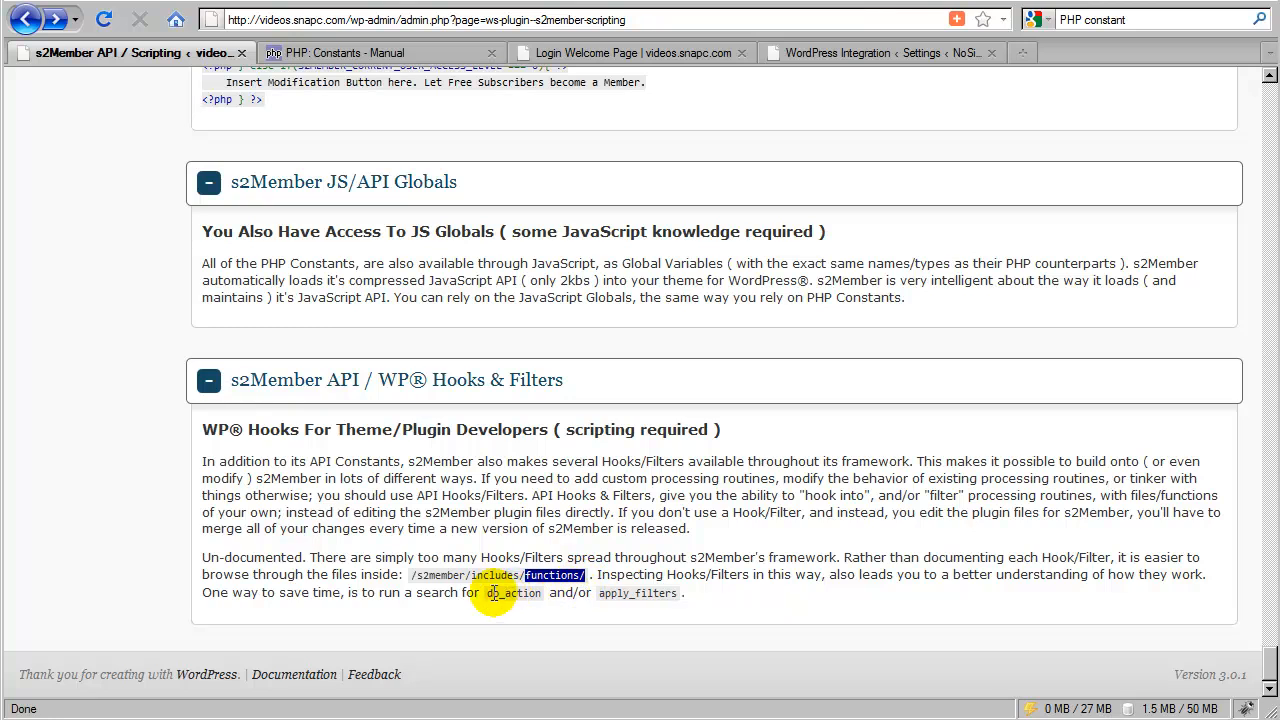
double_click(513, 592)
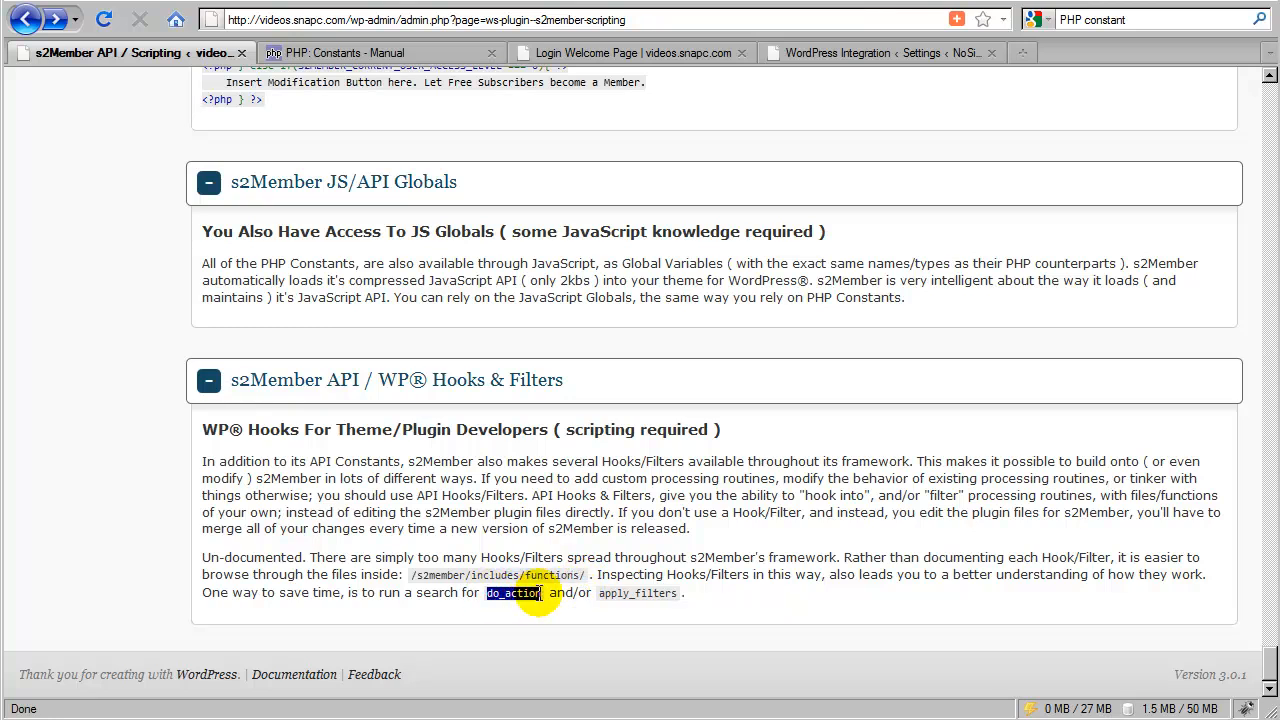
double_click(638, 593)
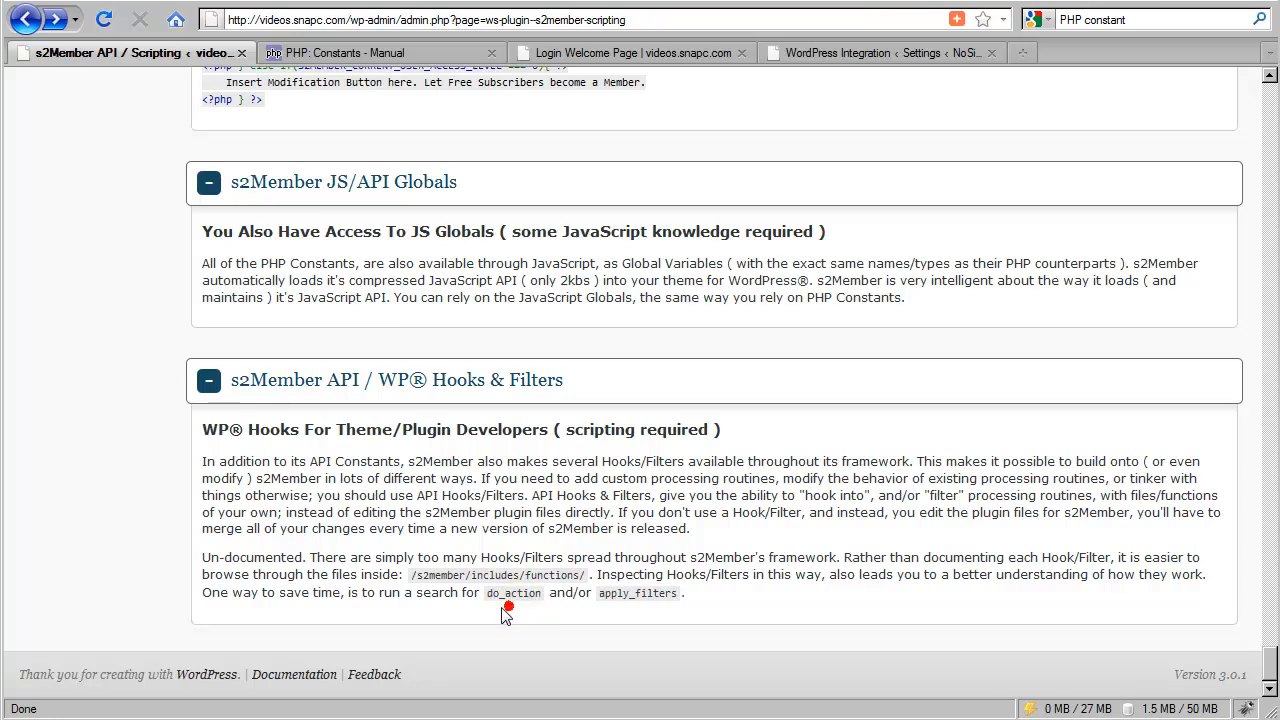
mouse_move(568, 618)
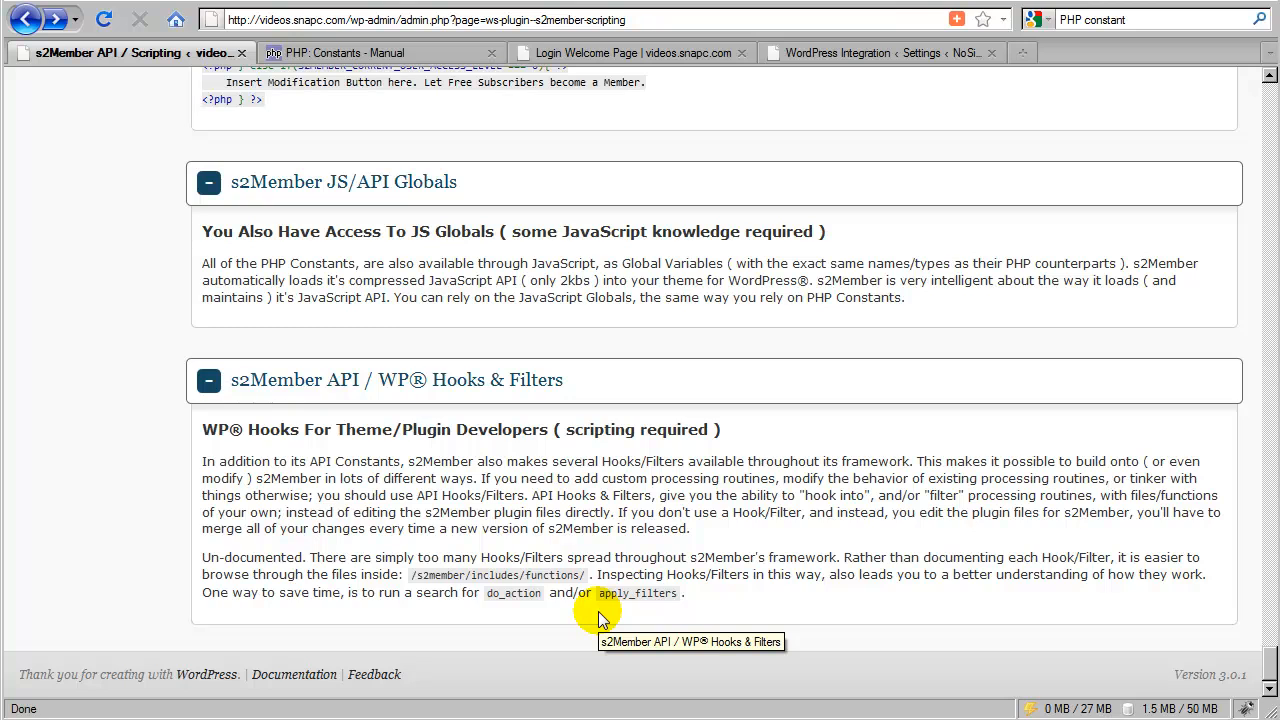
mouse_move(500, 323)
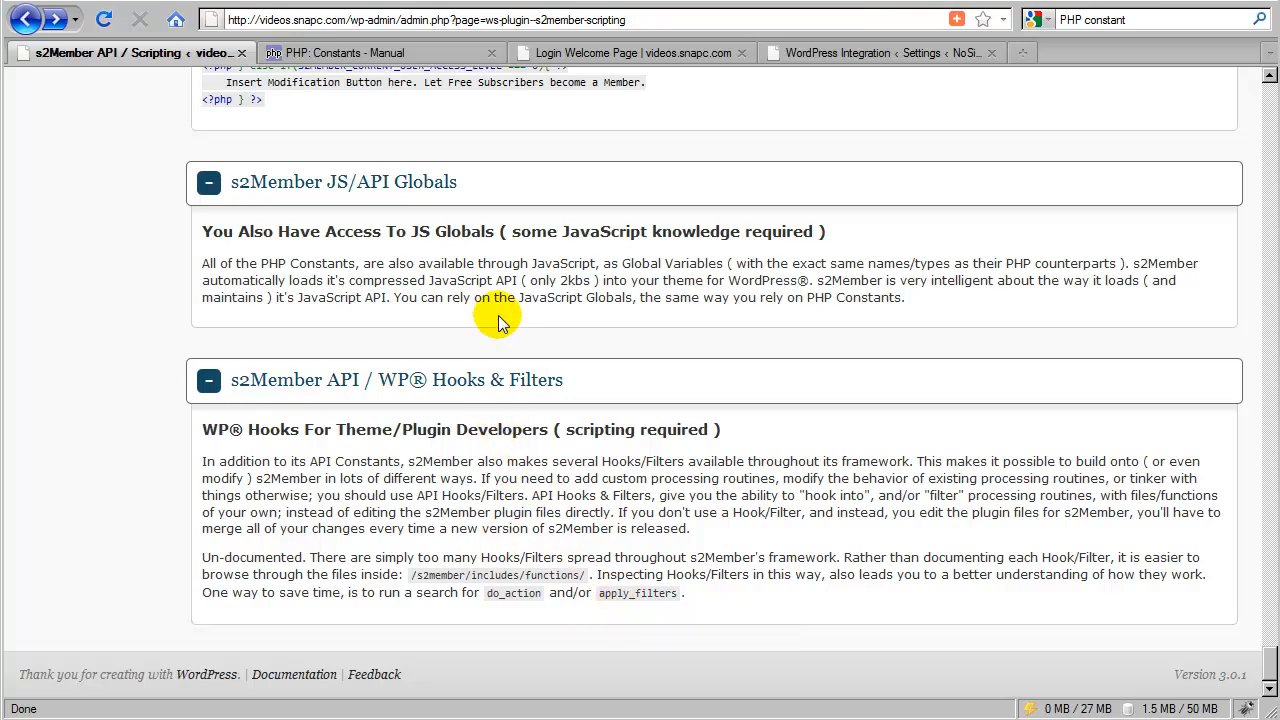
mouse_move(515, 310)
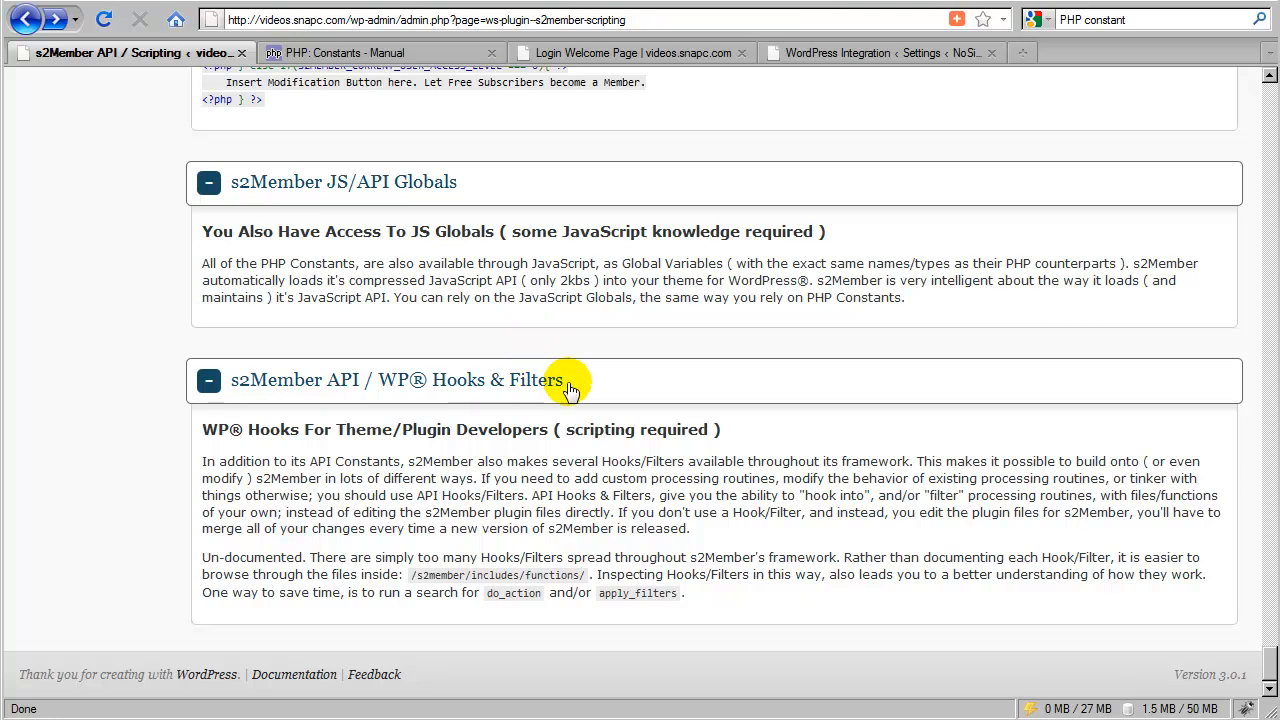
mouse_move(430, 447)
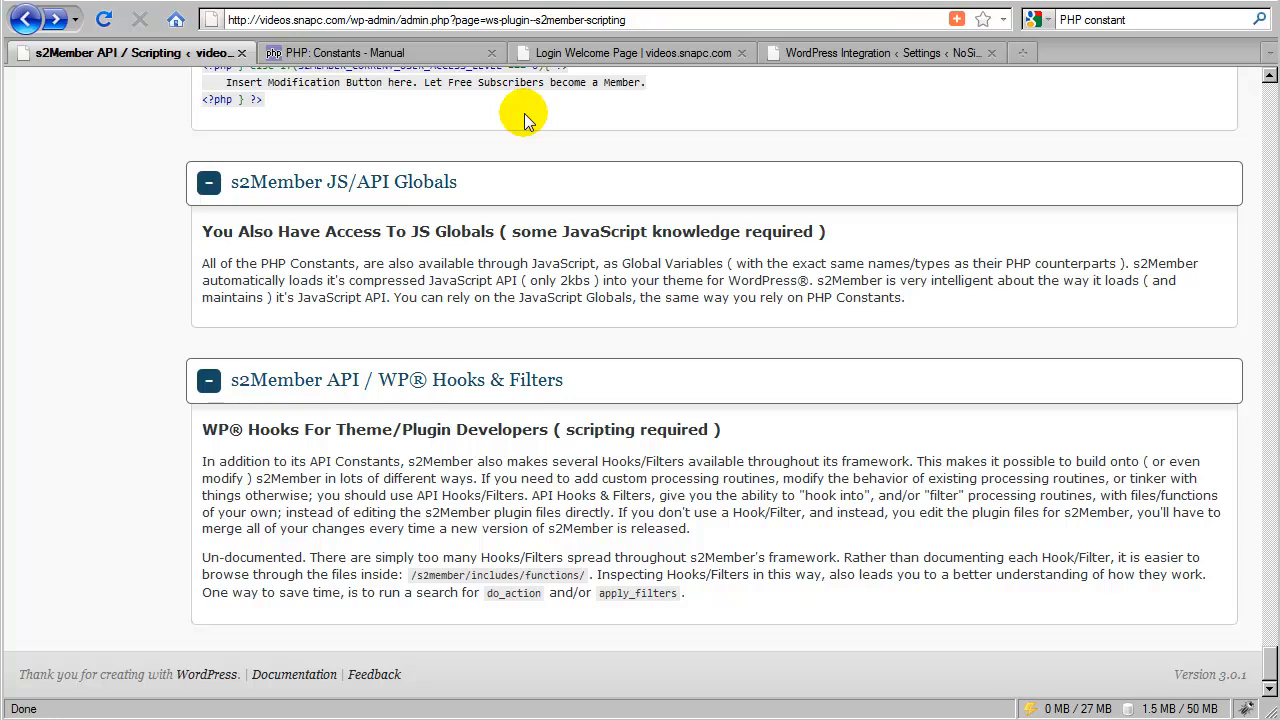
mouse_move(600, 330)
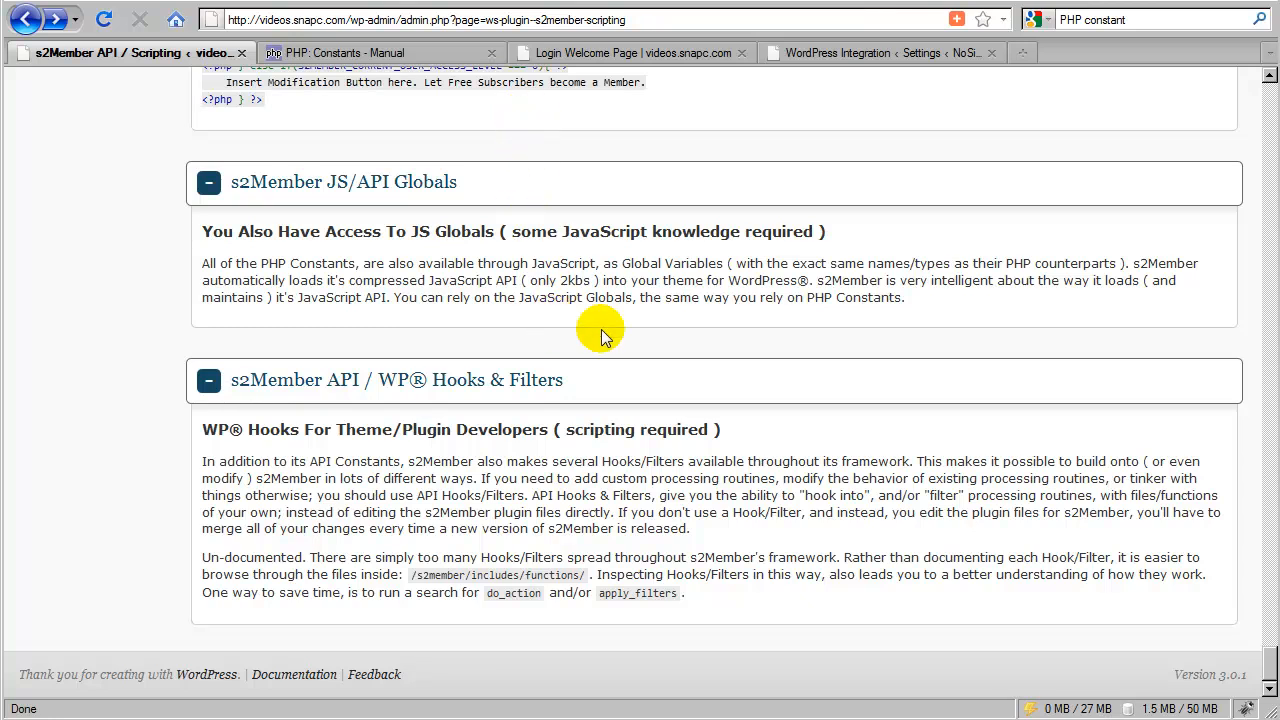
mouse_move(597, 345)
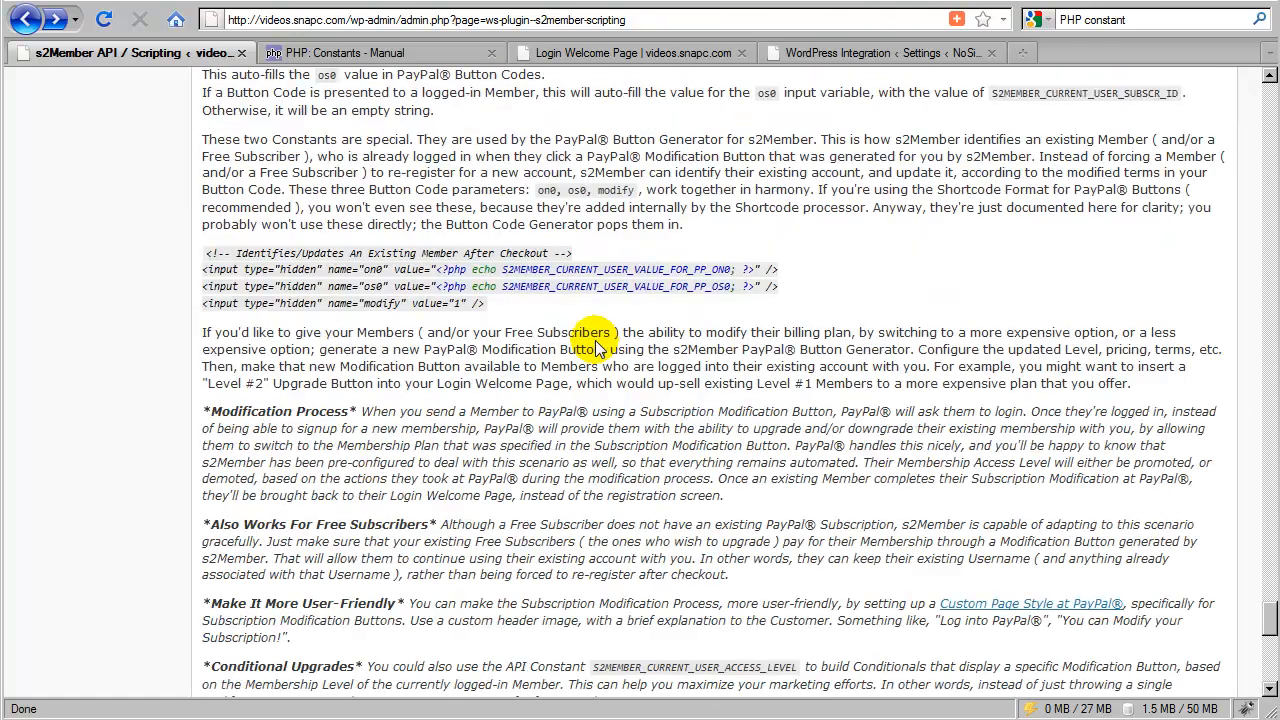
scroll(down, 3)
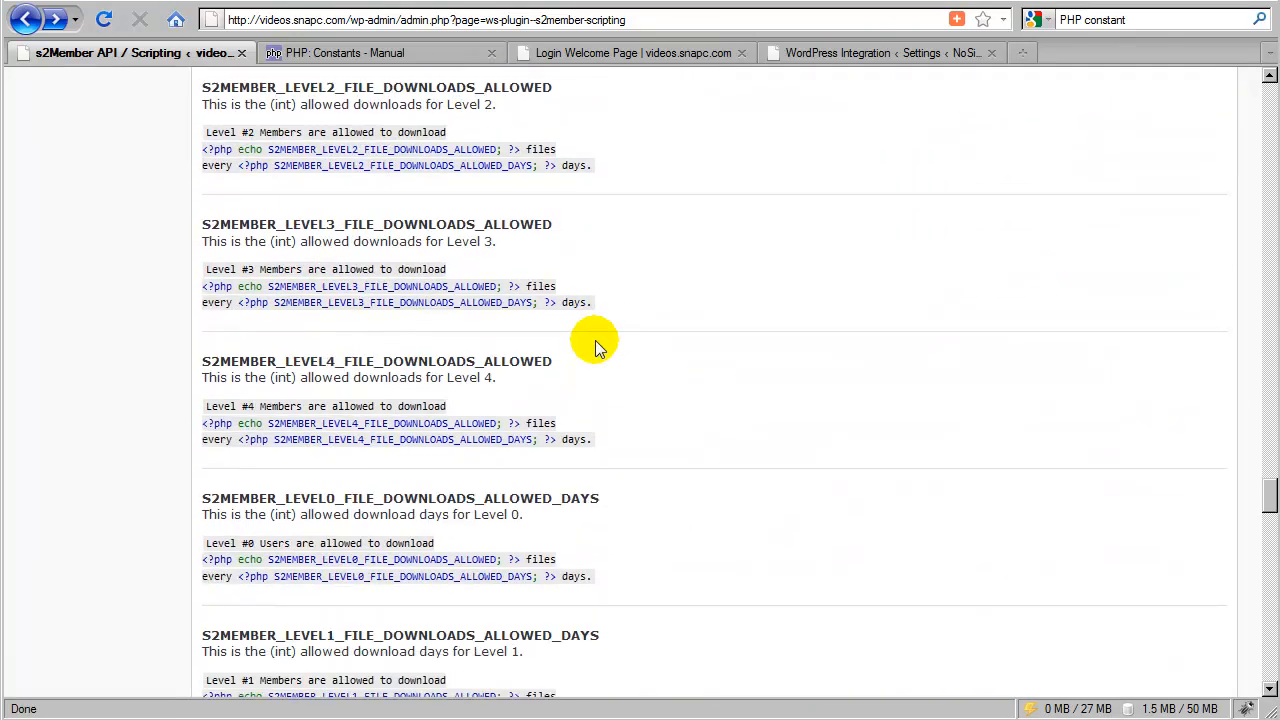